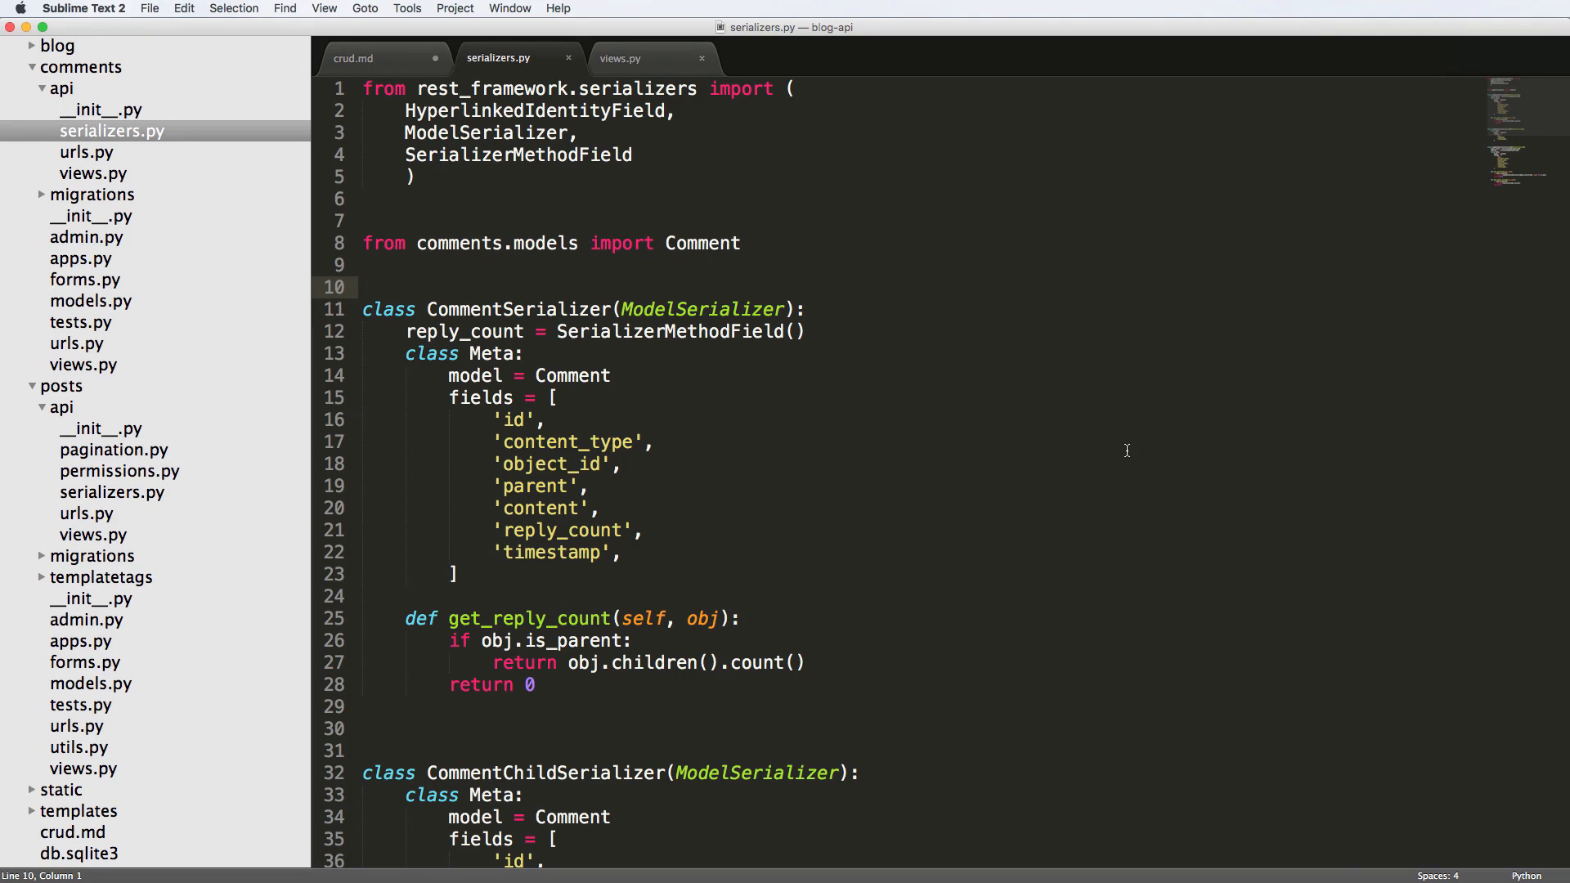
pyautogui.moveTo(900, 371)
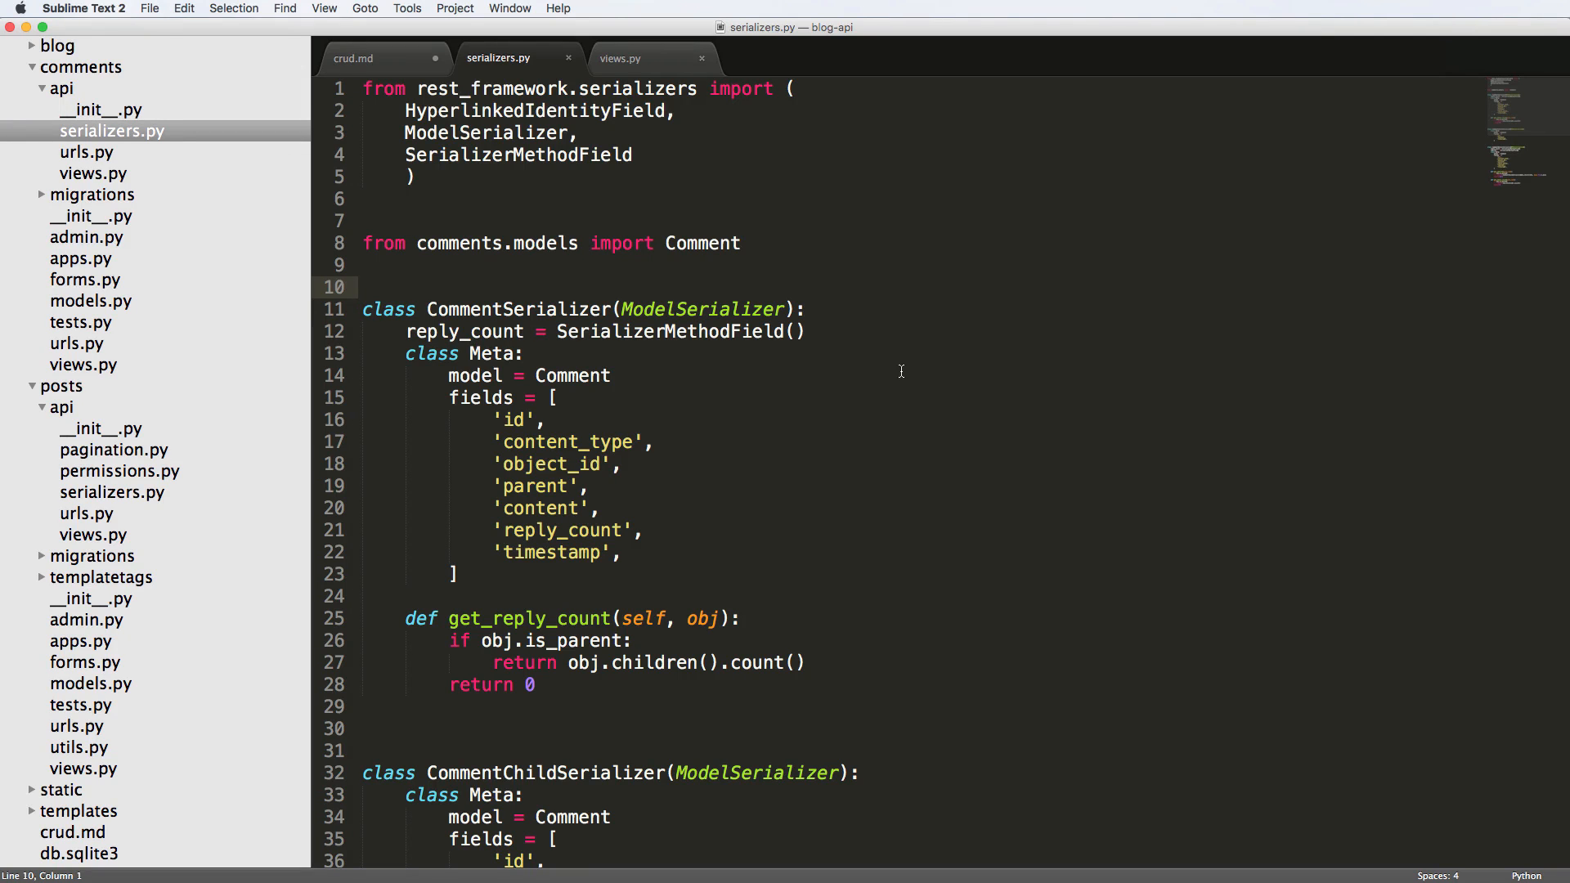
# Step: Open posts/api/serializers.py and add 'from comments.api.serializers import CommentSerializer'
pyautogui.scroll(-3)
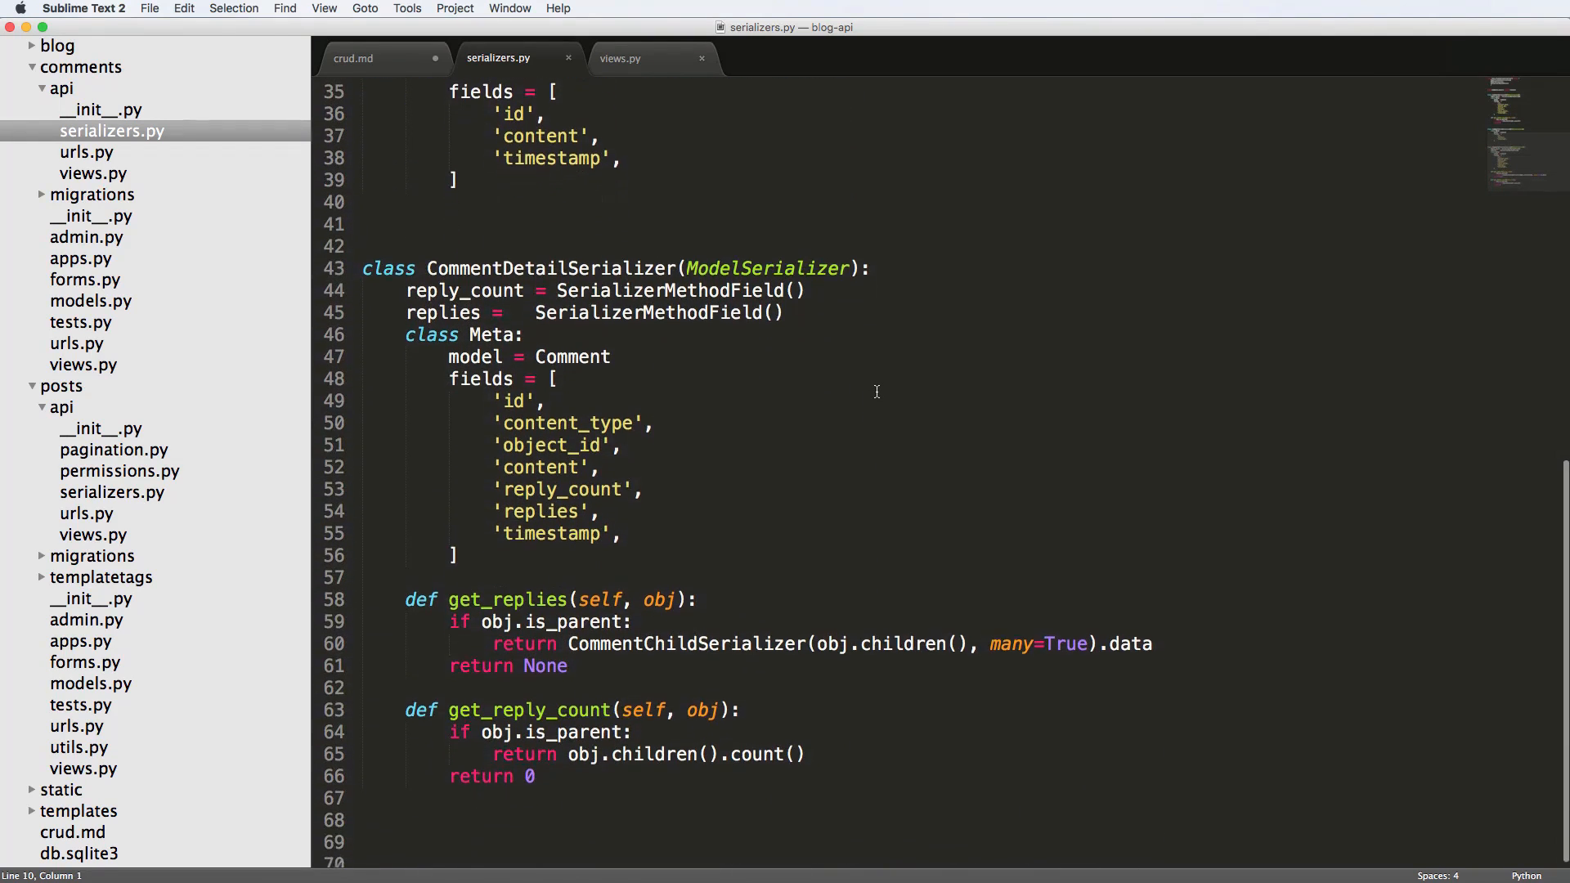
pyautogui.scroll(3)
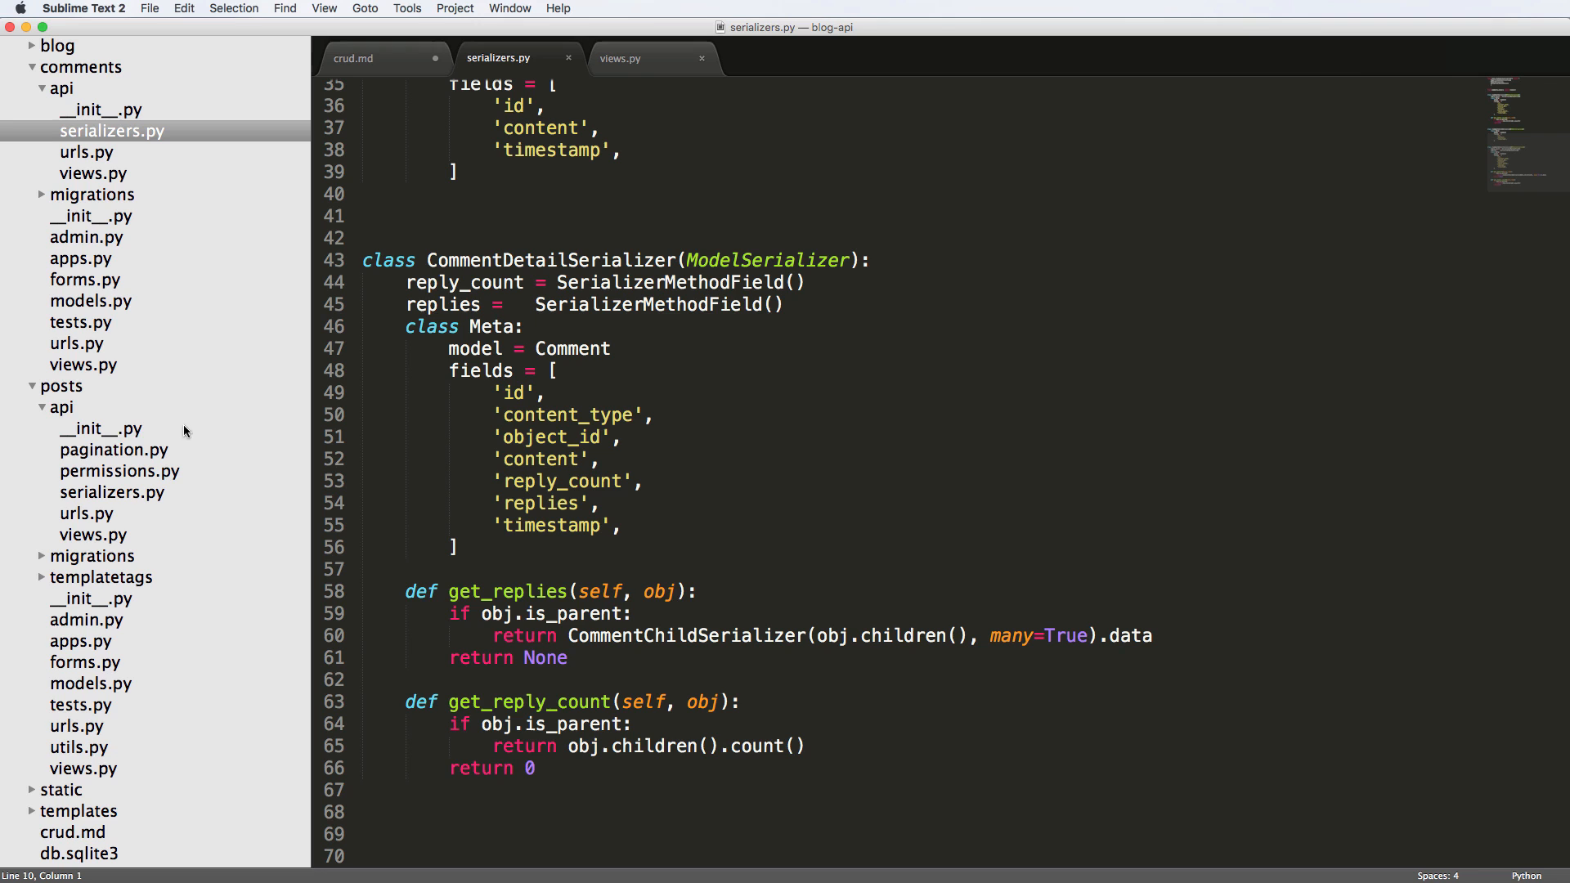
pyautogui.moveTo(117, 501)
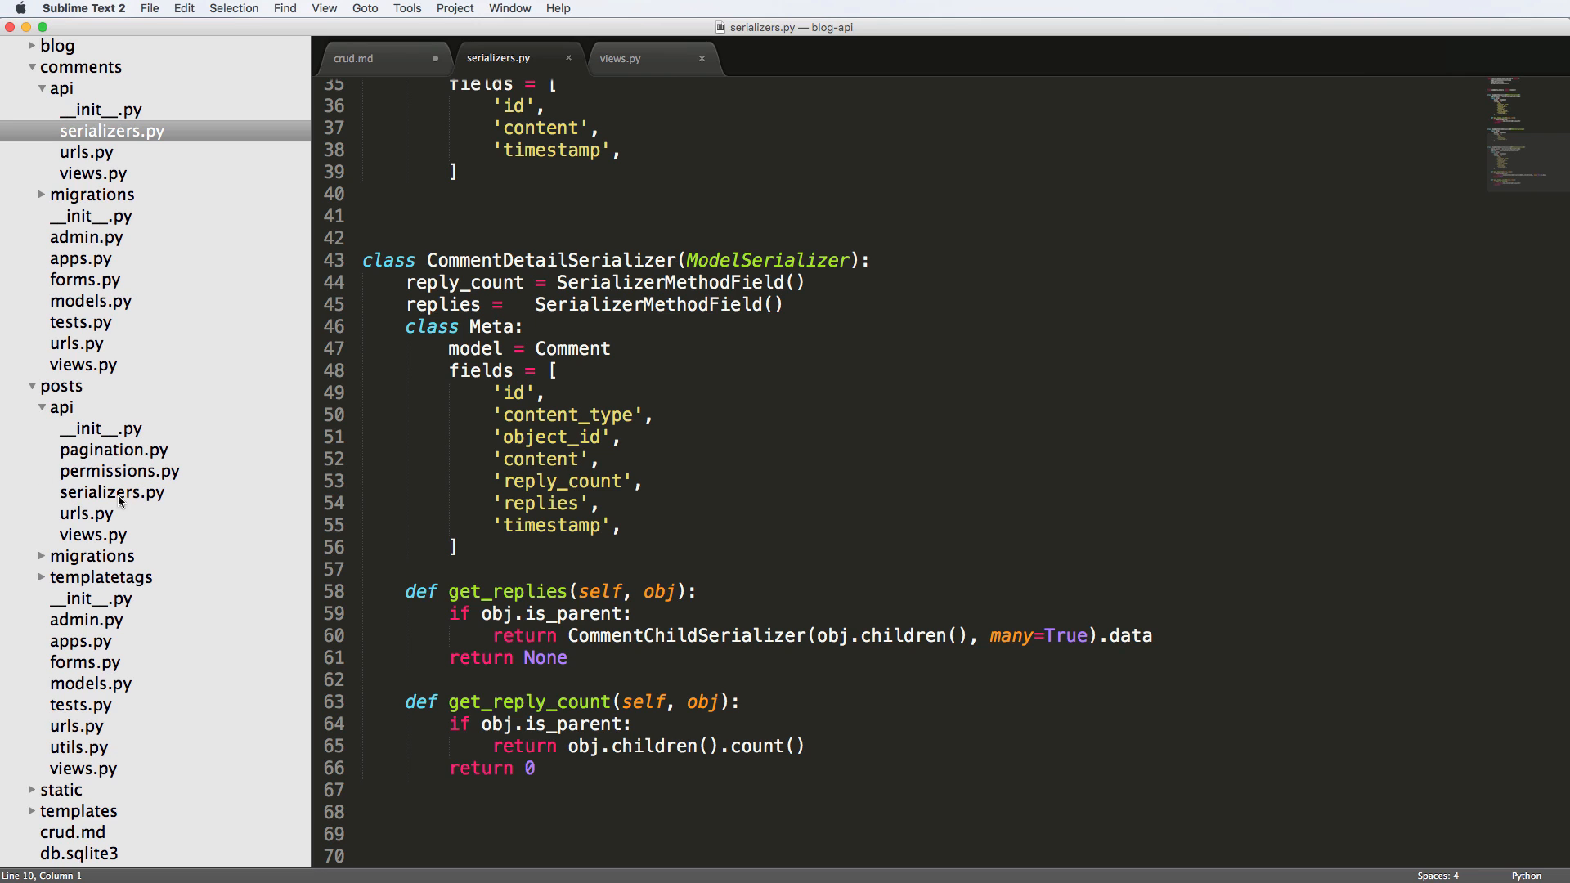
pyautogui.click(112, 492)
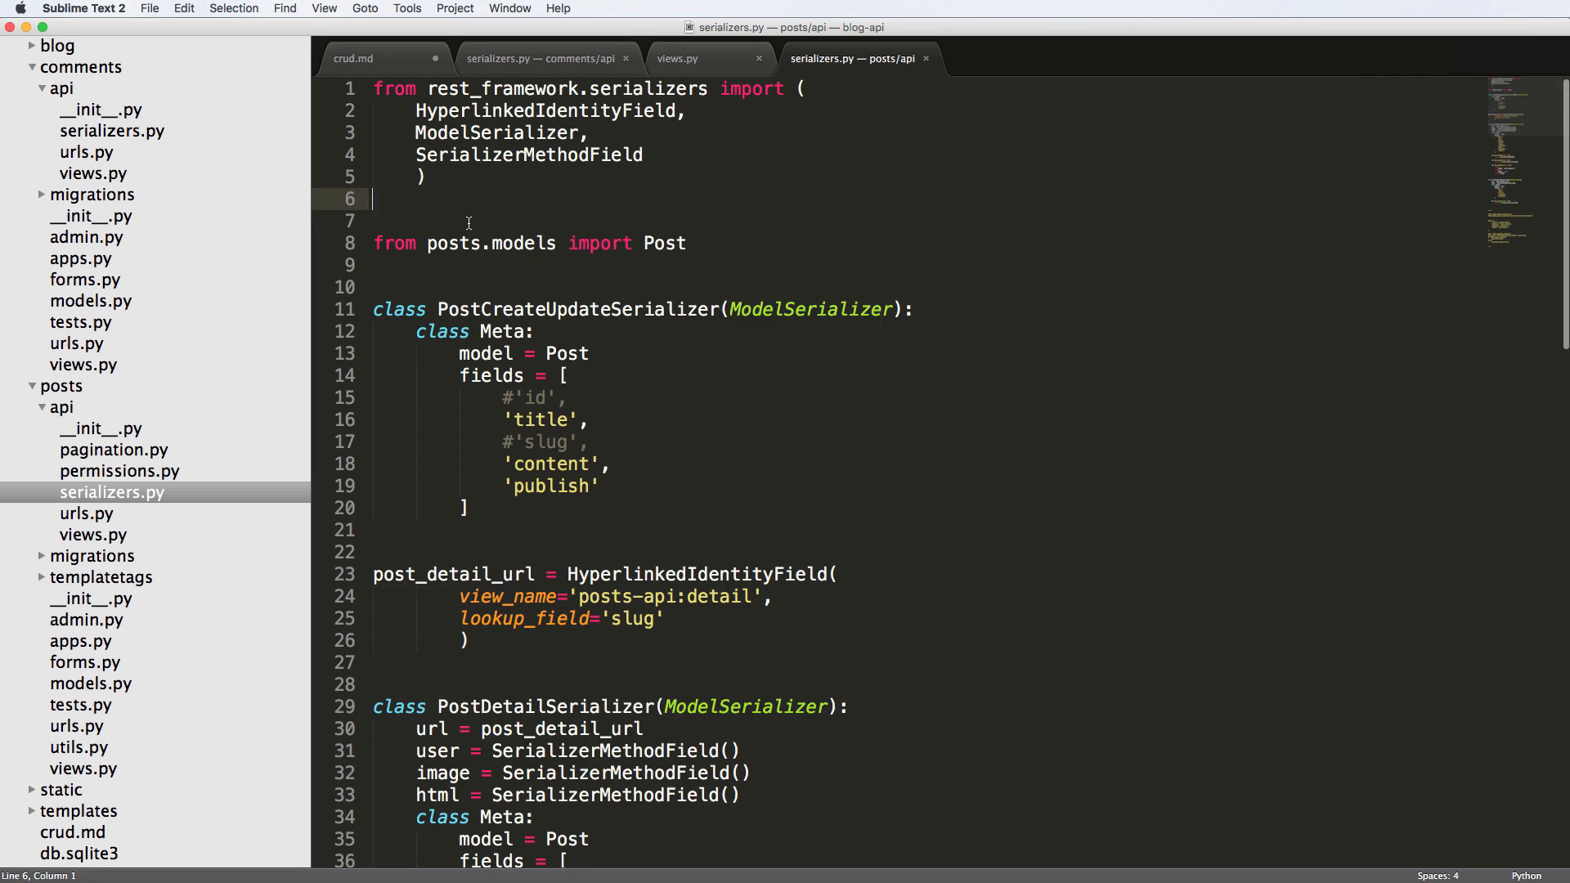
pyautogui.write('f')
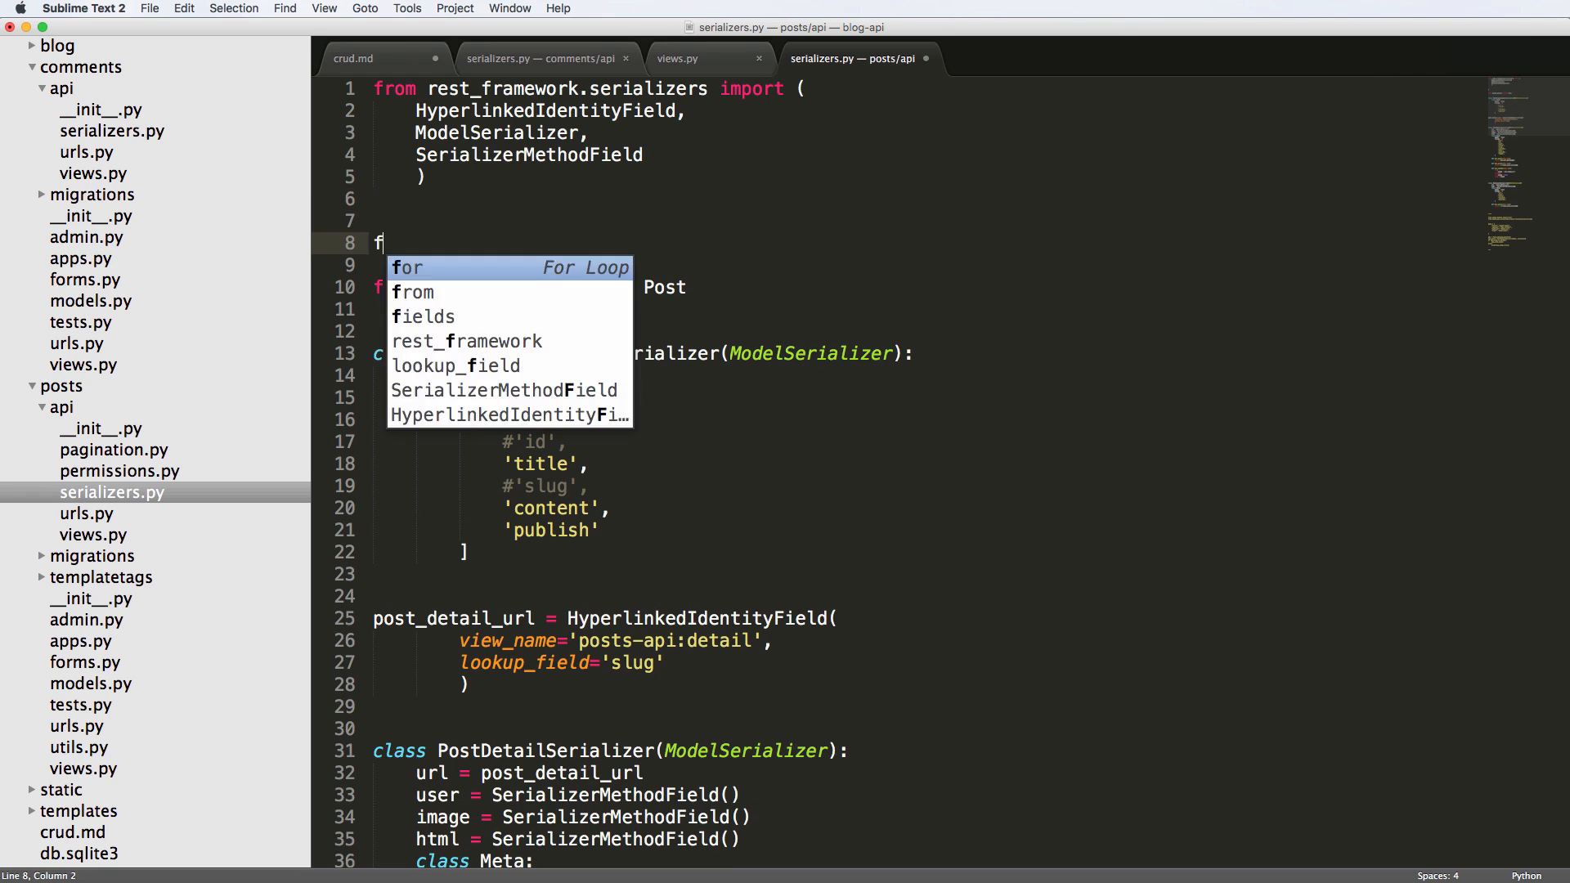
pyautogui.write('rom comments')
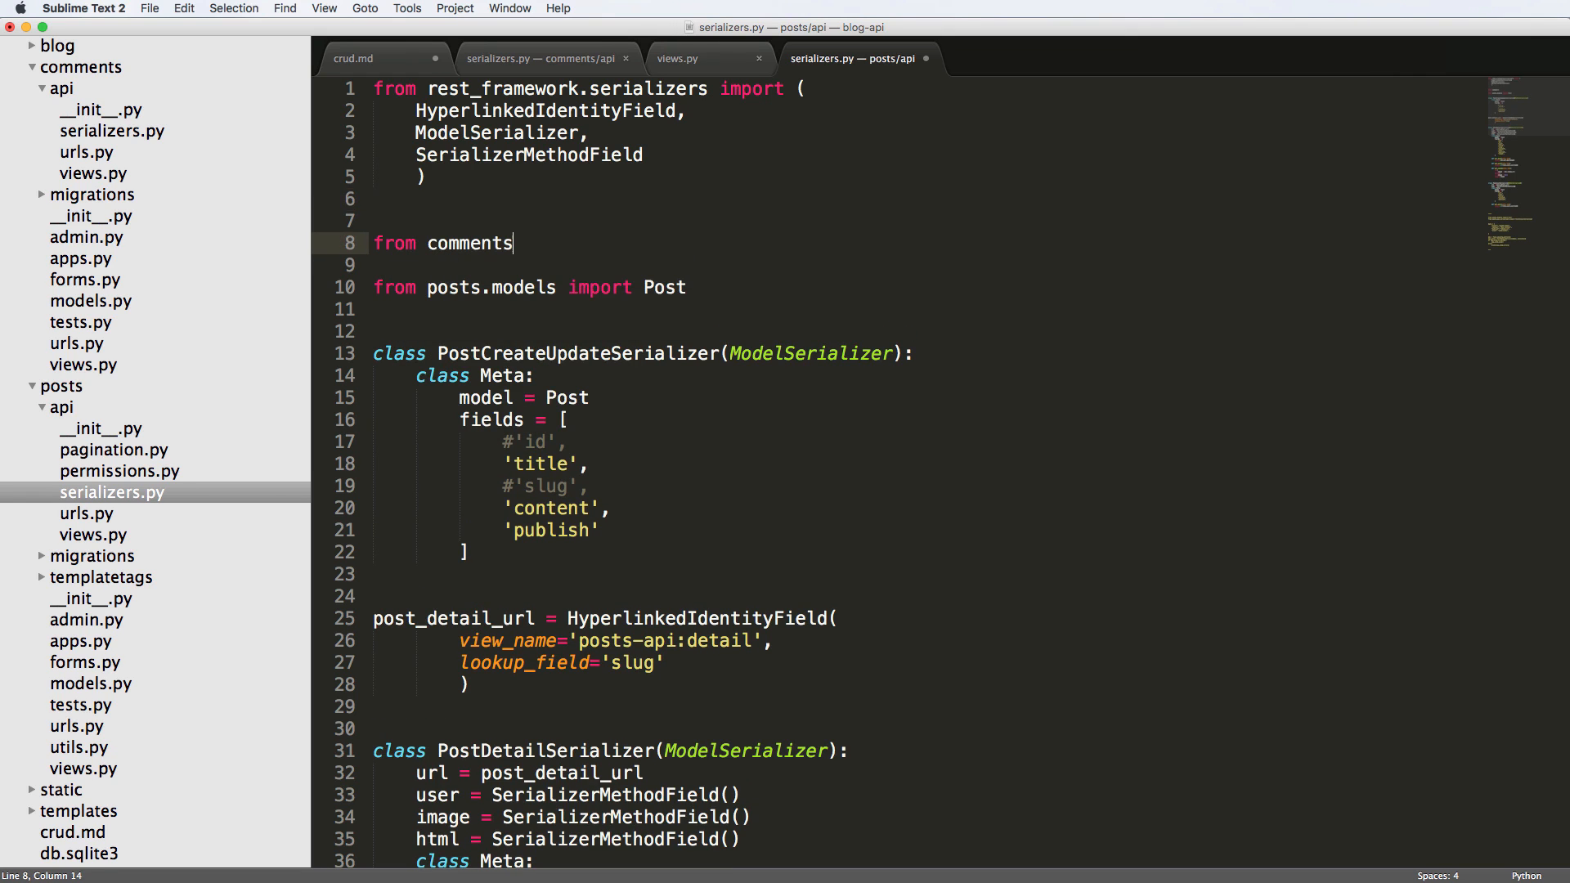
pyautogui.write('.api.serializers import Co')
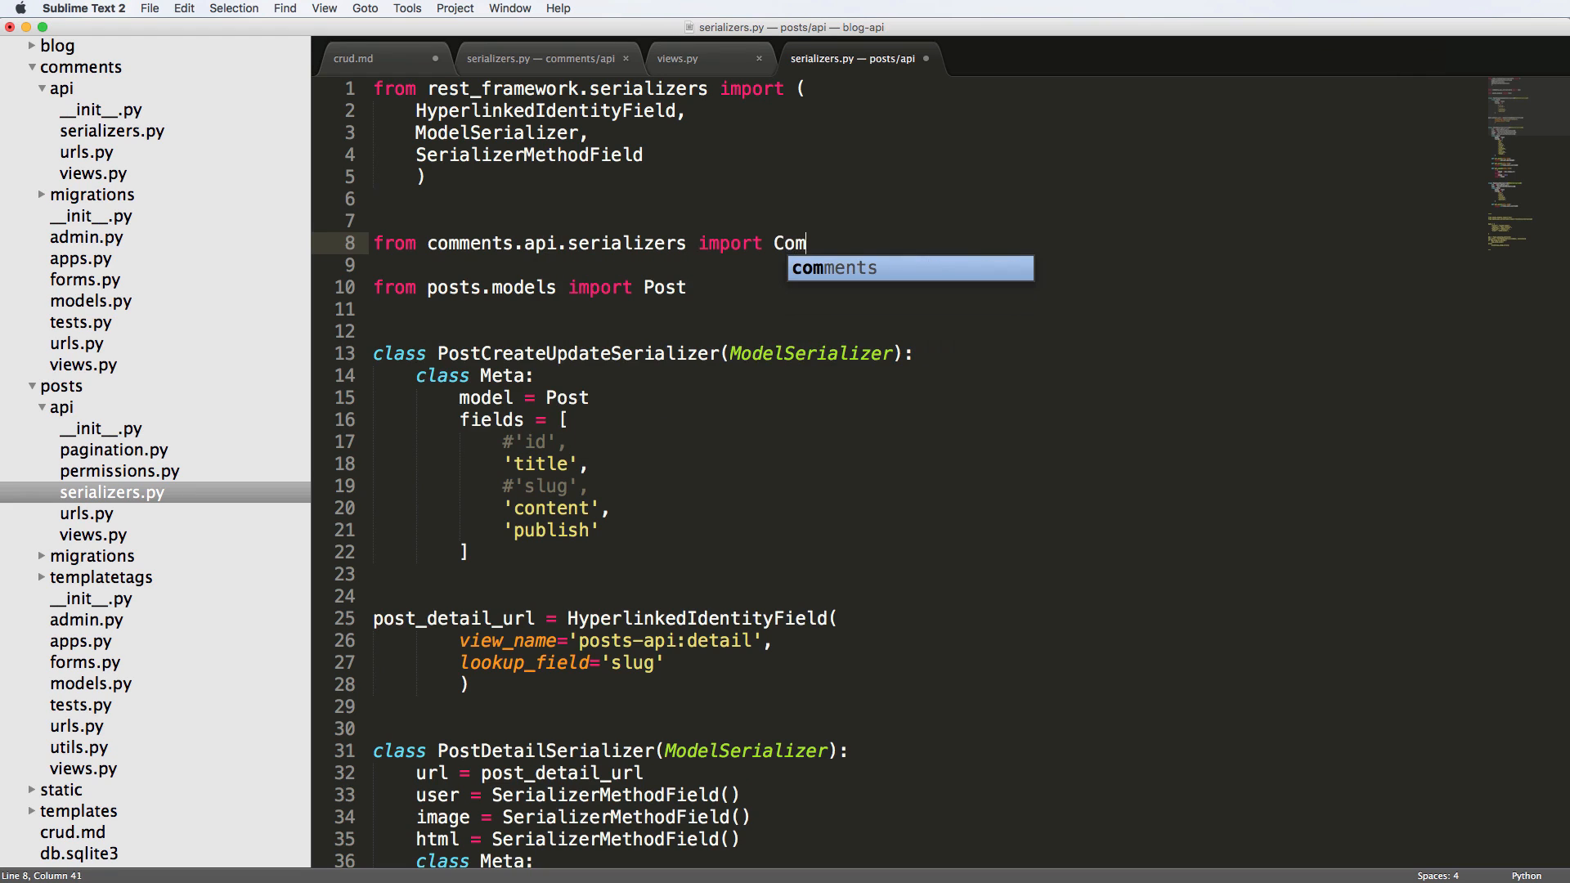
pyautogui.write('mentSerializer')
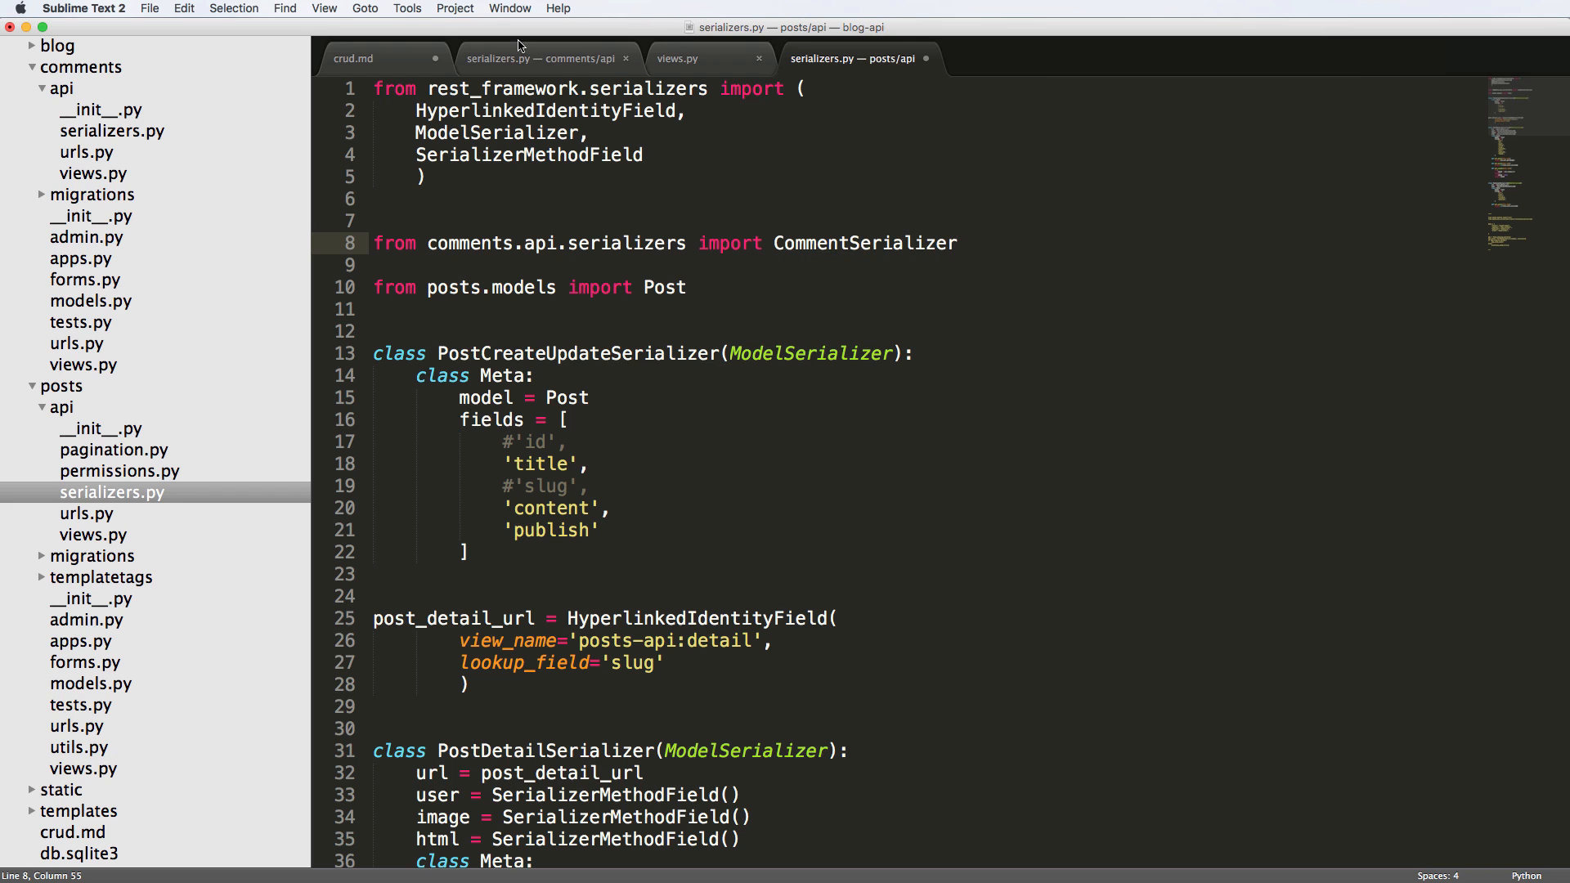
# Step: Review the comment serializer definitions in the comments API serializers file
pyautogui.click(541, 58)
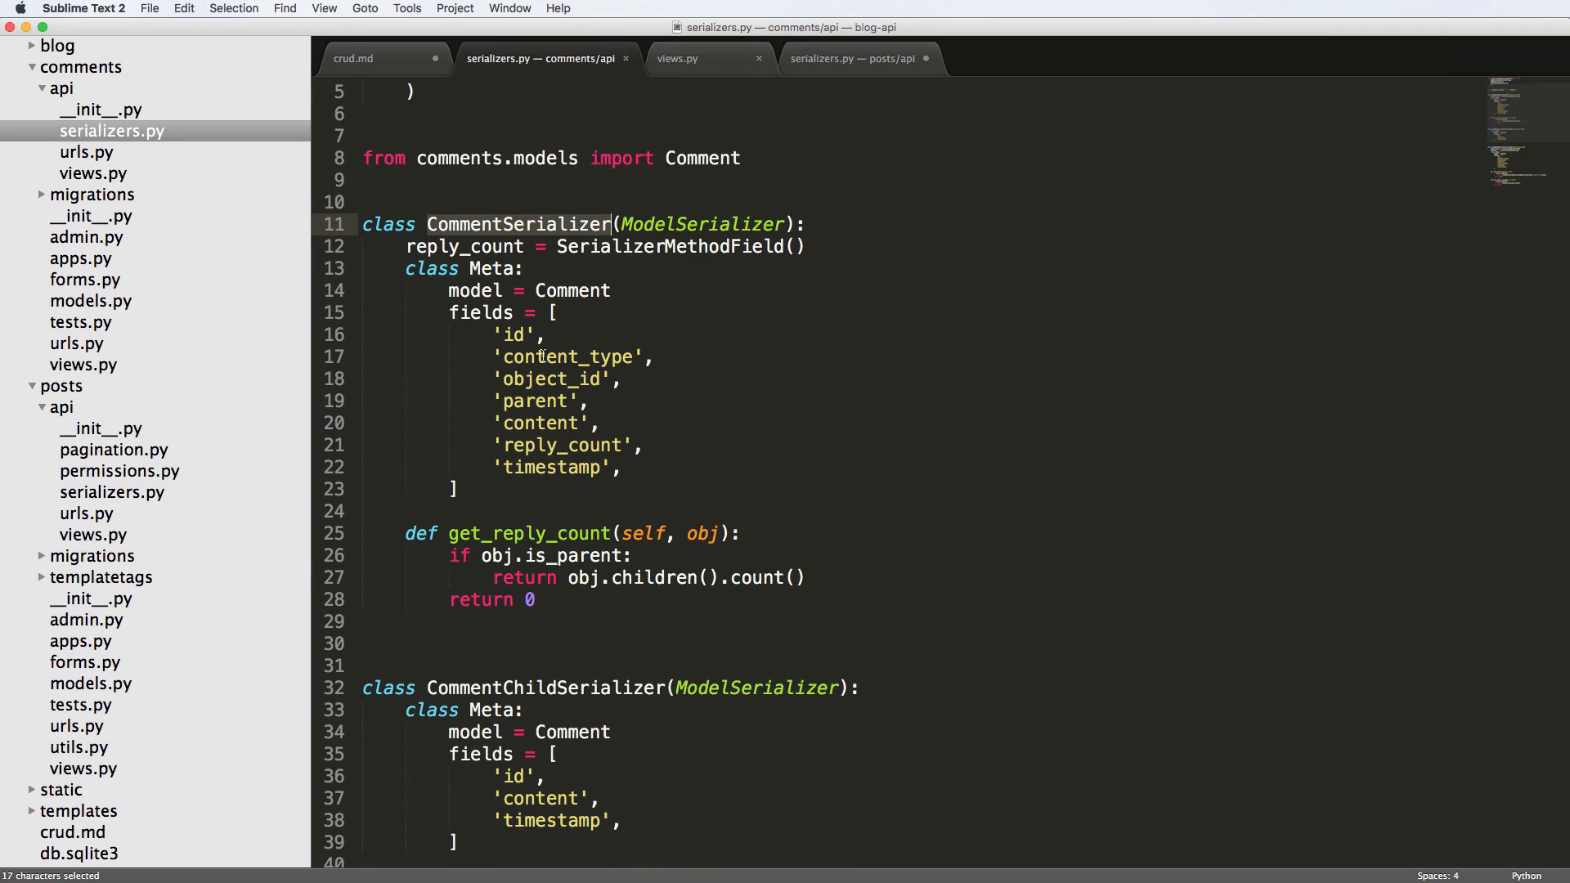
pyautogui.scroll(3)
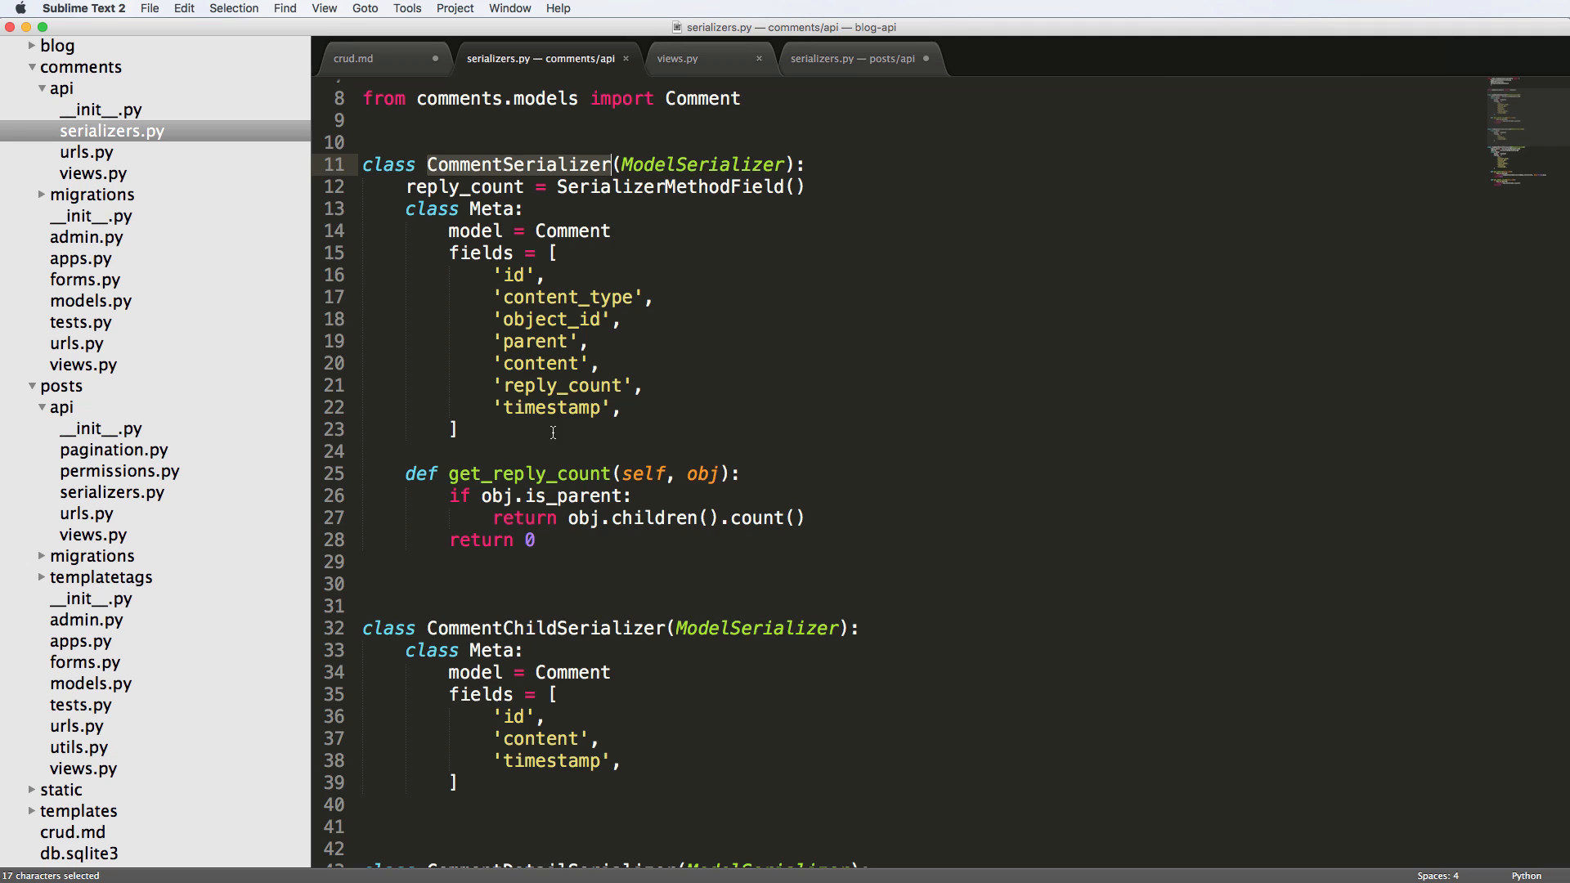
pyautogui.scroll(-3)
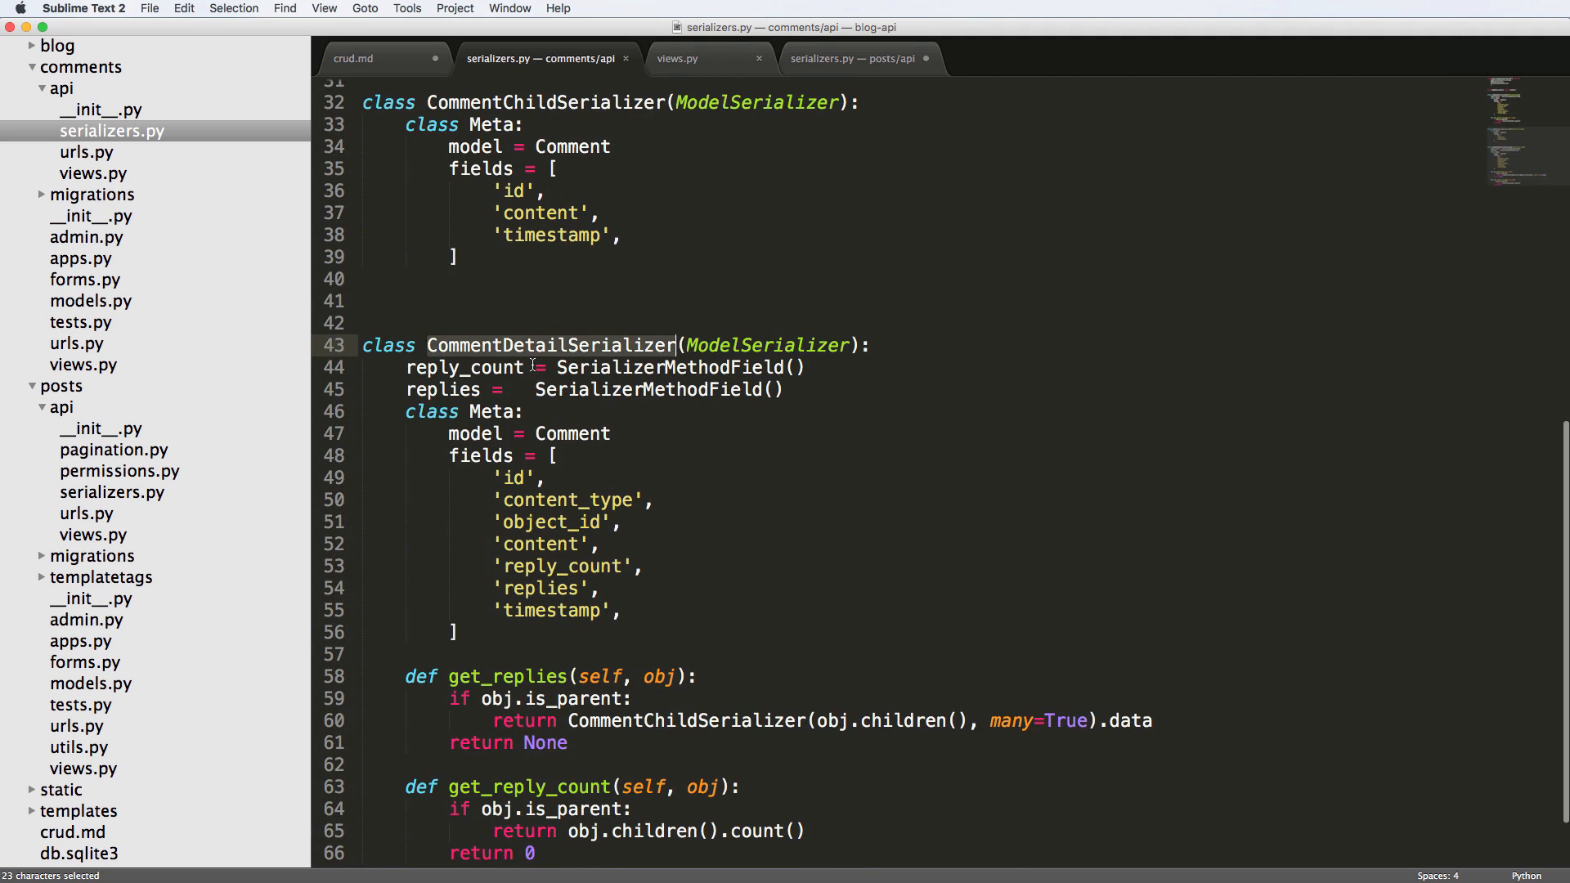
pyautogui.scroll(3)
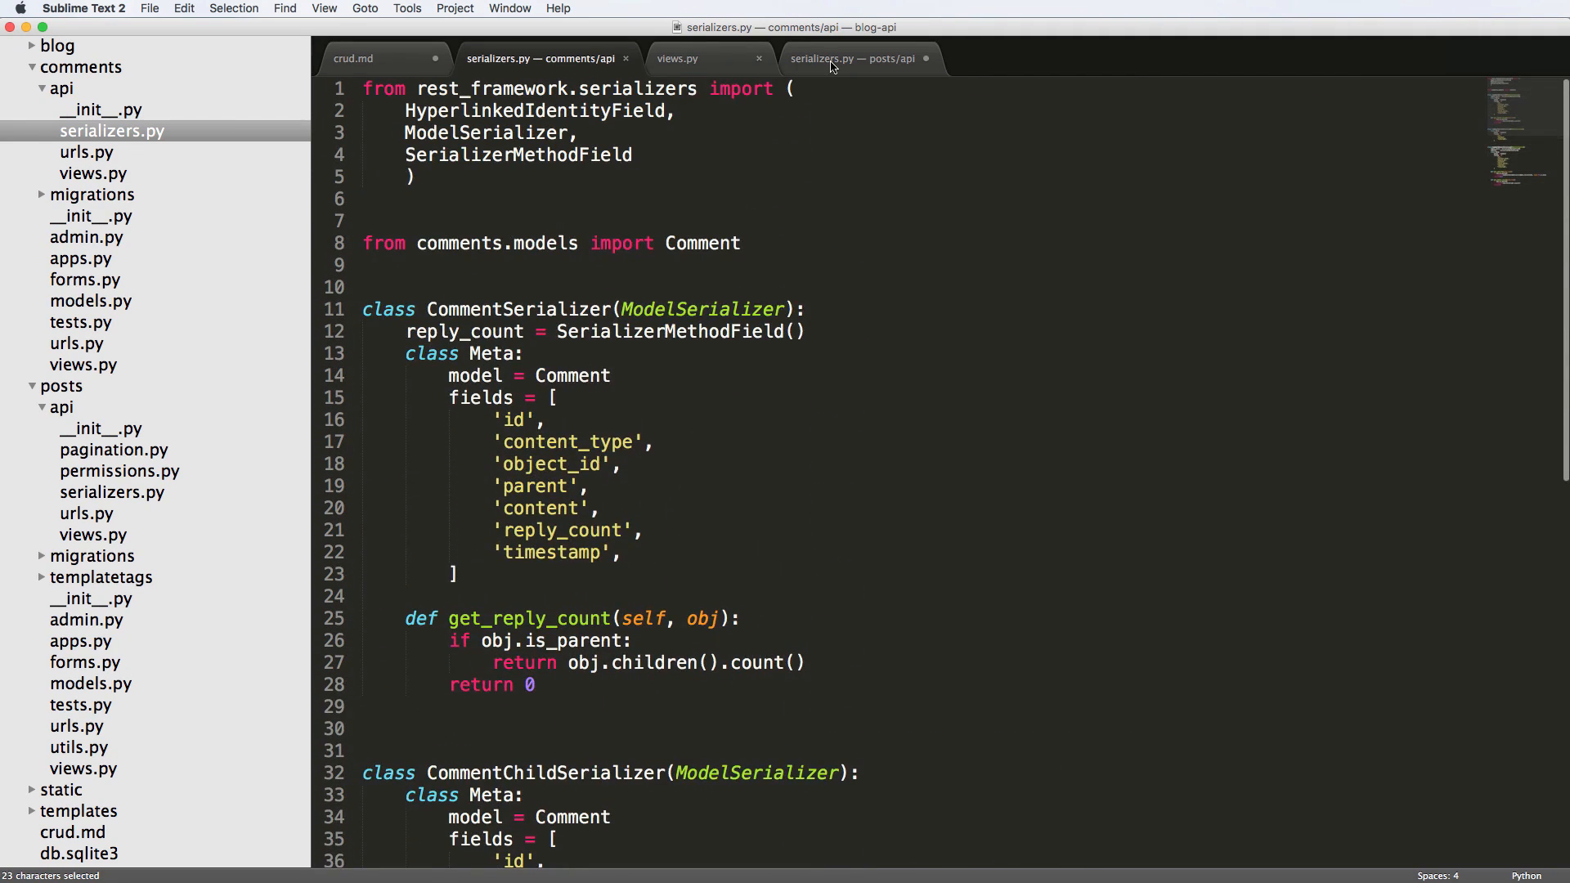
# Step: Back in the posts serializers, add 'from comments.models import Comment' and a new line
pyautogui.click(852, 58)
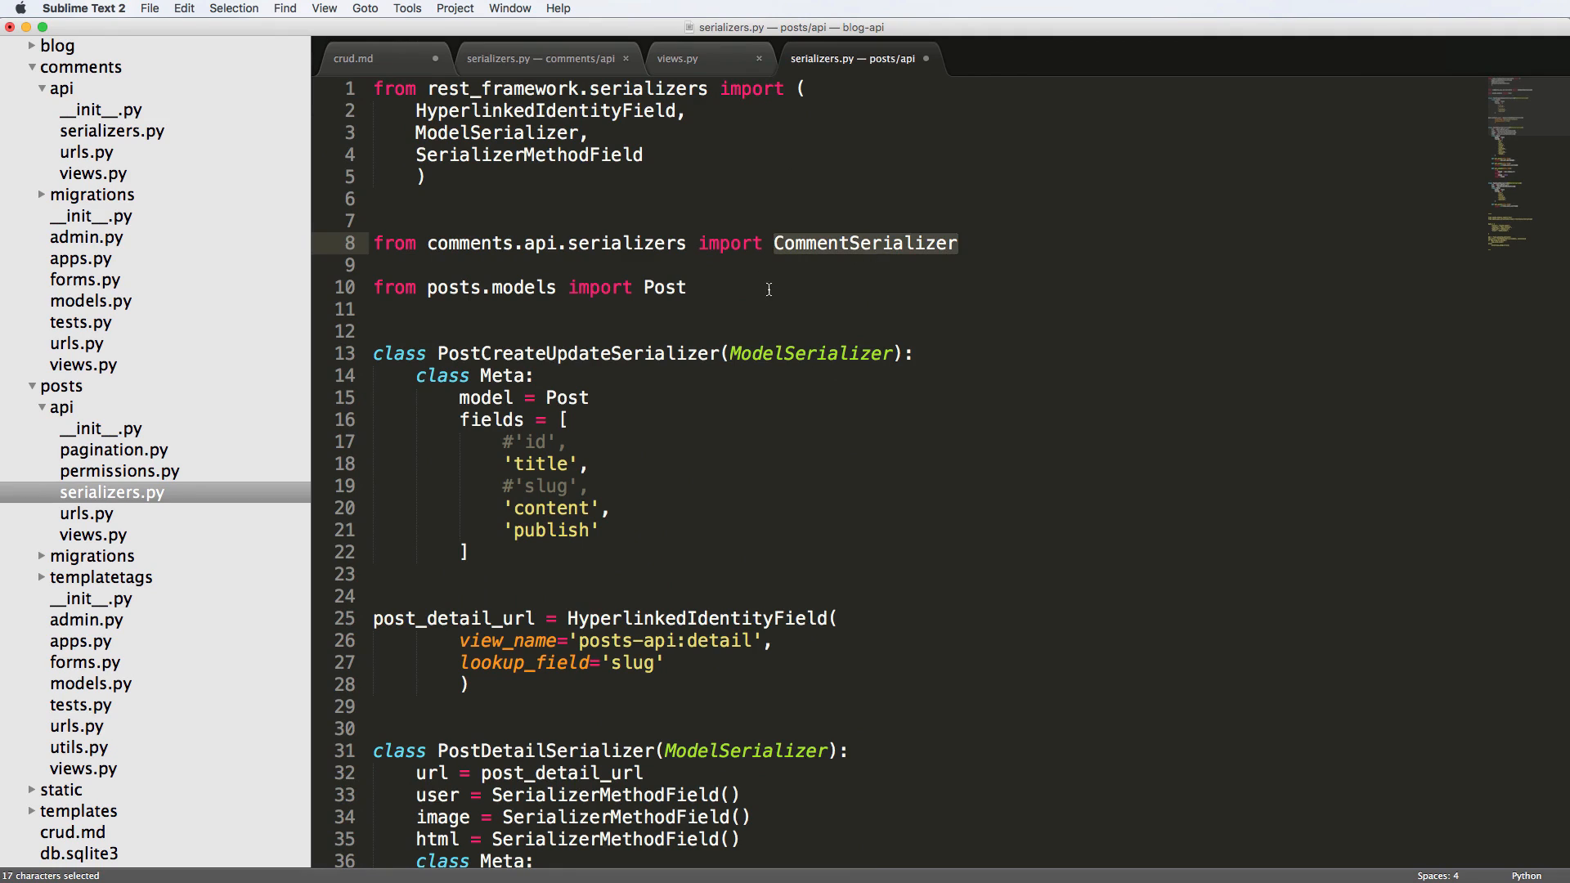
pyautogui.write('from comments.models')
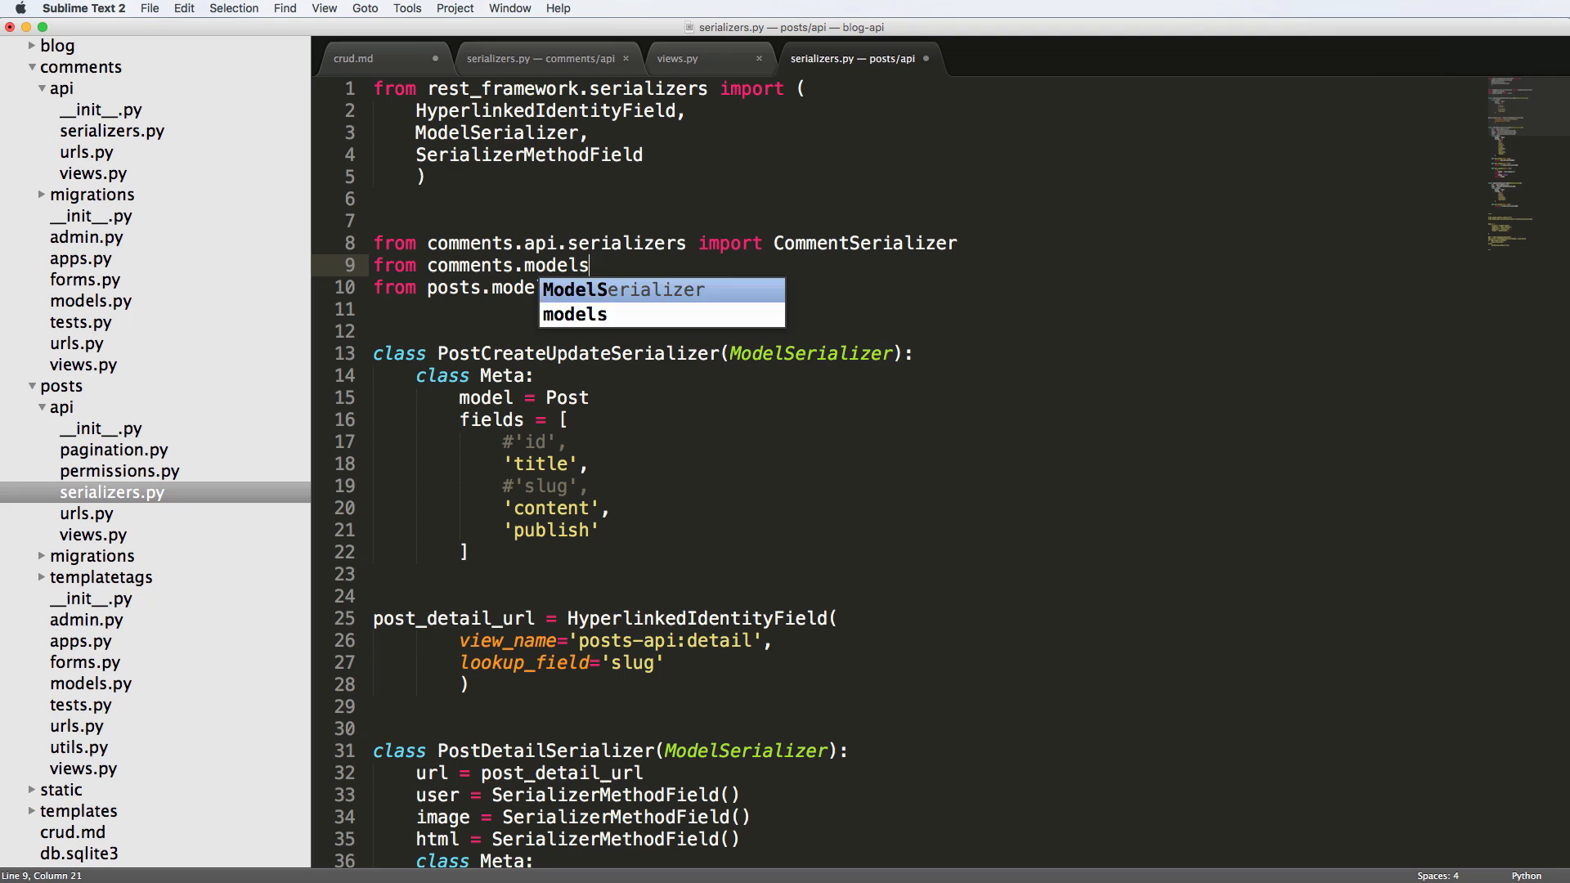
pyautogui.write('import Comment')
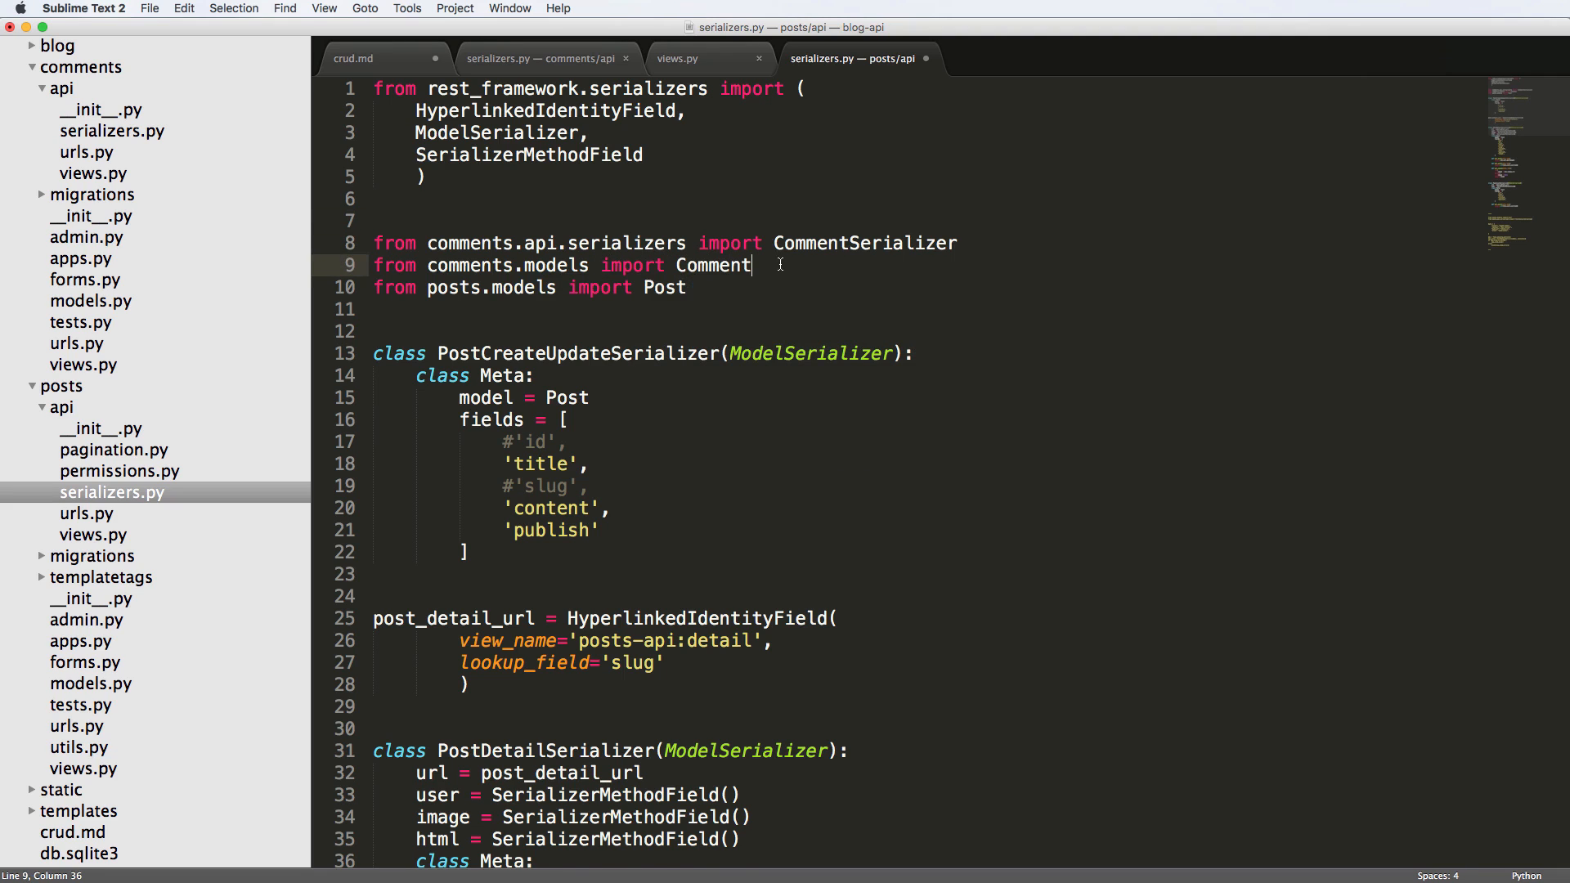
pyautogui.press('enter')
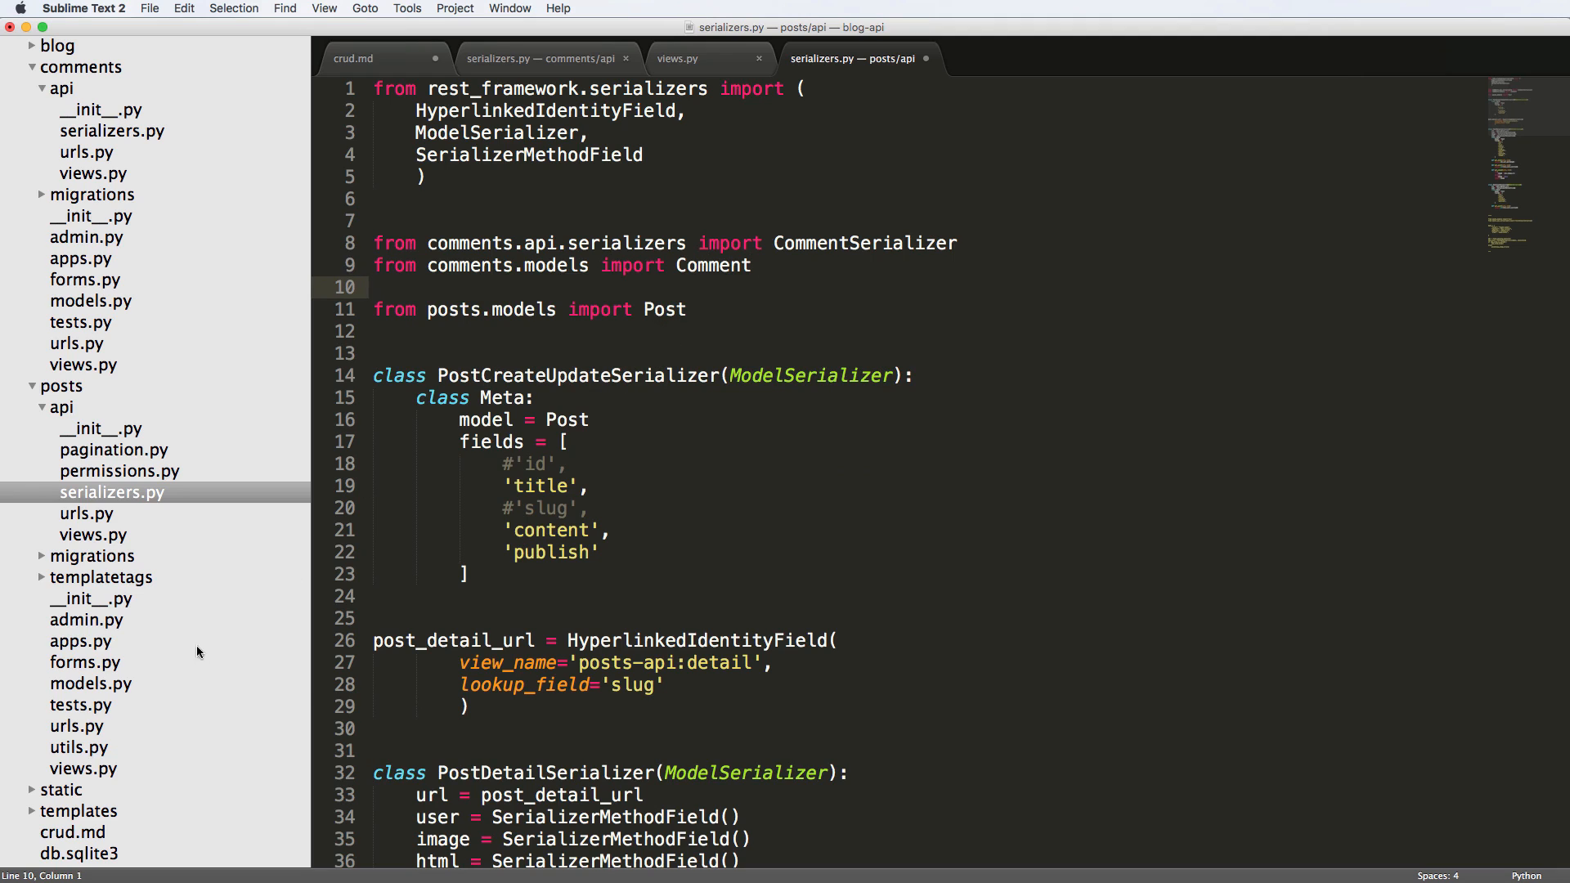
pyautogui.click(91, 683)
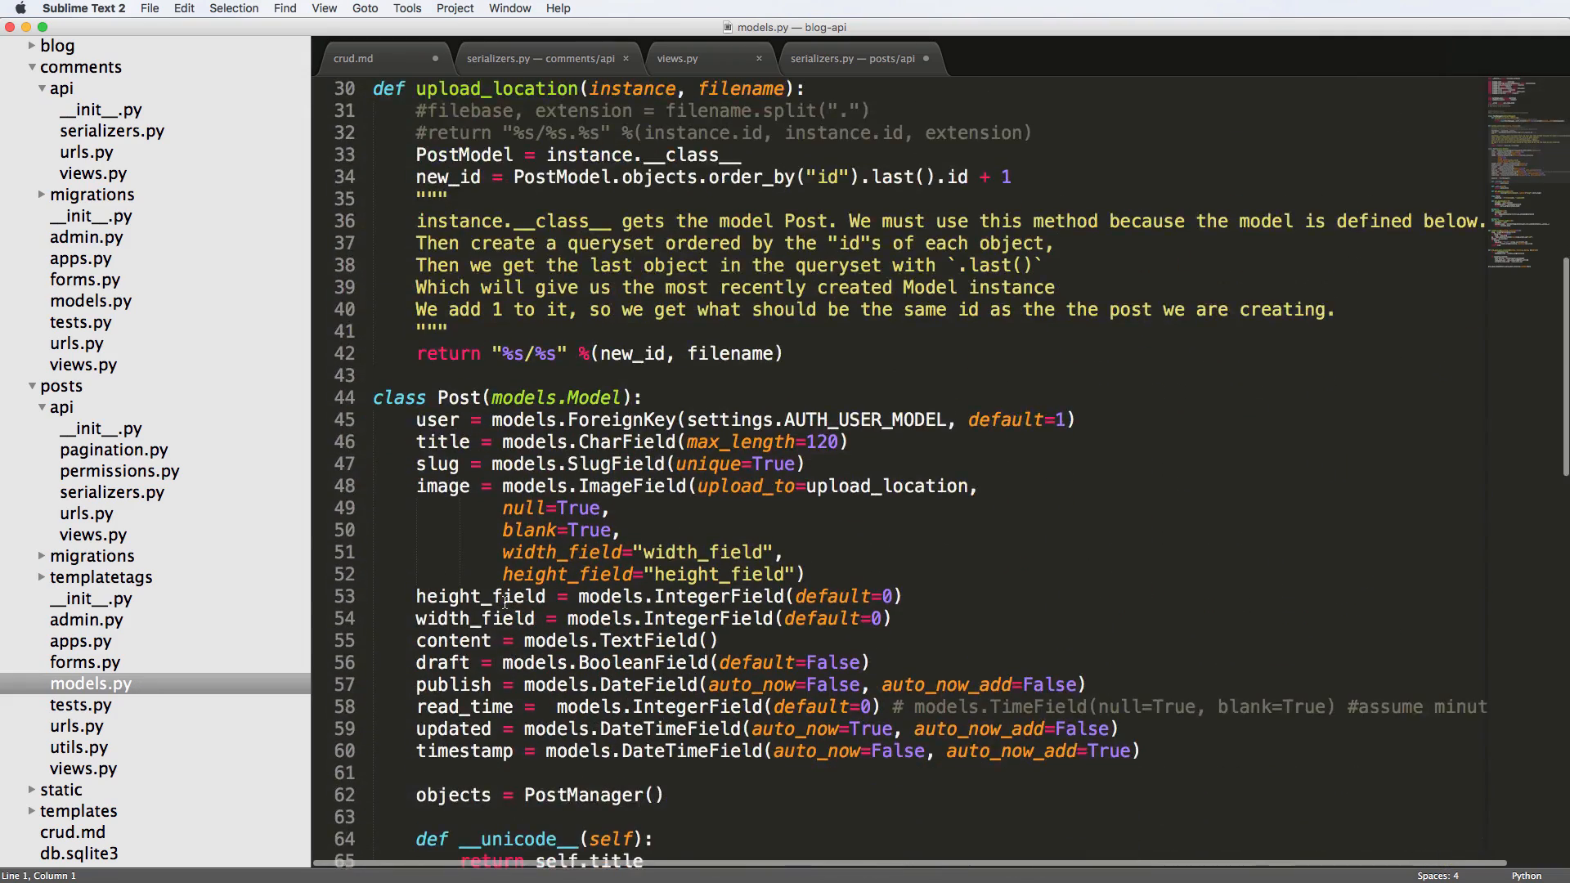
pyautogui.scroll(-3)
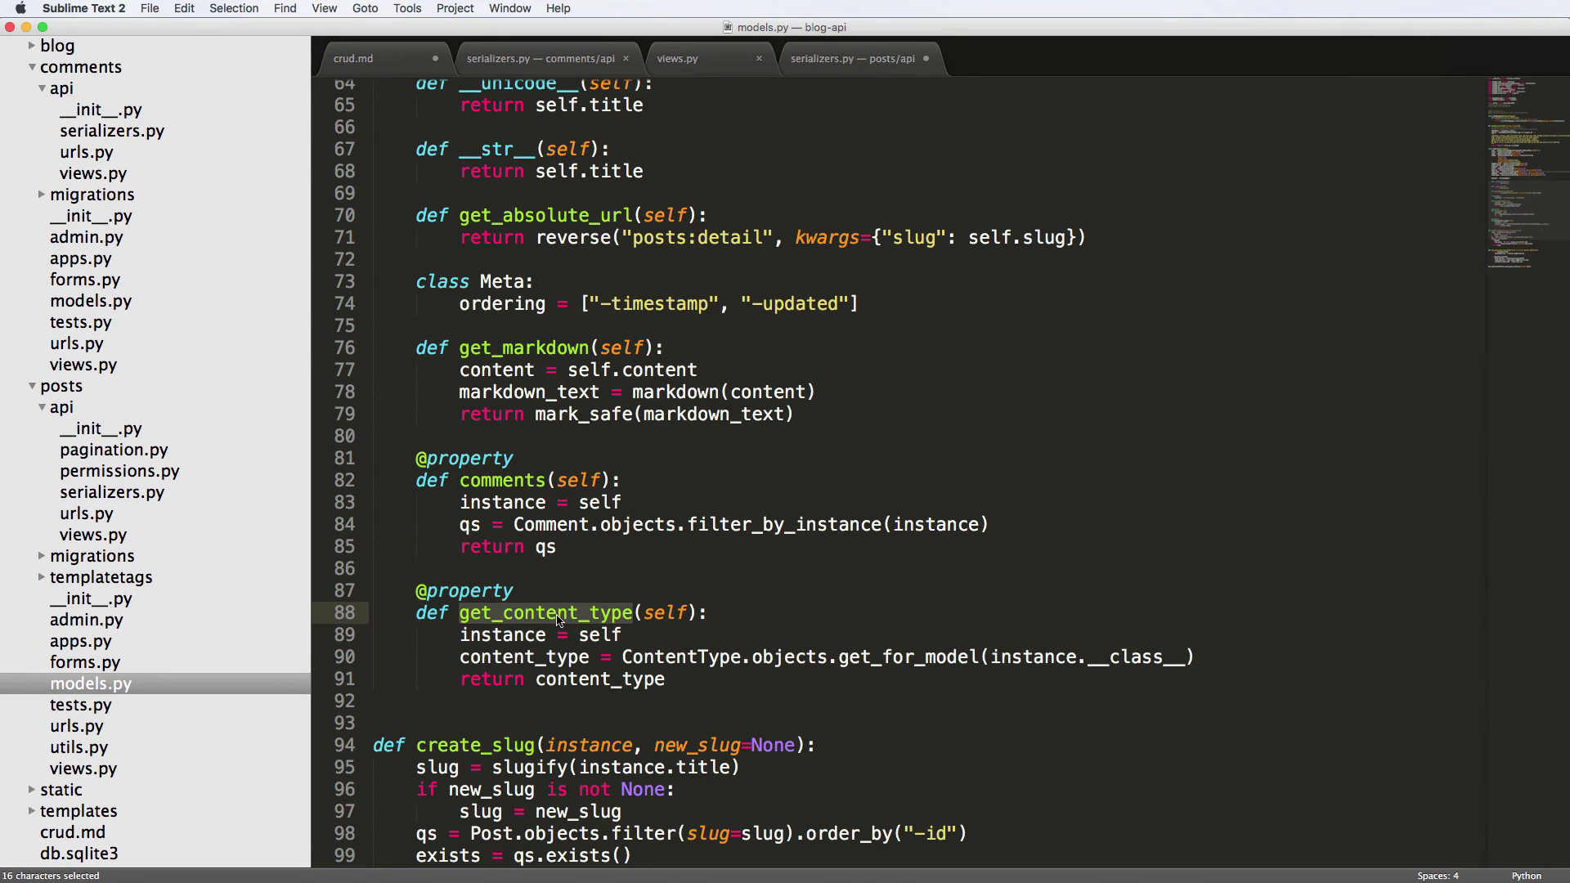
pyautogui.moveTo(486, 559)
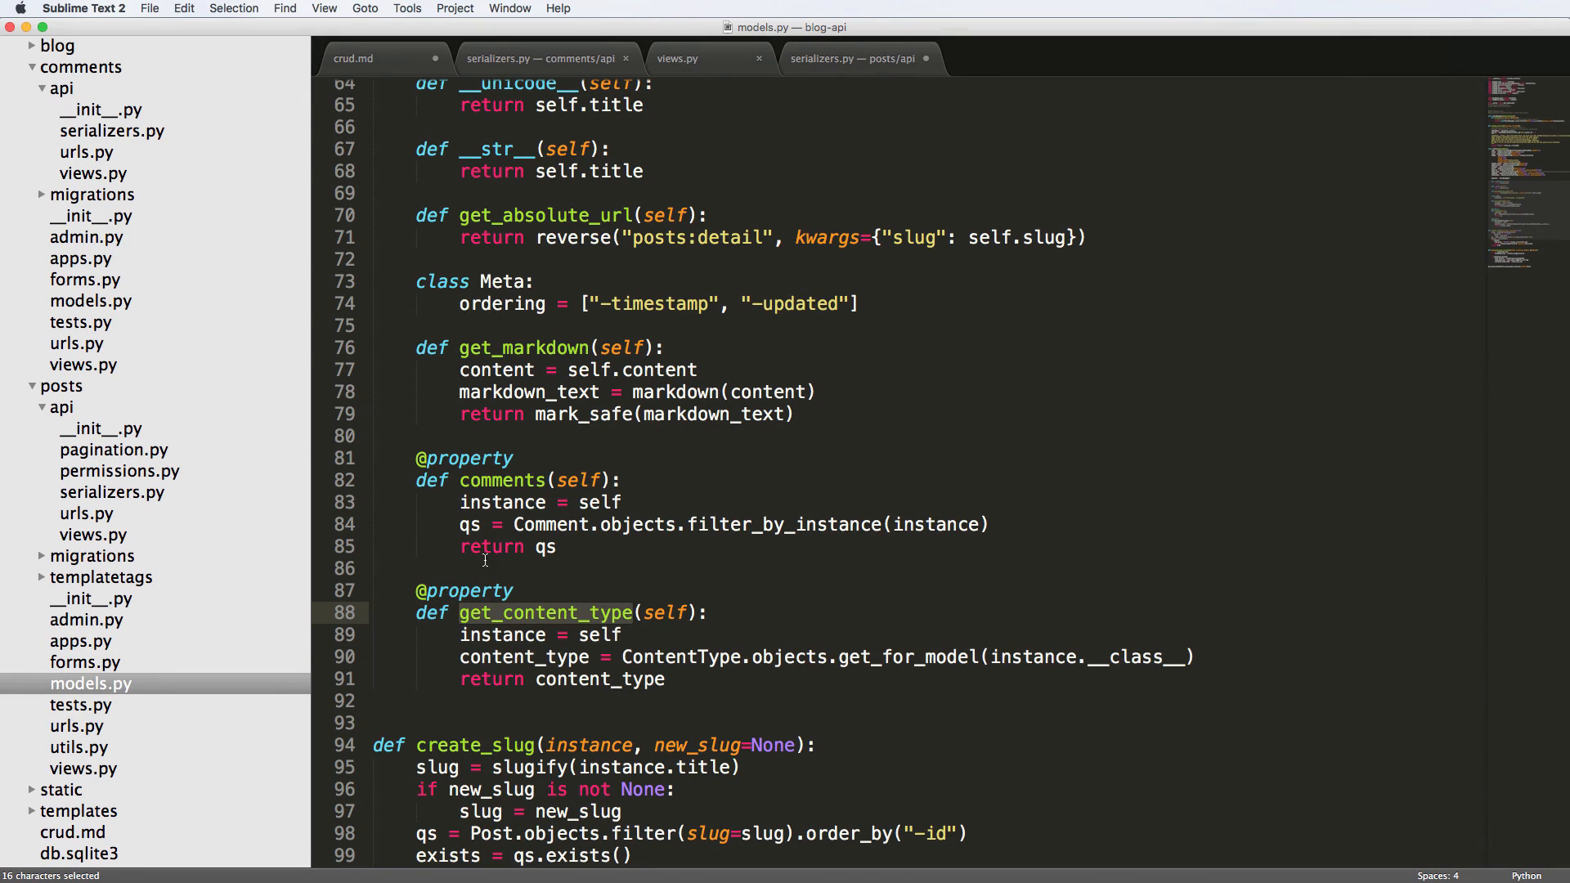
pyautogui.moveTo(621, 651)
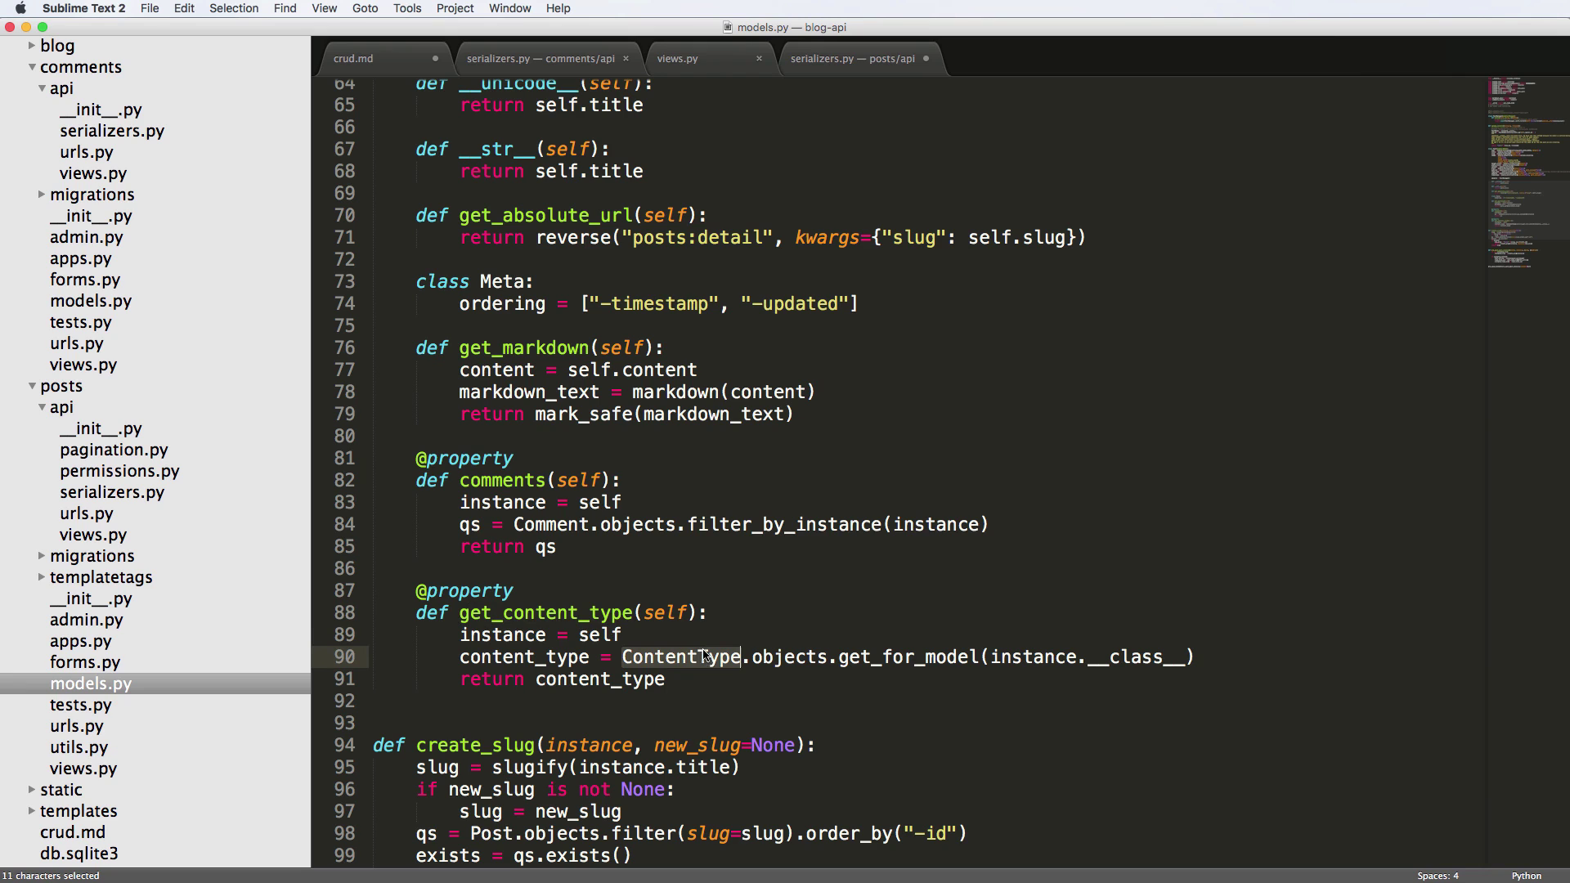
pyautogui.moveTo(829, 82)
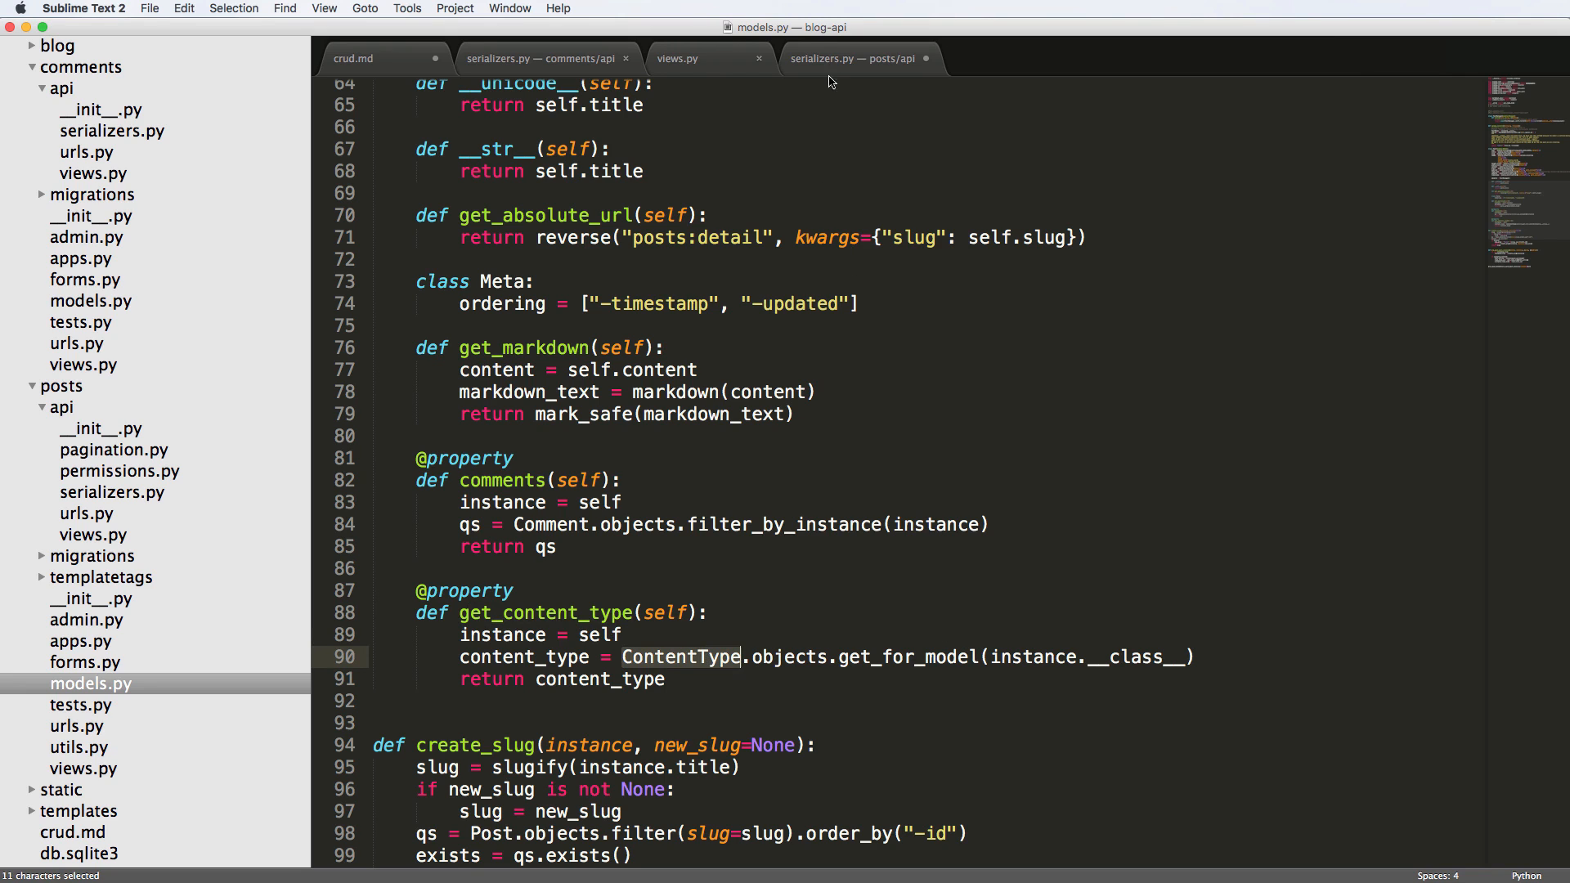
pyautogui.click(852, 58)
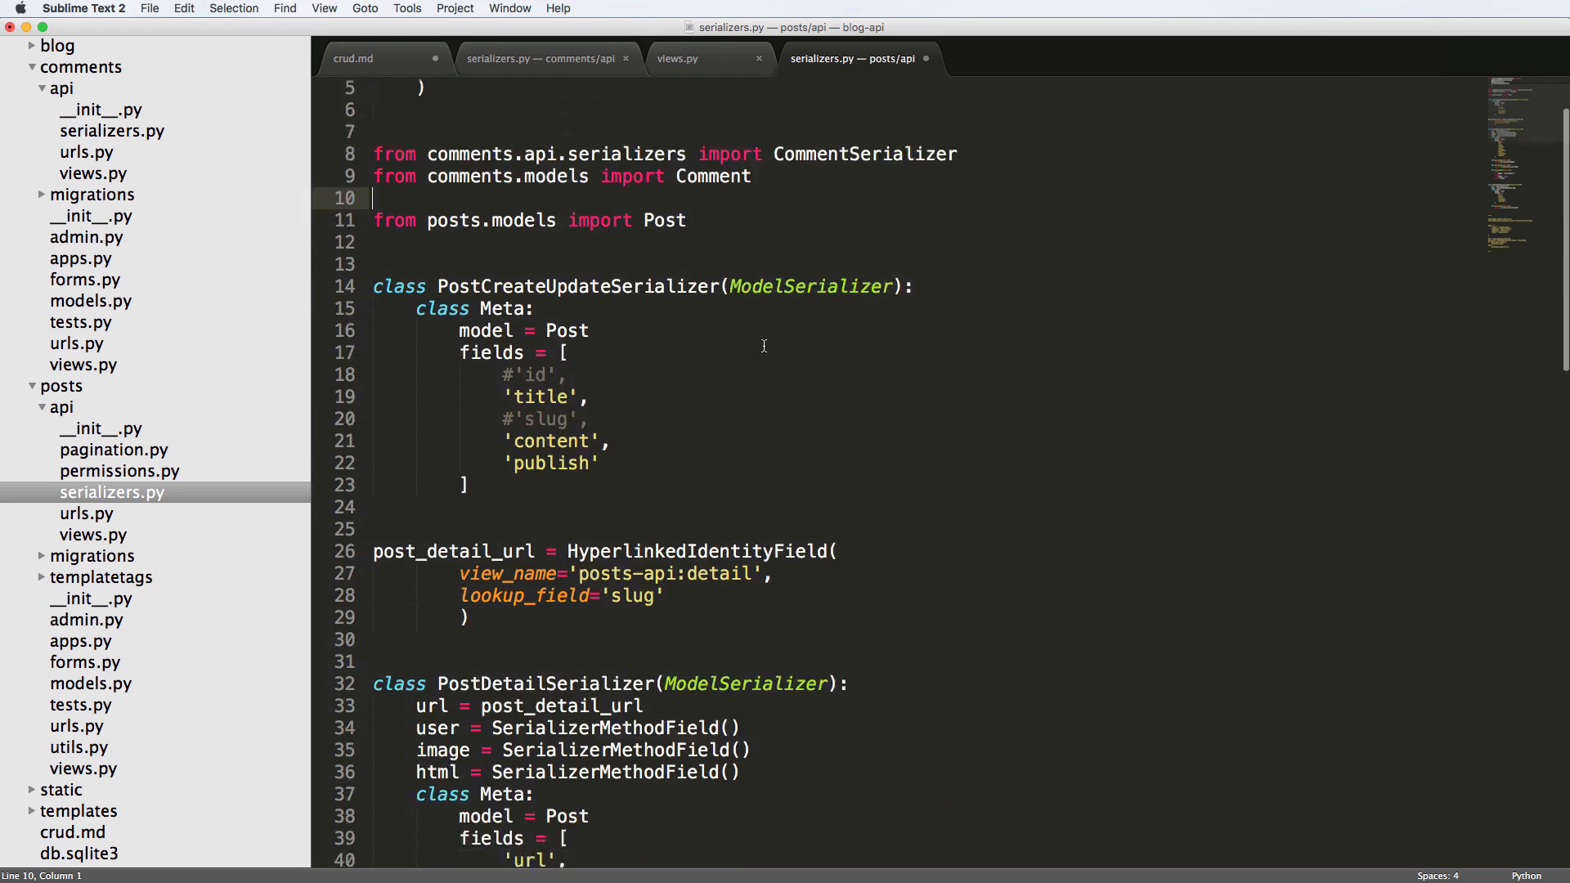
# Step: Add a get_comments(self, obj) method starting with content_type = obj.get_content_type
pyautogui.scroll(-3)
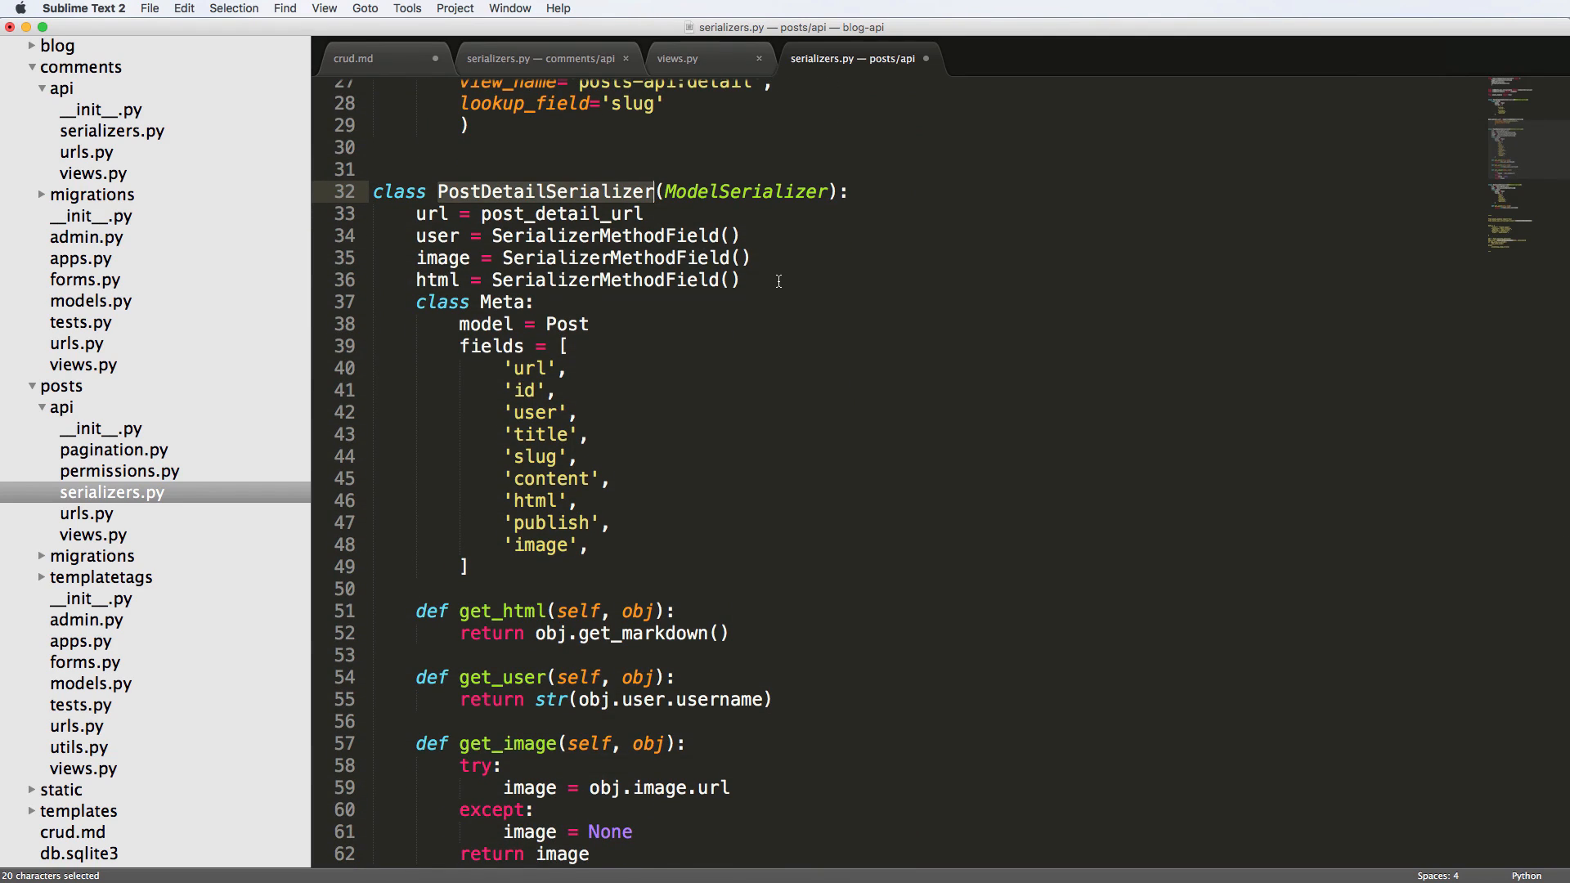
pyautogui.click(739, 280)
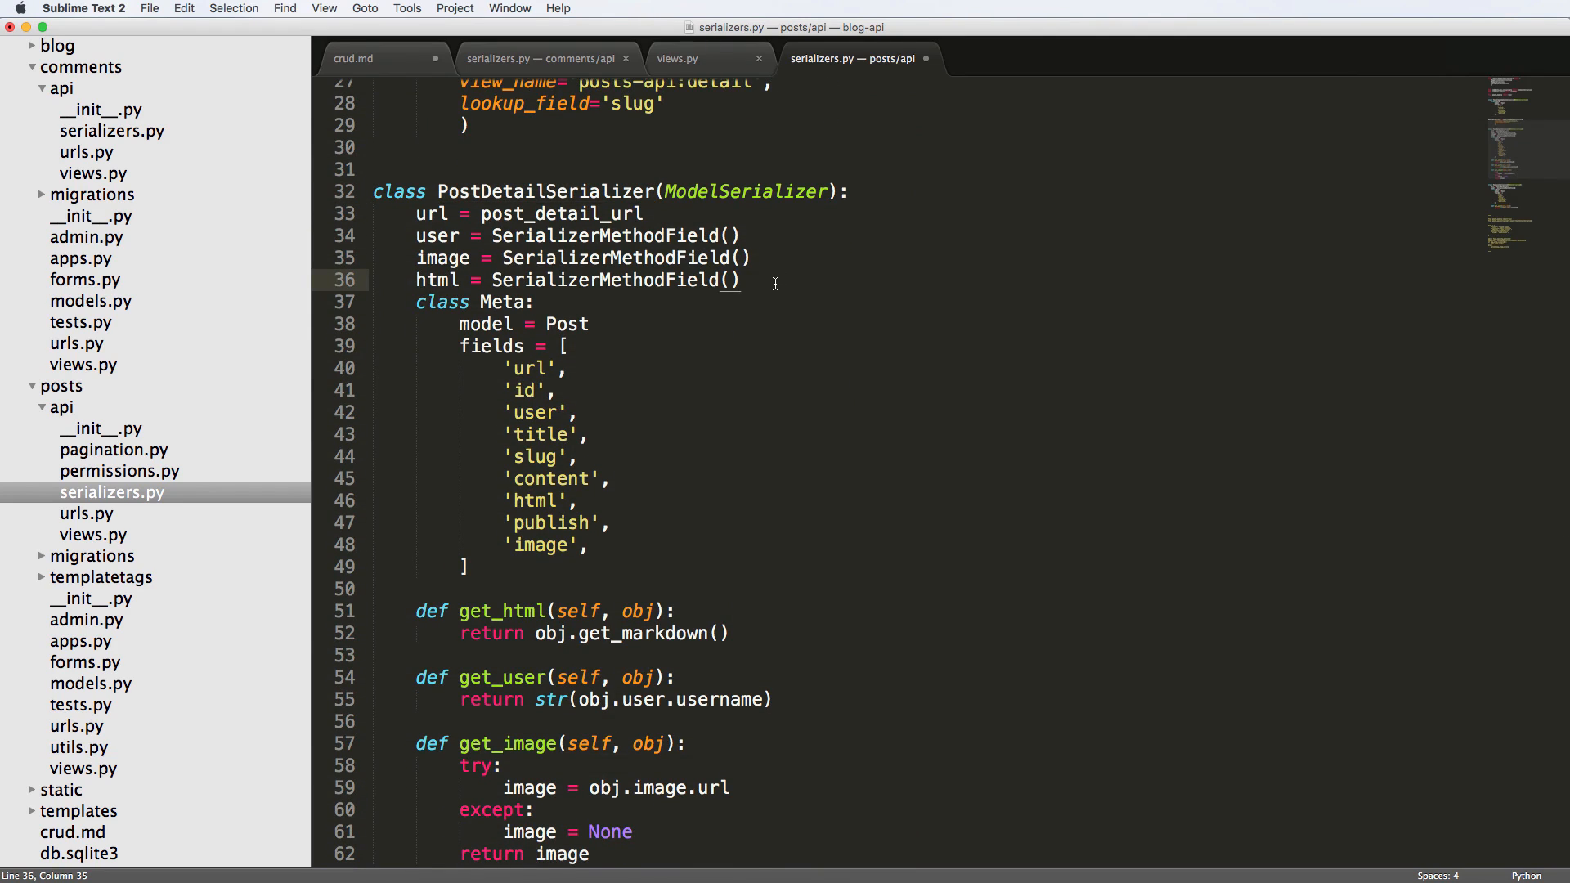
pyautogui.write('come')
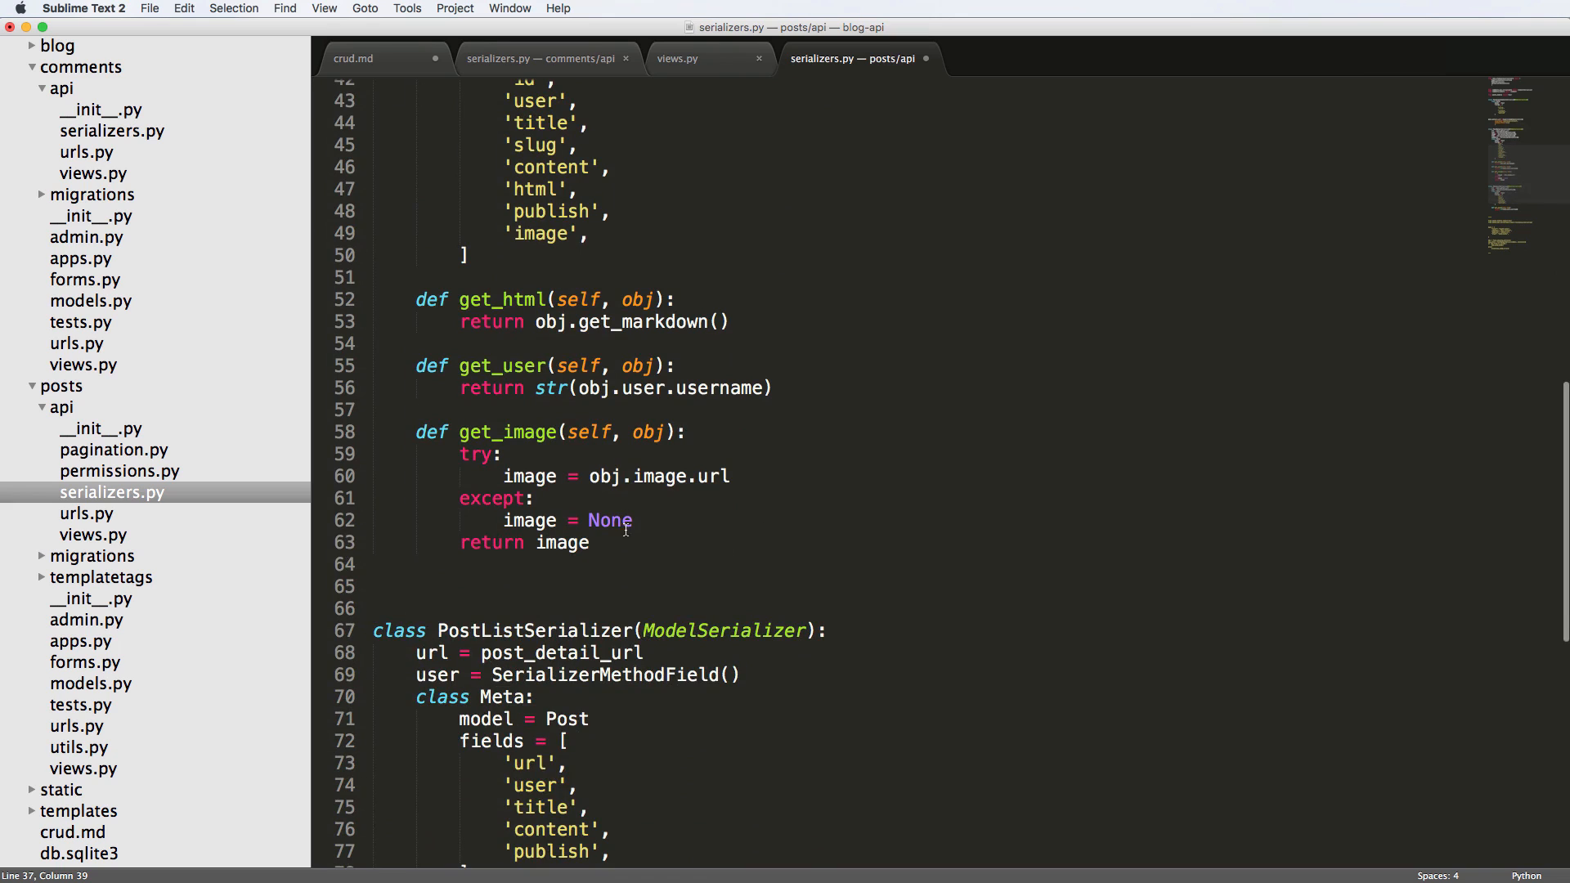
pyautogui.write('def get')
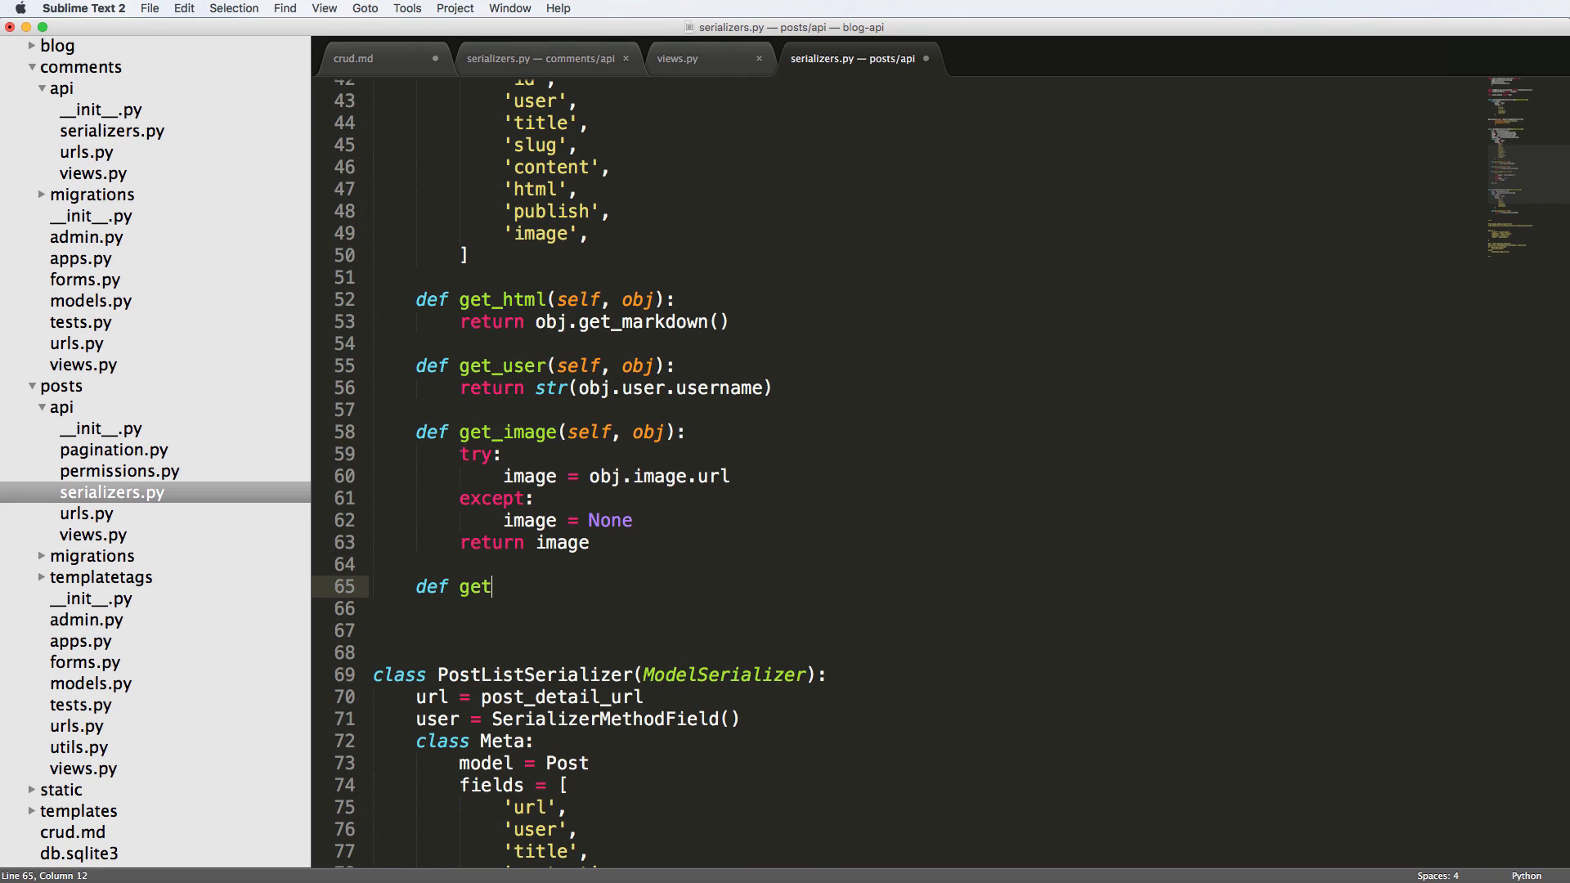
pyautogui.write('_comments()')
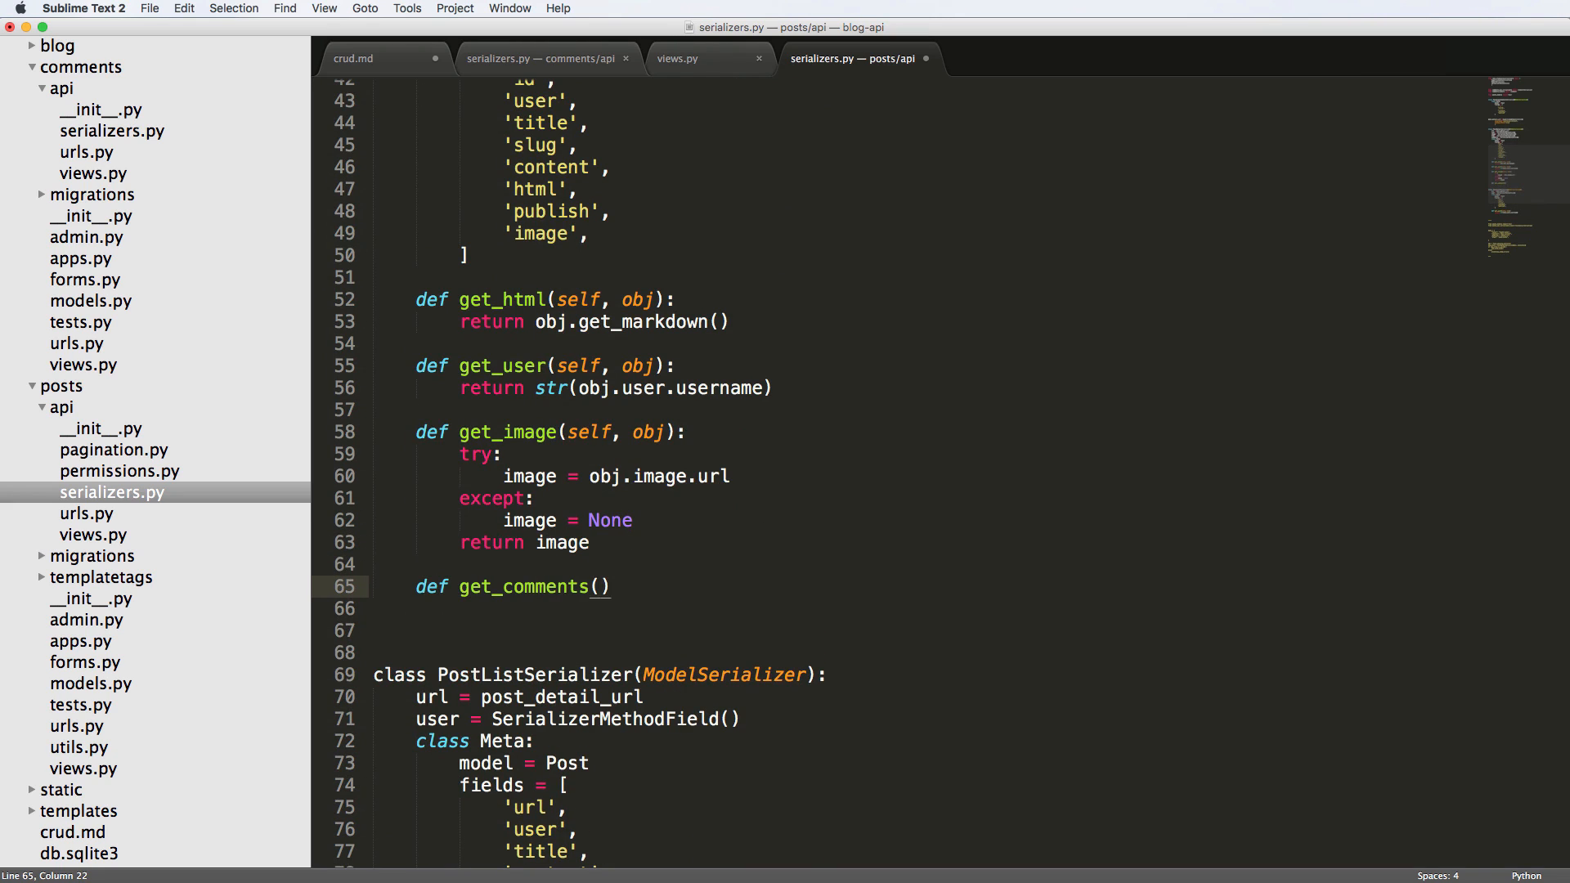
pyautogui.write('self, obj):')
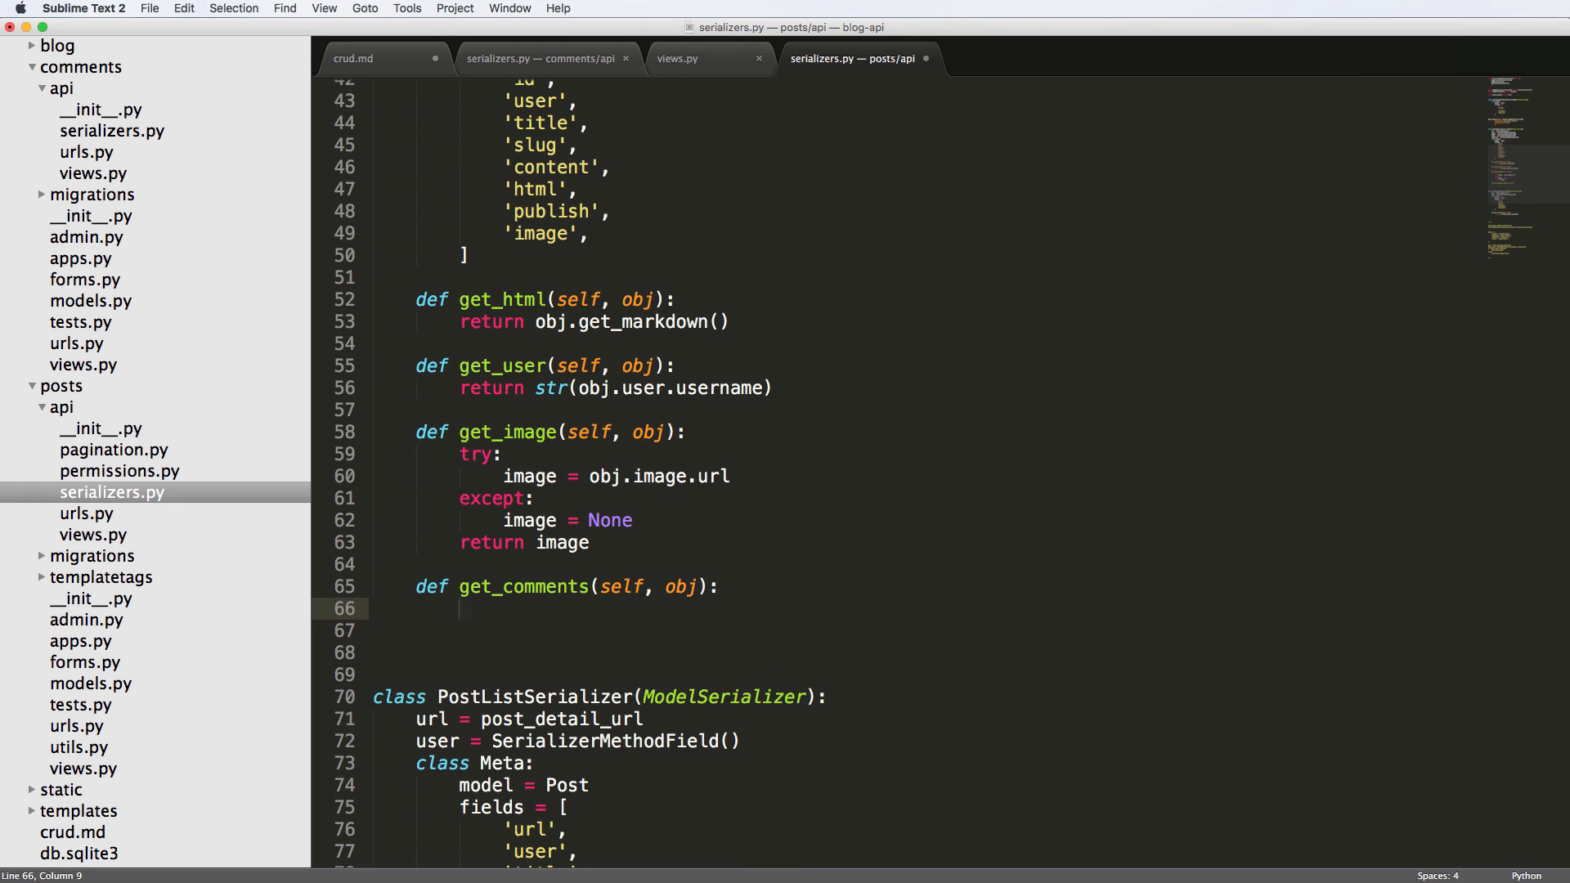
pyautogui.write('content_type = o')
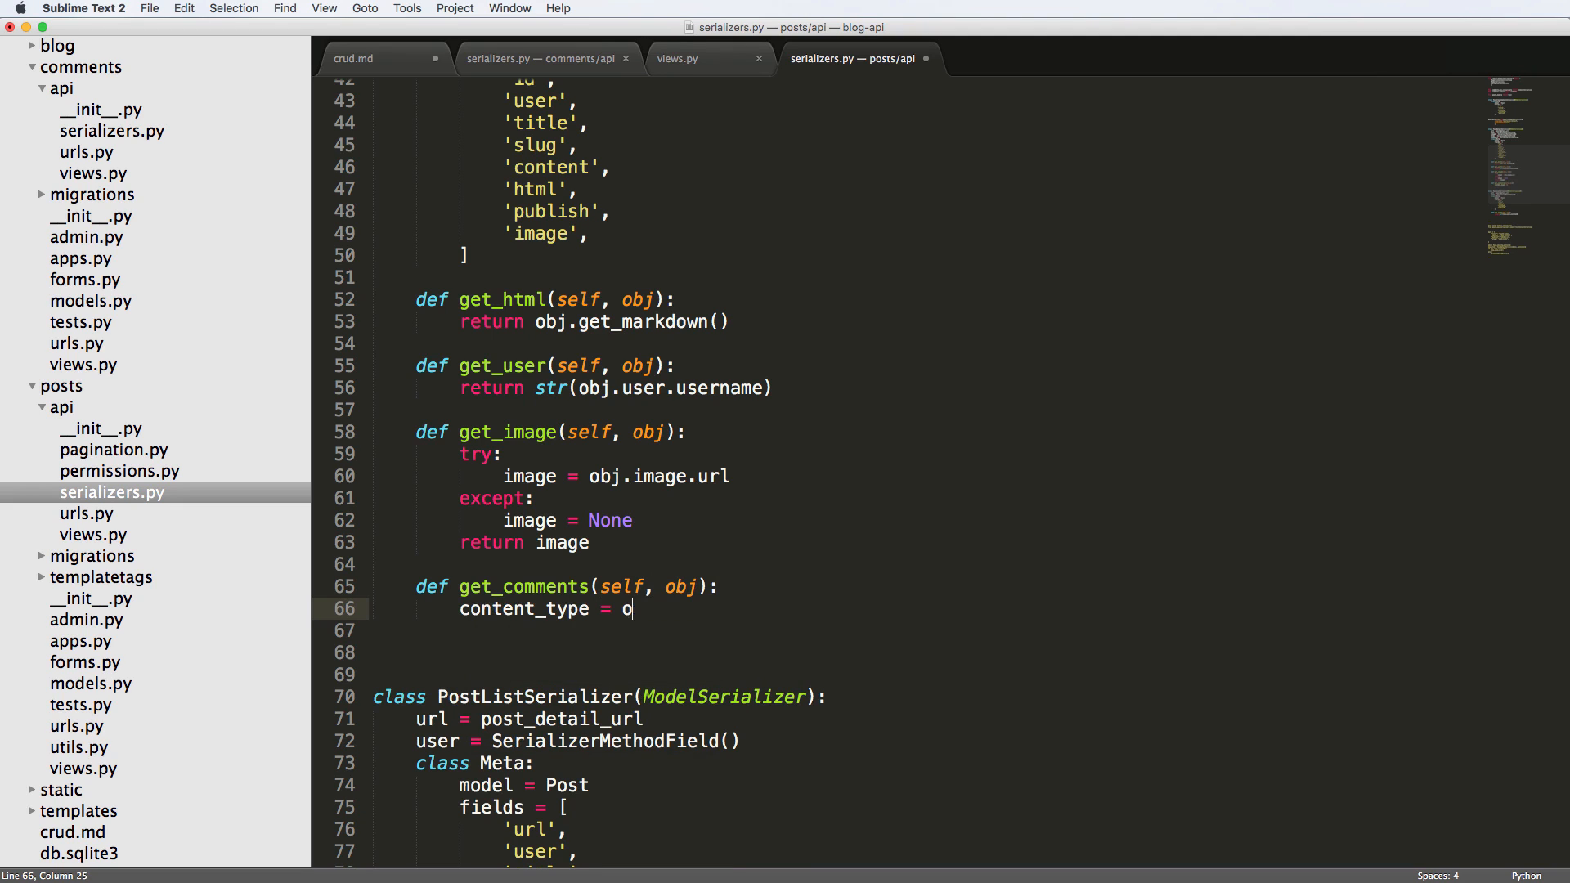
pyautogui.write('bj.get_content_type')
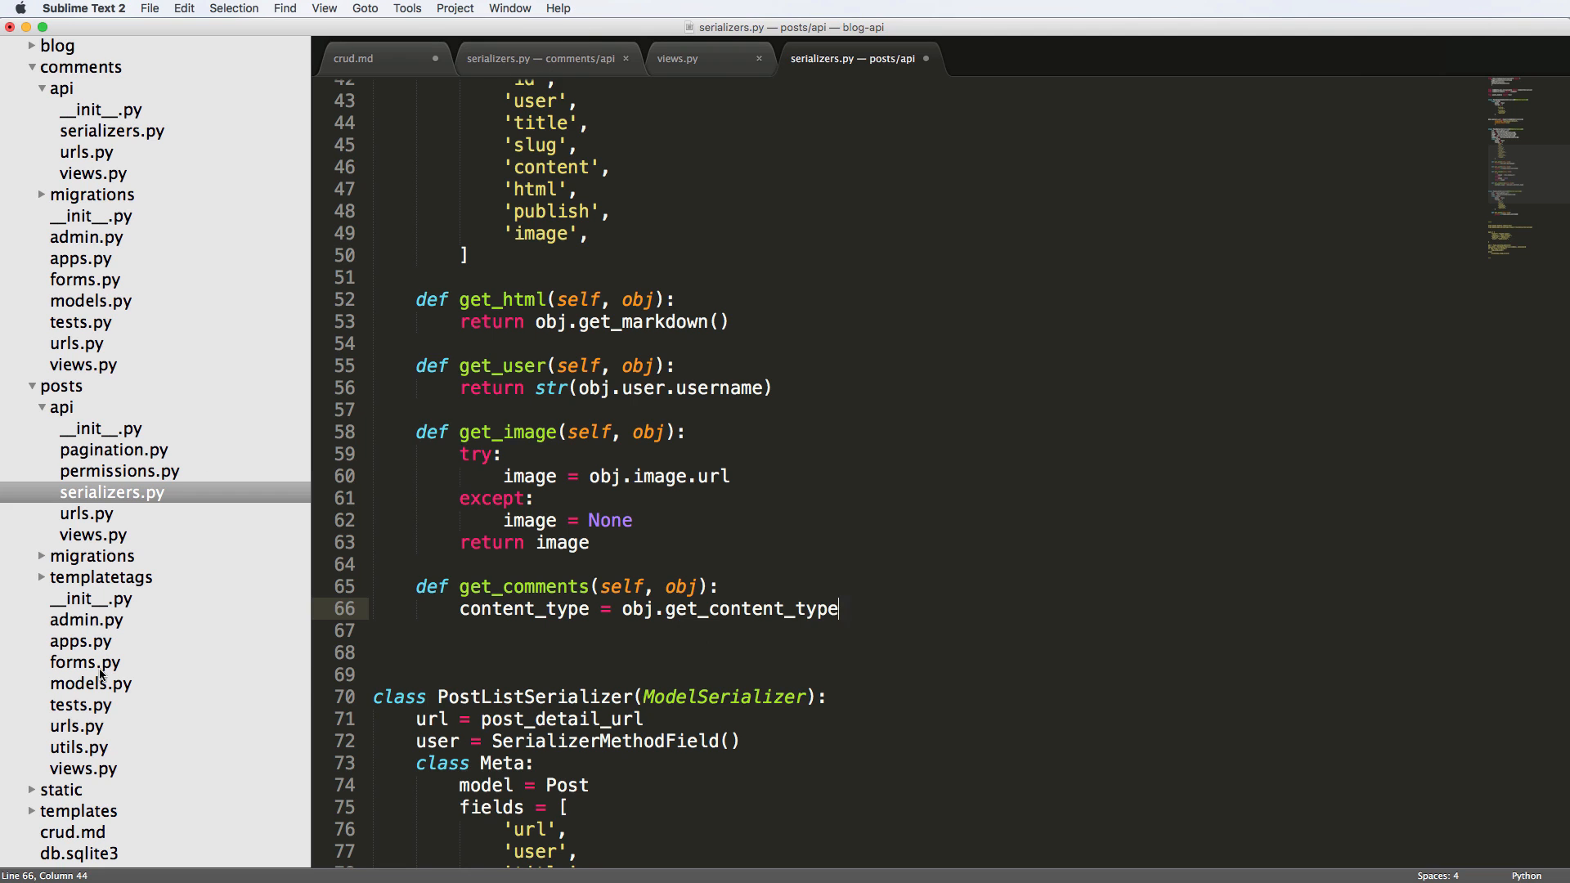
# Step: Add object_id = obj.id and a comments line to get_comments, then view comments/models.py
pyautogui.click(90, 683)
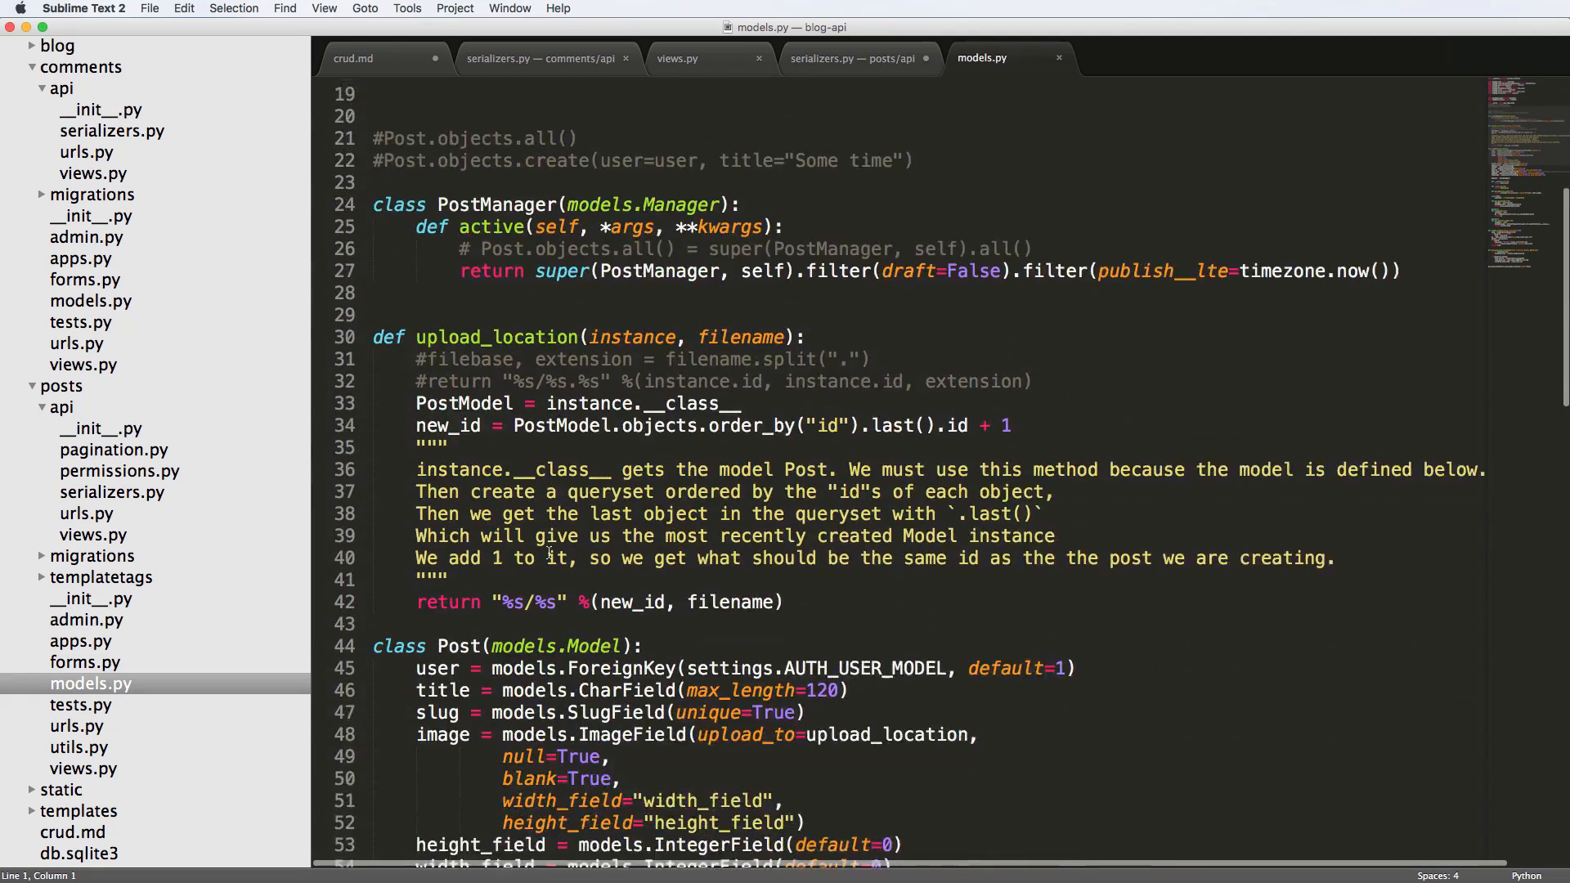
pyautogui.scroll(-3)
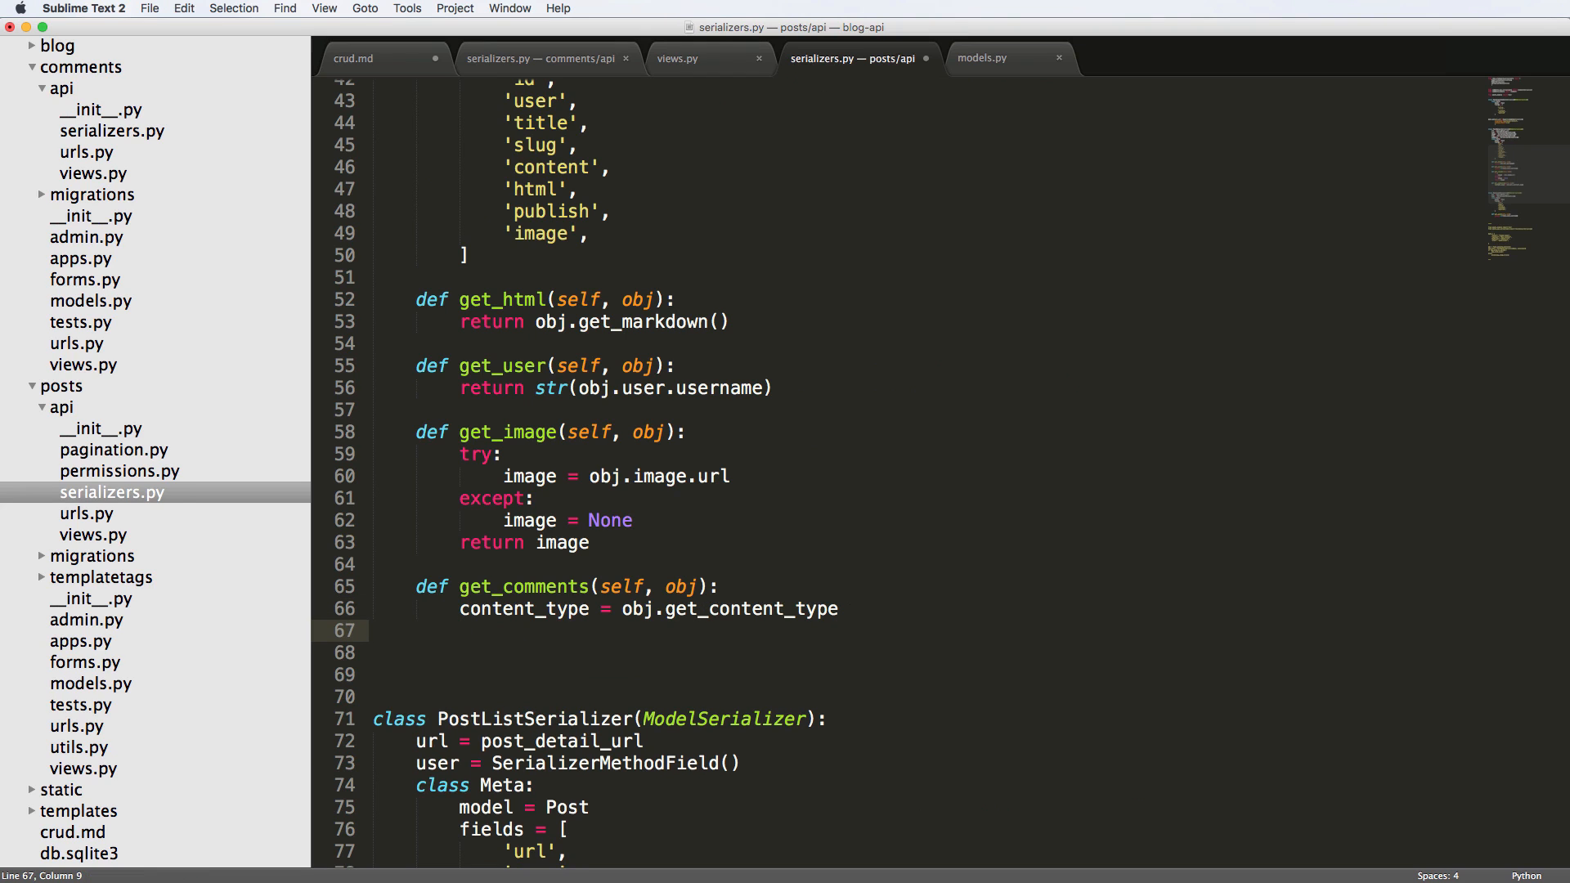
pyautogui.write('comments')
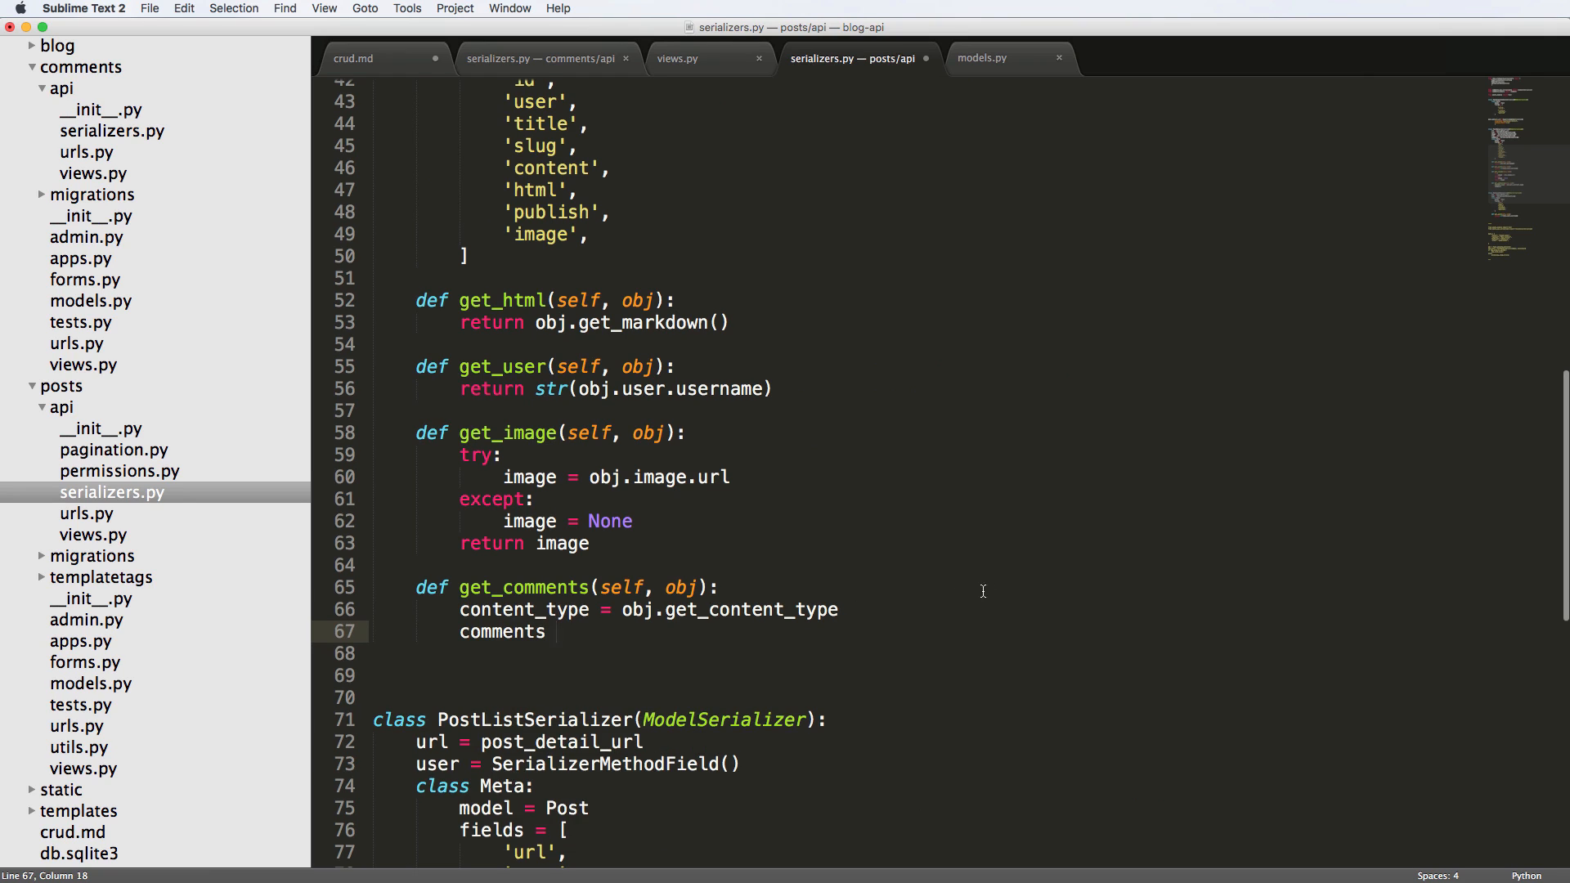
pyautogui.write('object_id = obj.id')
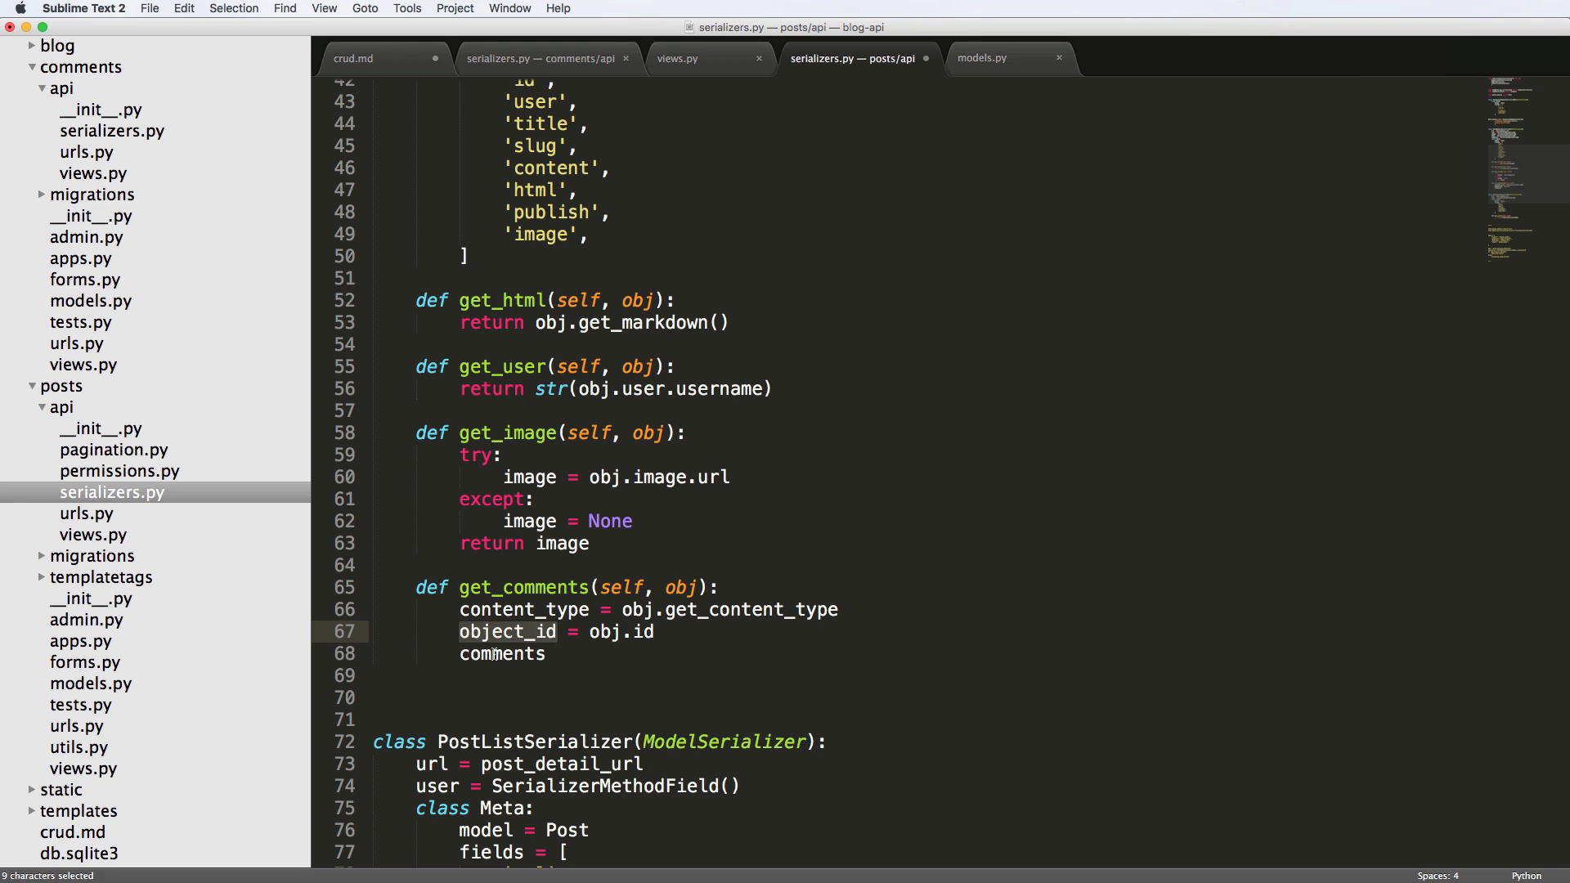
pyautogui.click(1003, 57)
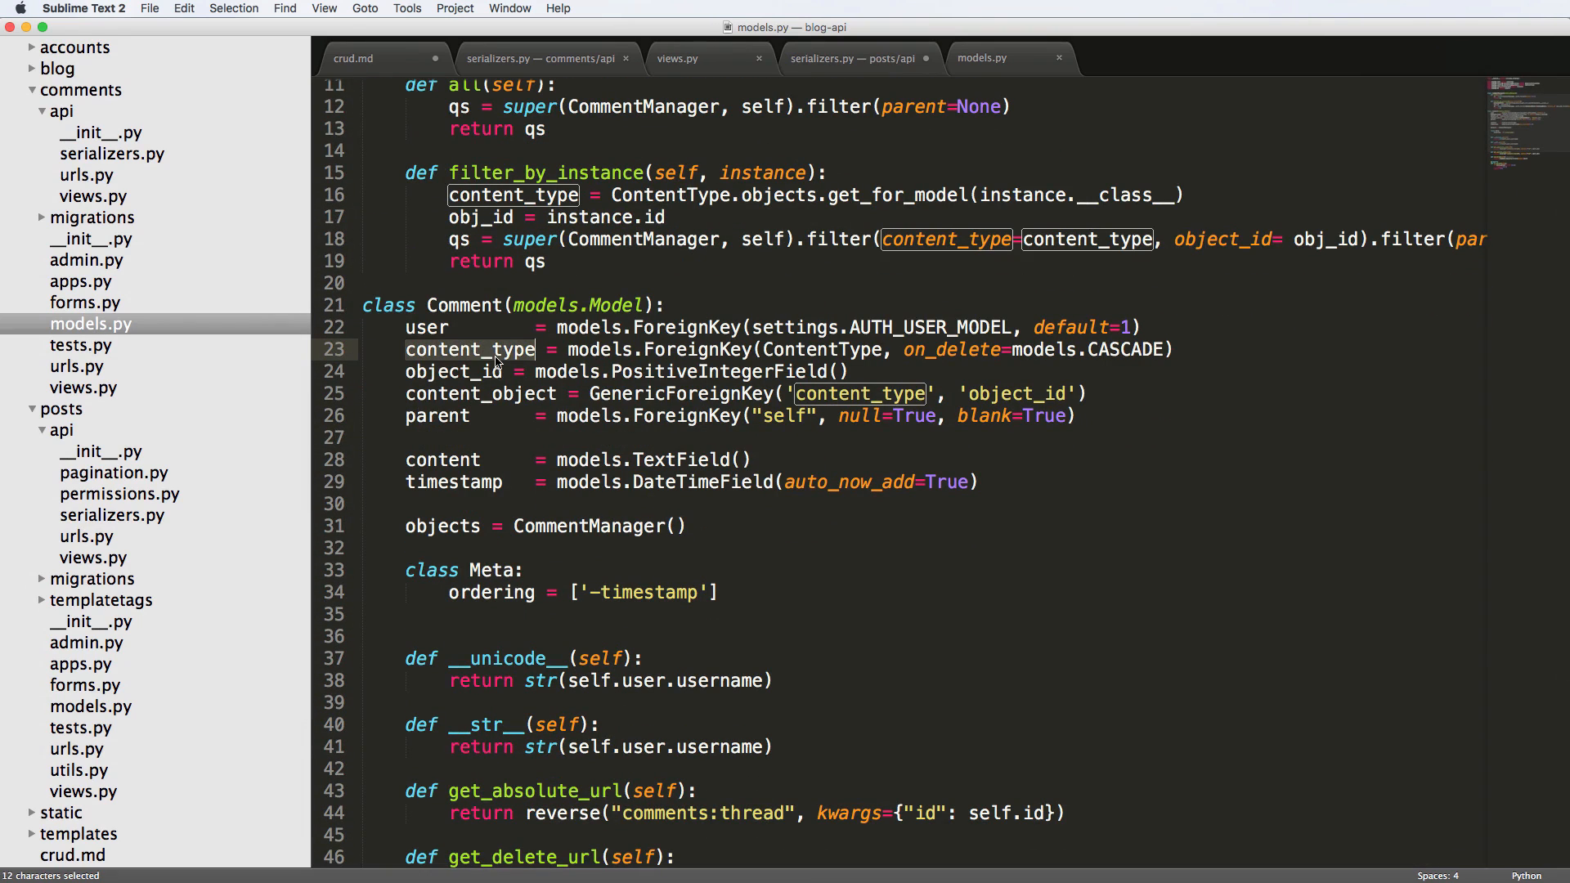
pyautogui.doubleClick(455, 372)
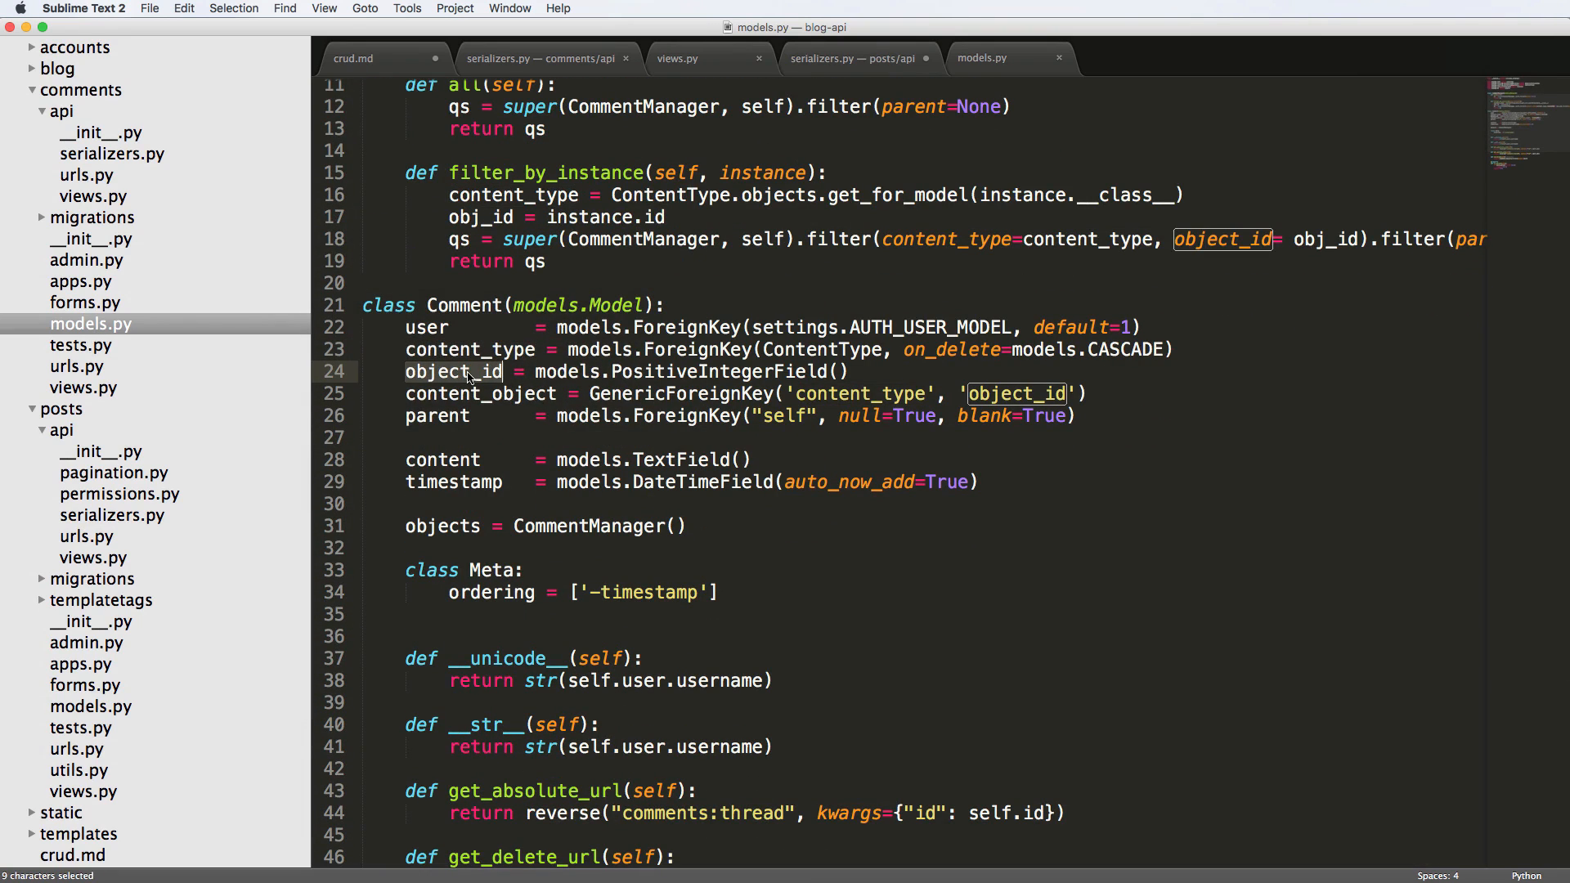
pyautogui.moveTo(505, 371)
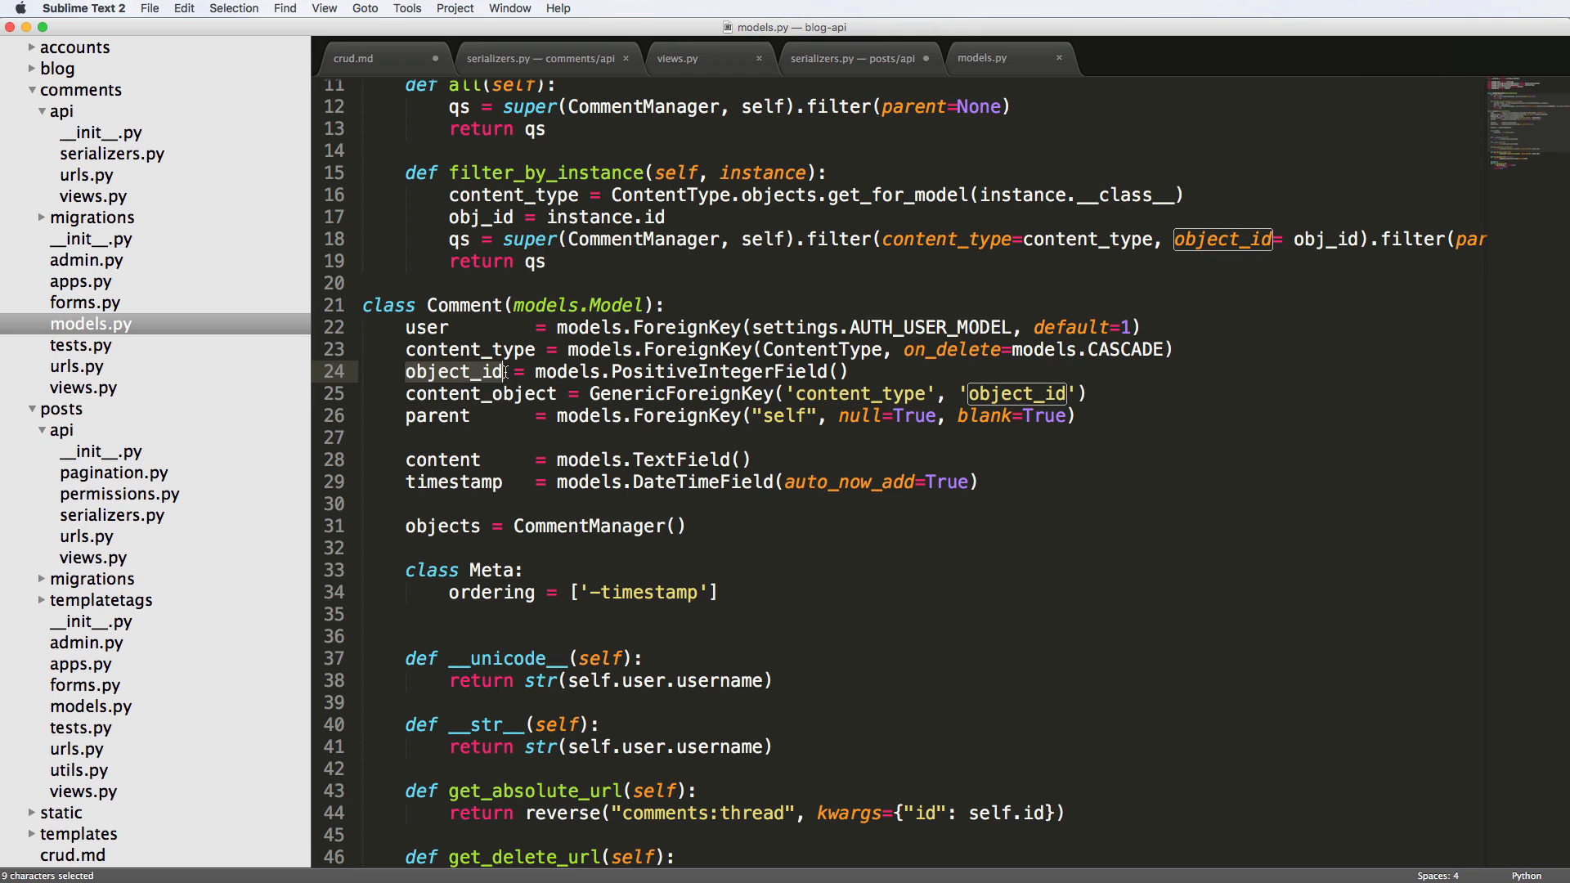
pyautogui.scroll(3)
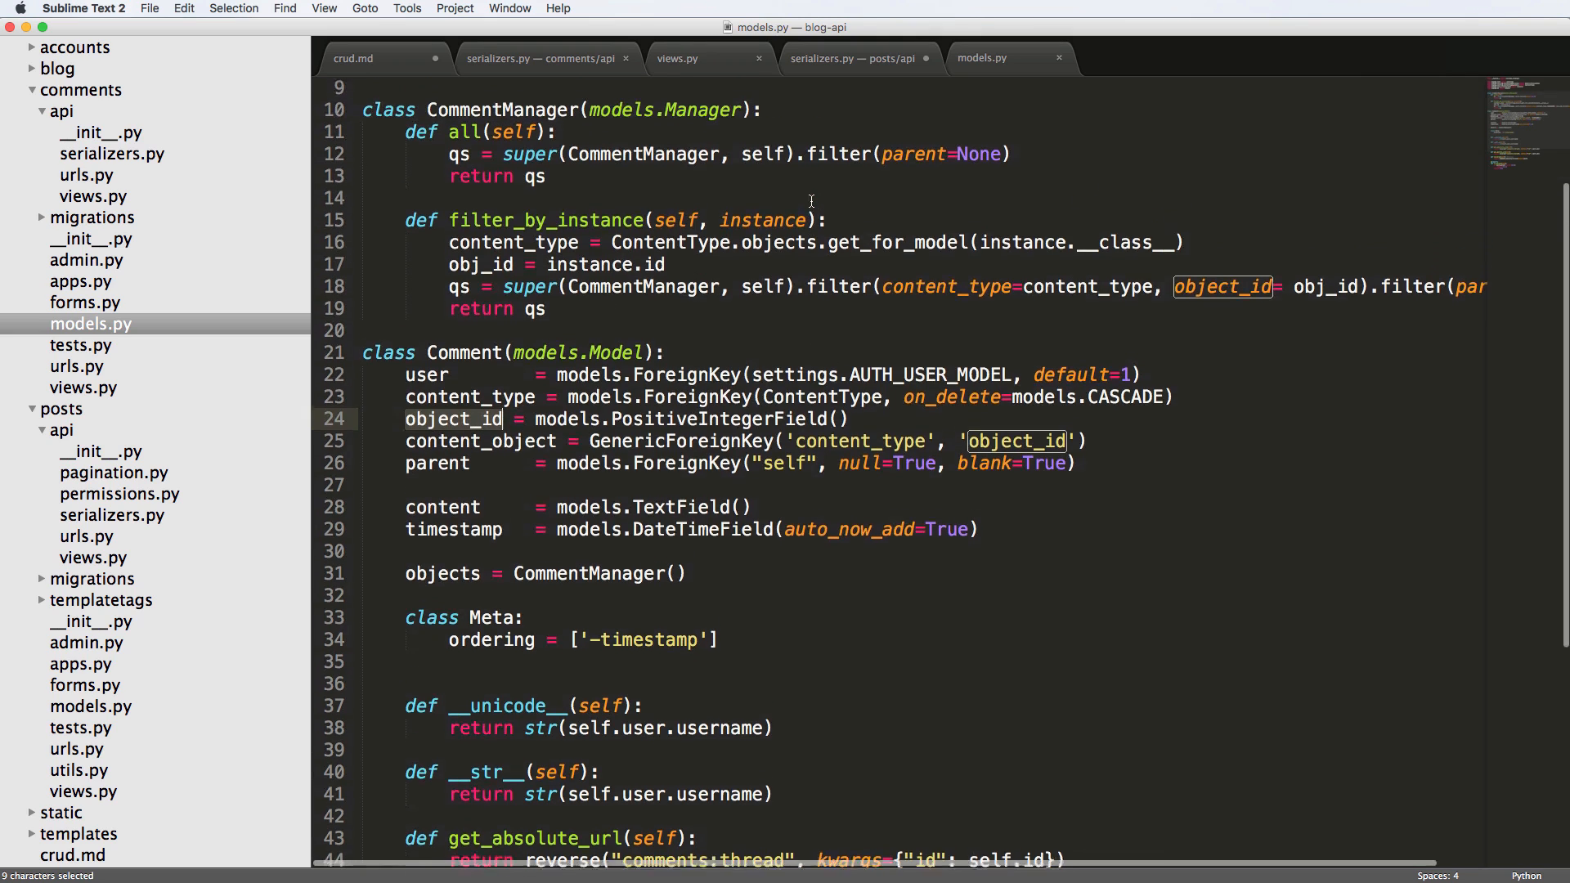
pyautogui.click(548, 311)
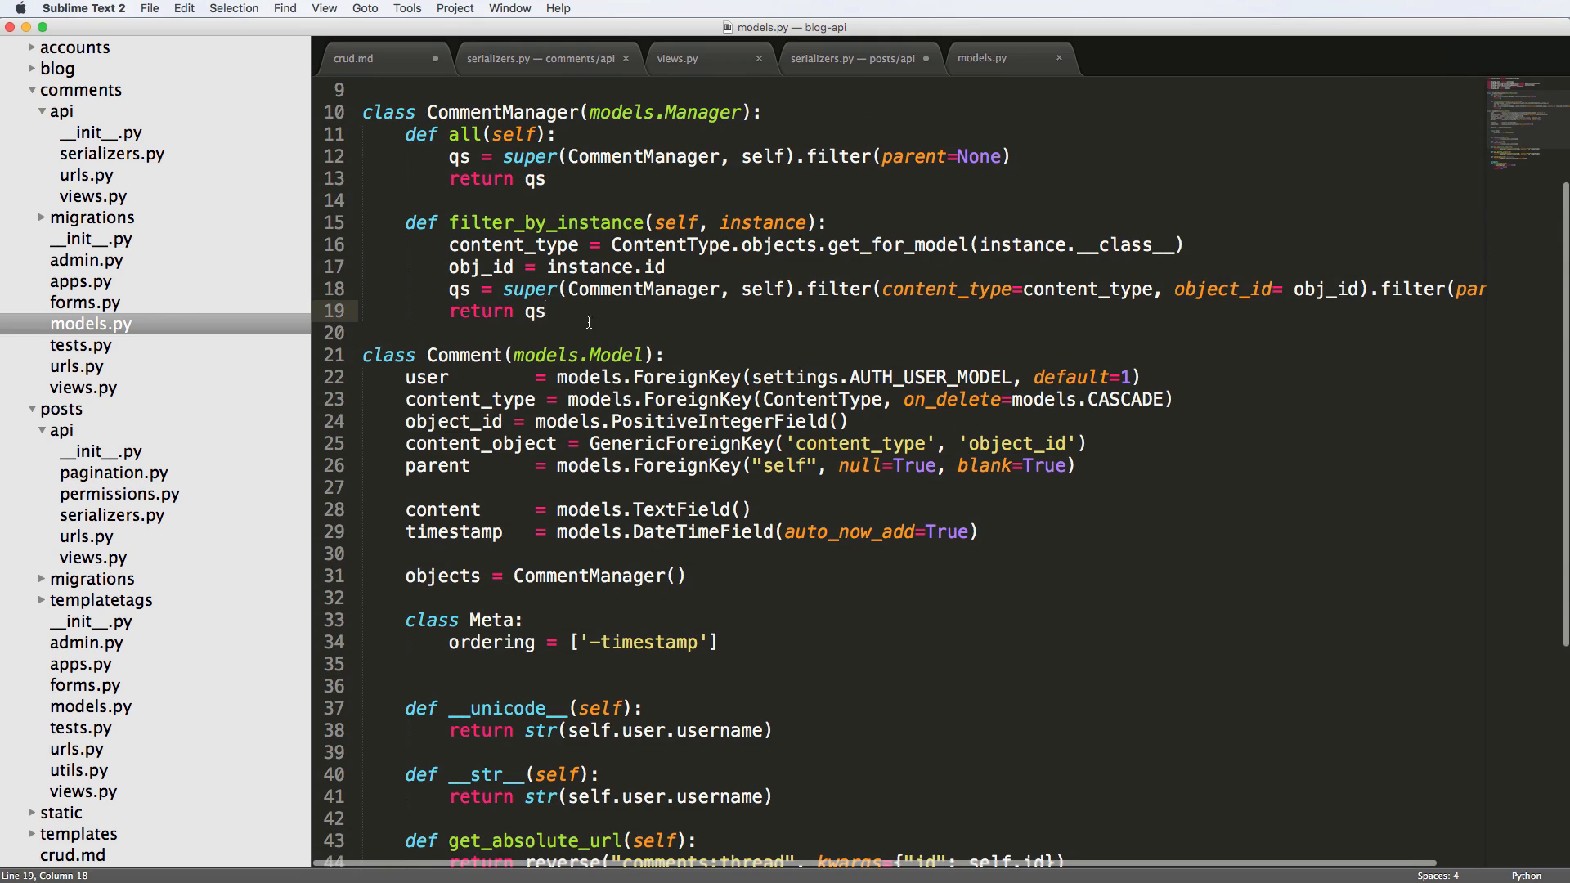
pyautogui.doubleClick(547, 223)
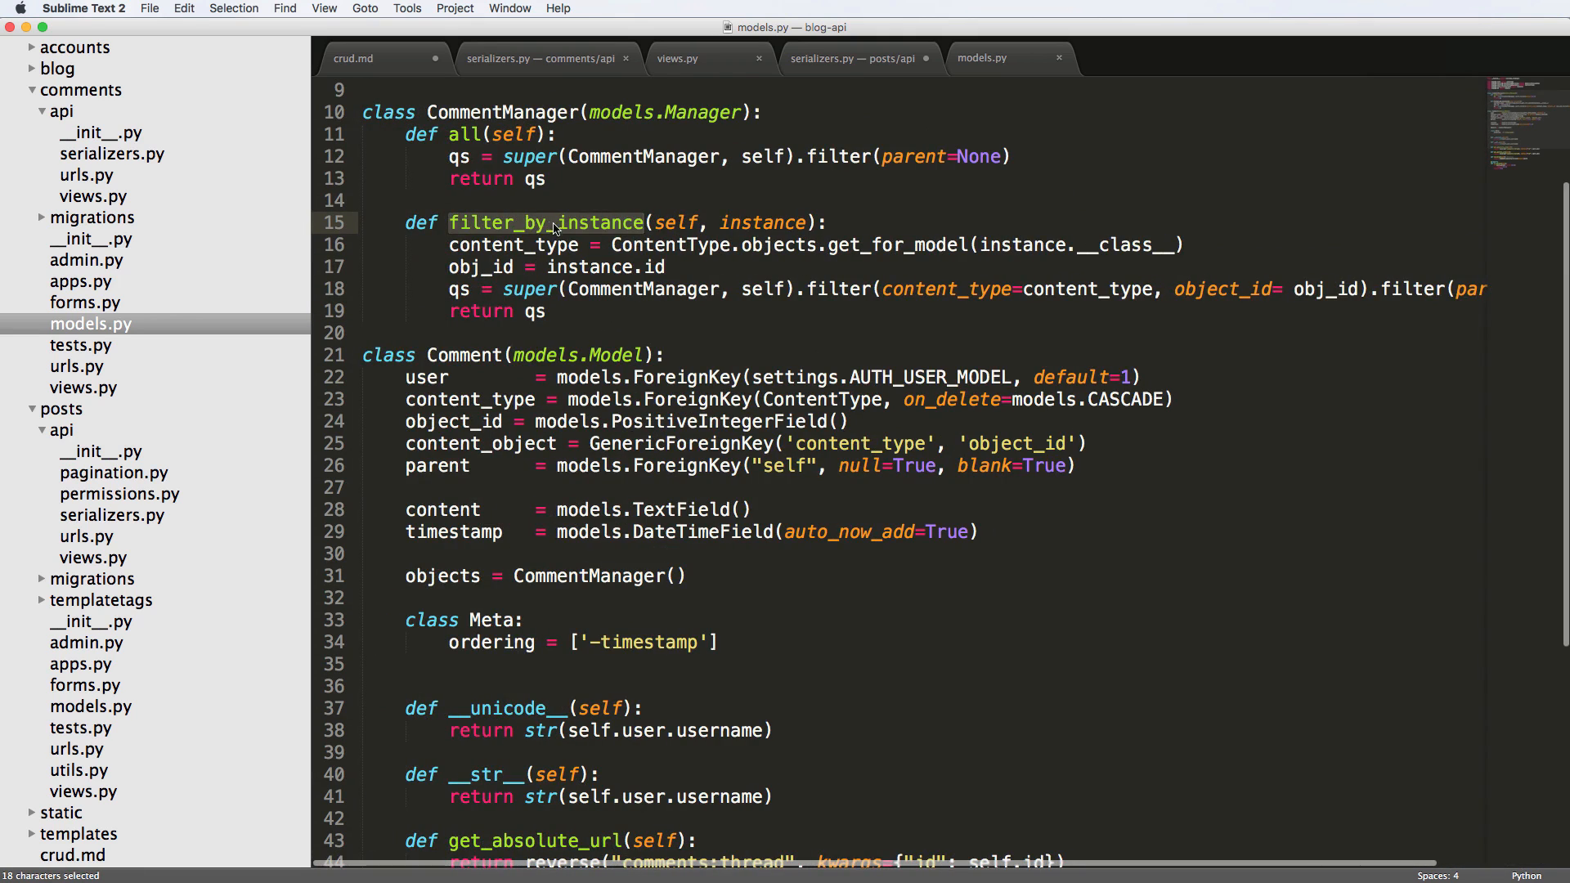
pyautogui.moveTo(565, 233)
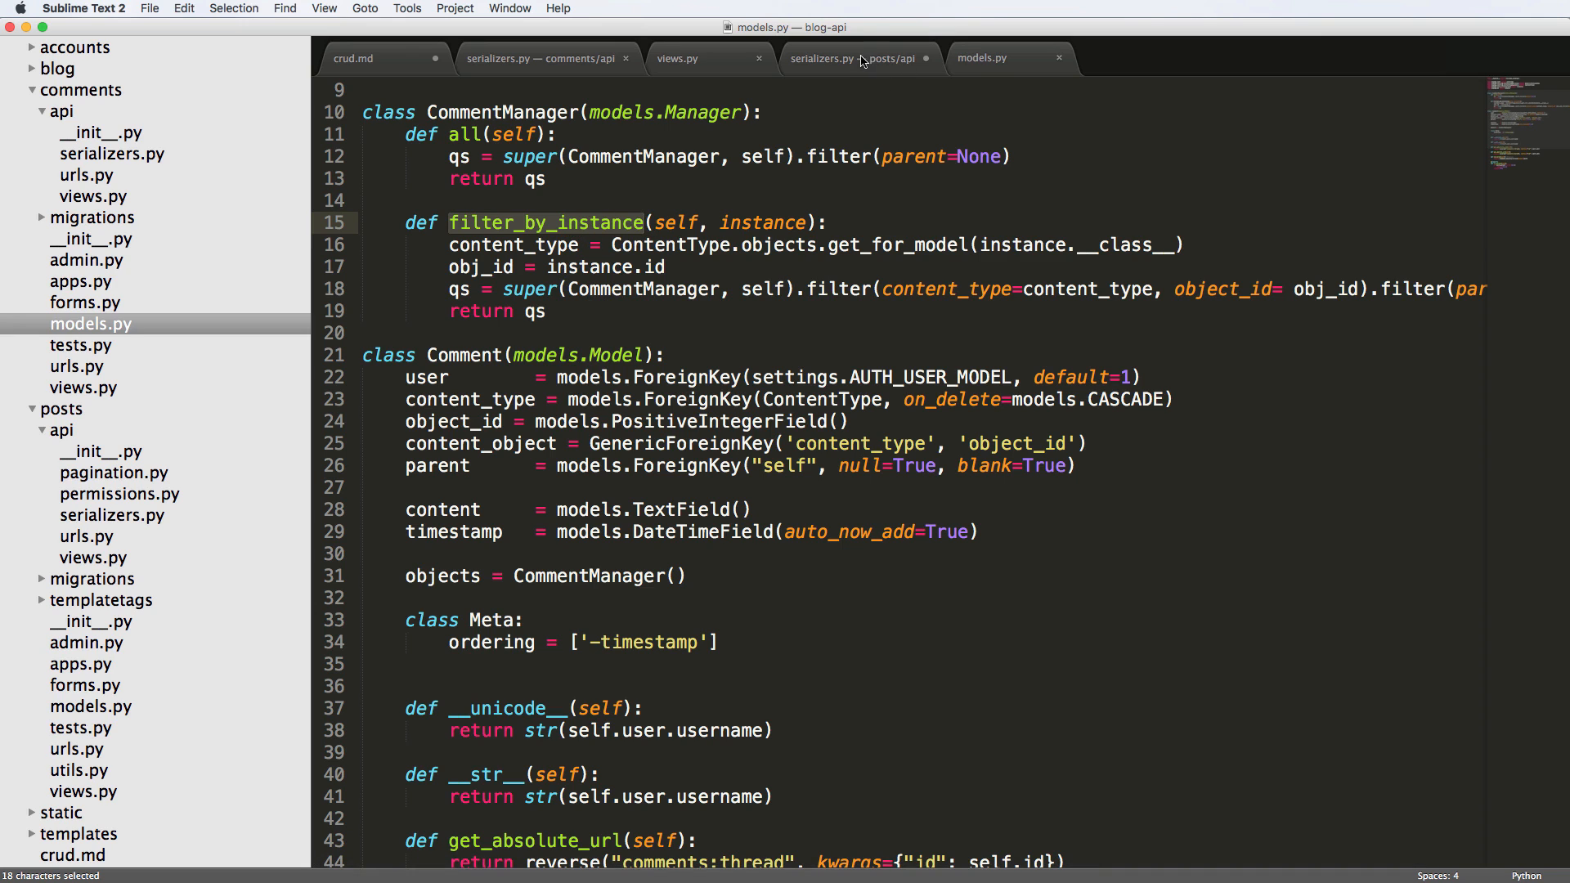
# Step: Set get_comments' comments line to Comment.objects.filter_by_instance(), then view the comments API serializers
pyautogui.click(852, 59)
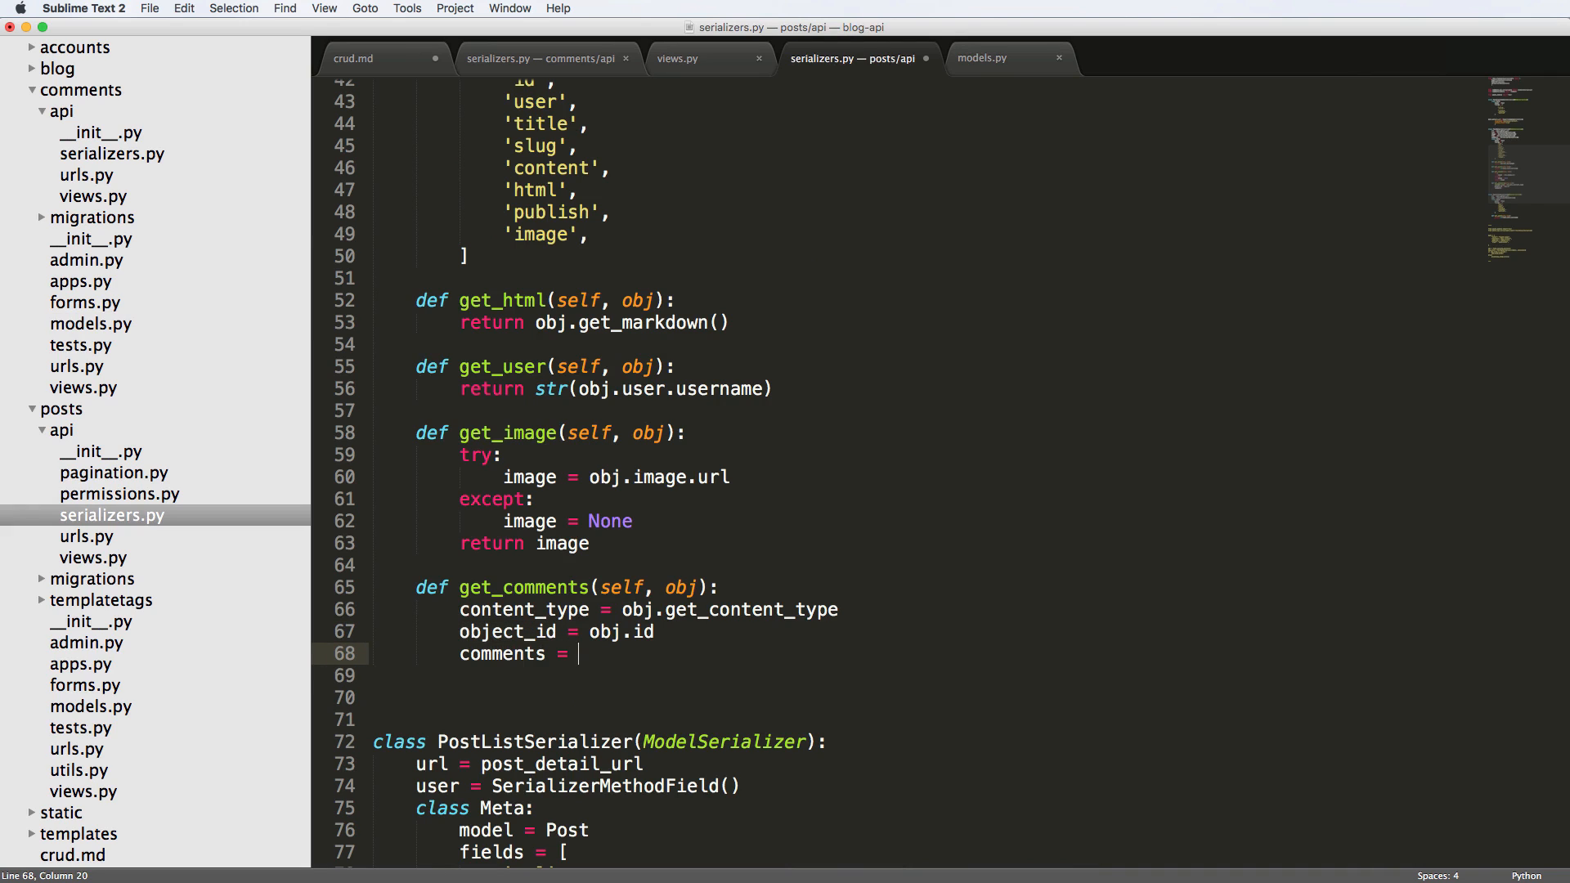
pyautogui.write('Comment.mode')
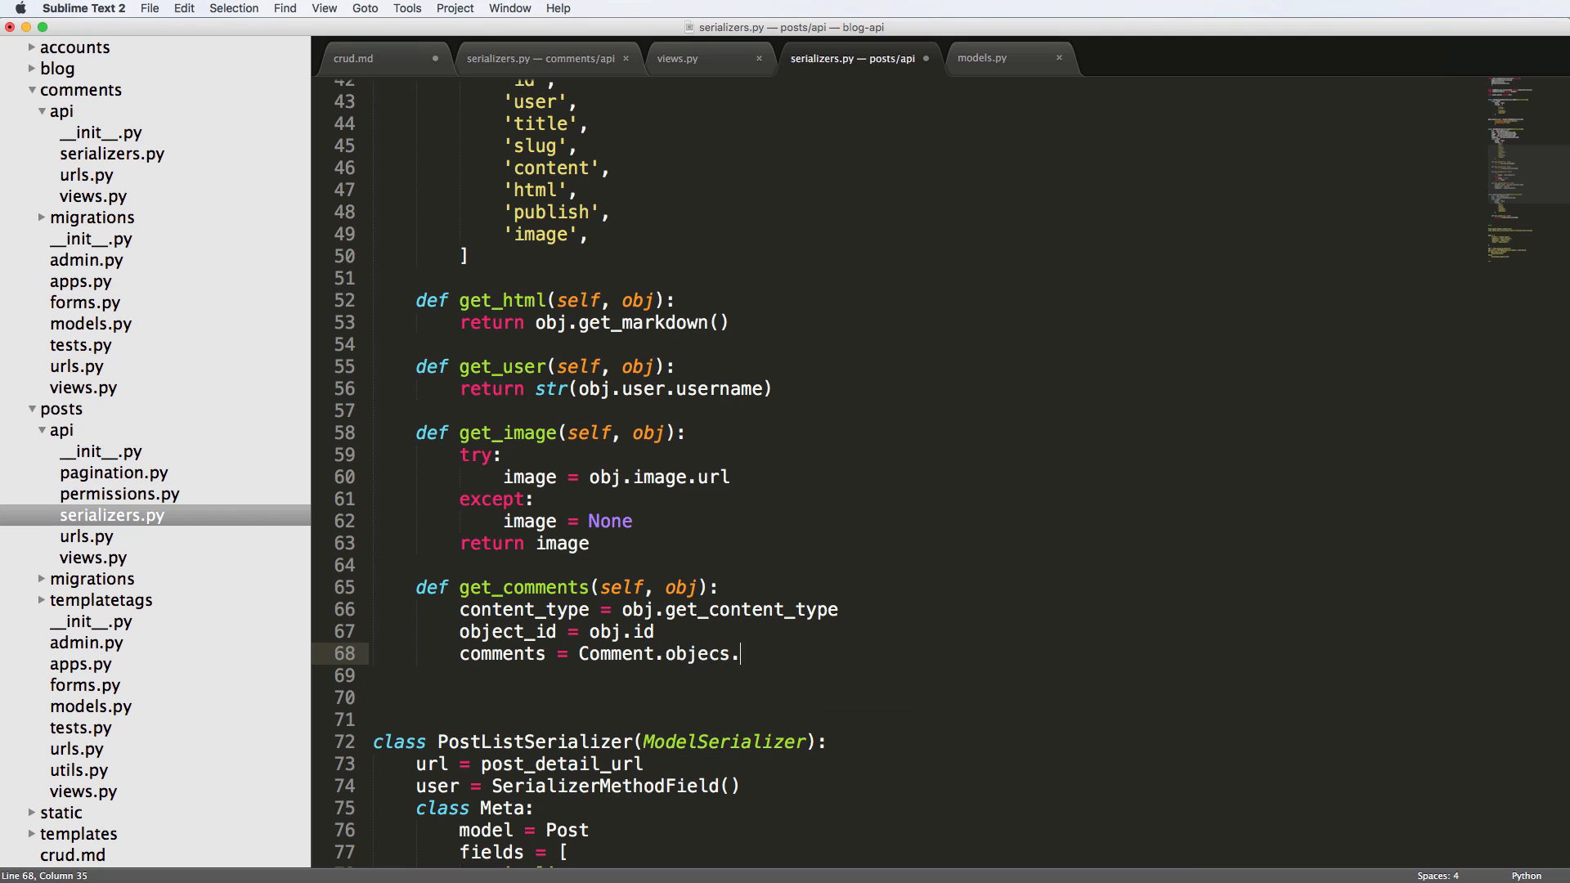
pyautogui.write('filter')
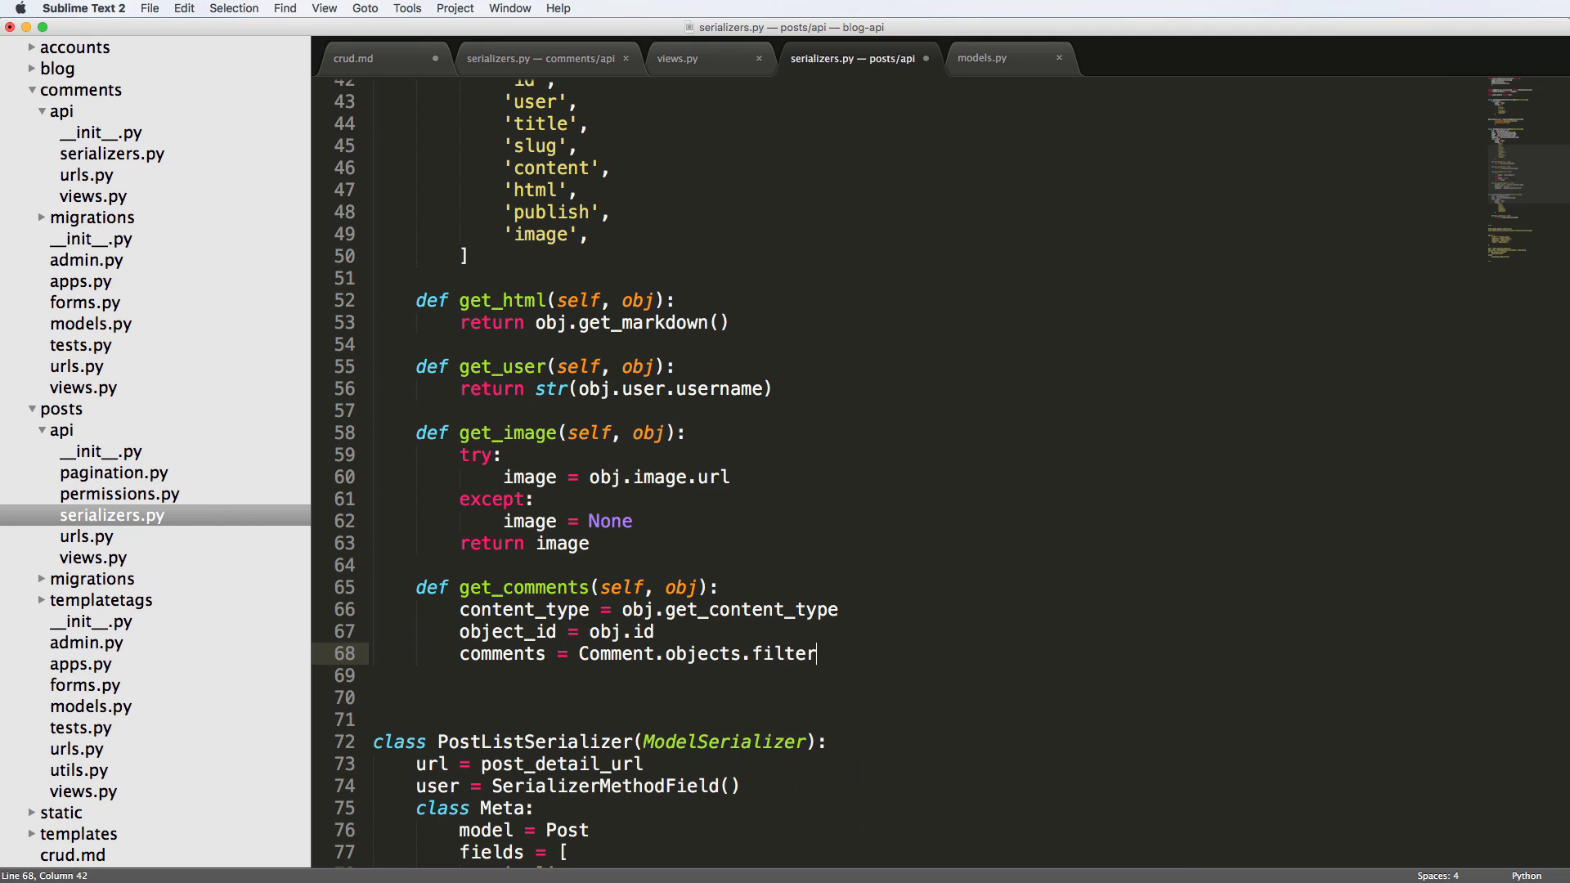
pyautogui.write('_by_instance()')
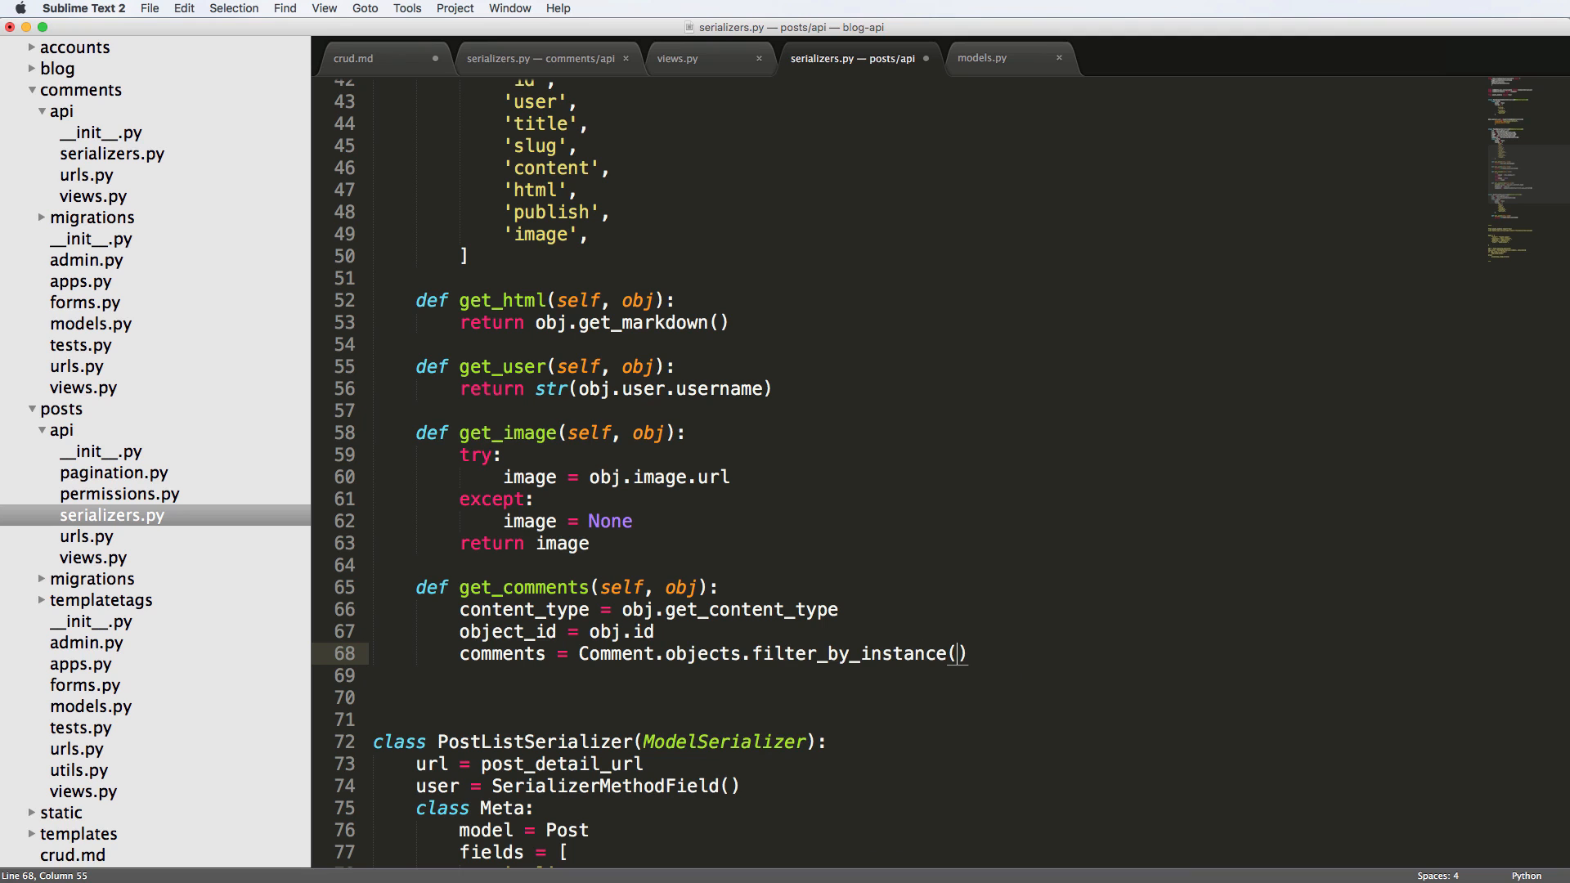
pyautogui.click(1005, 58)
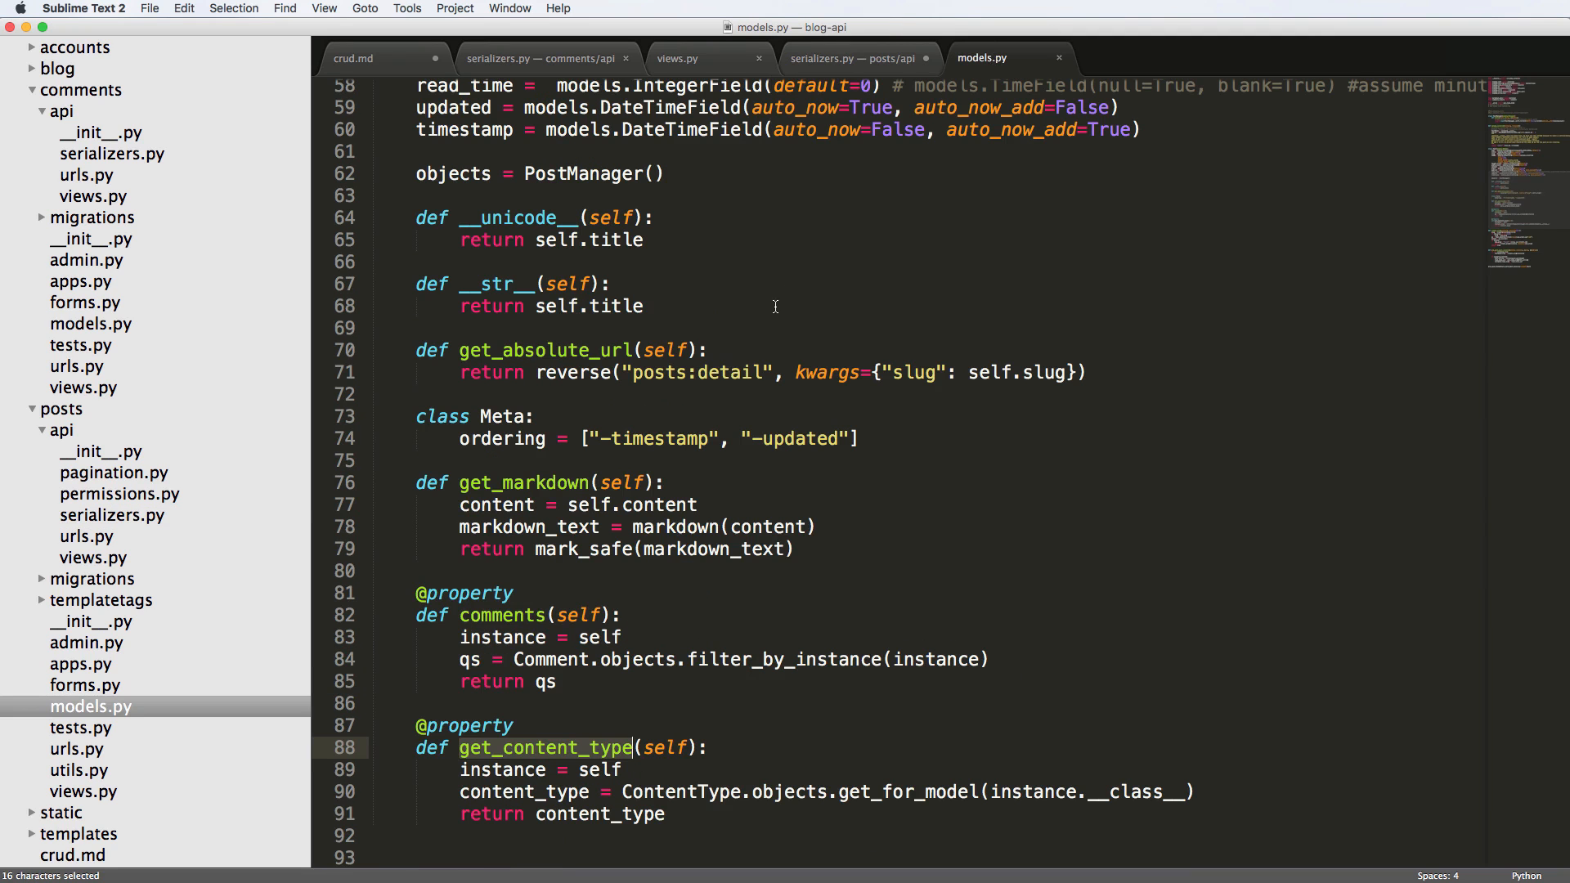
pyautogui.click(541, 57)
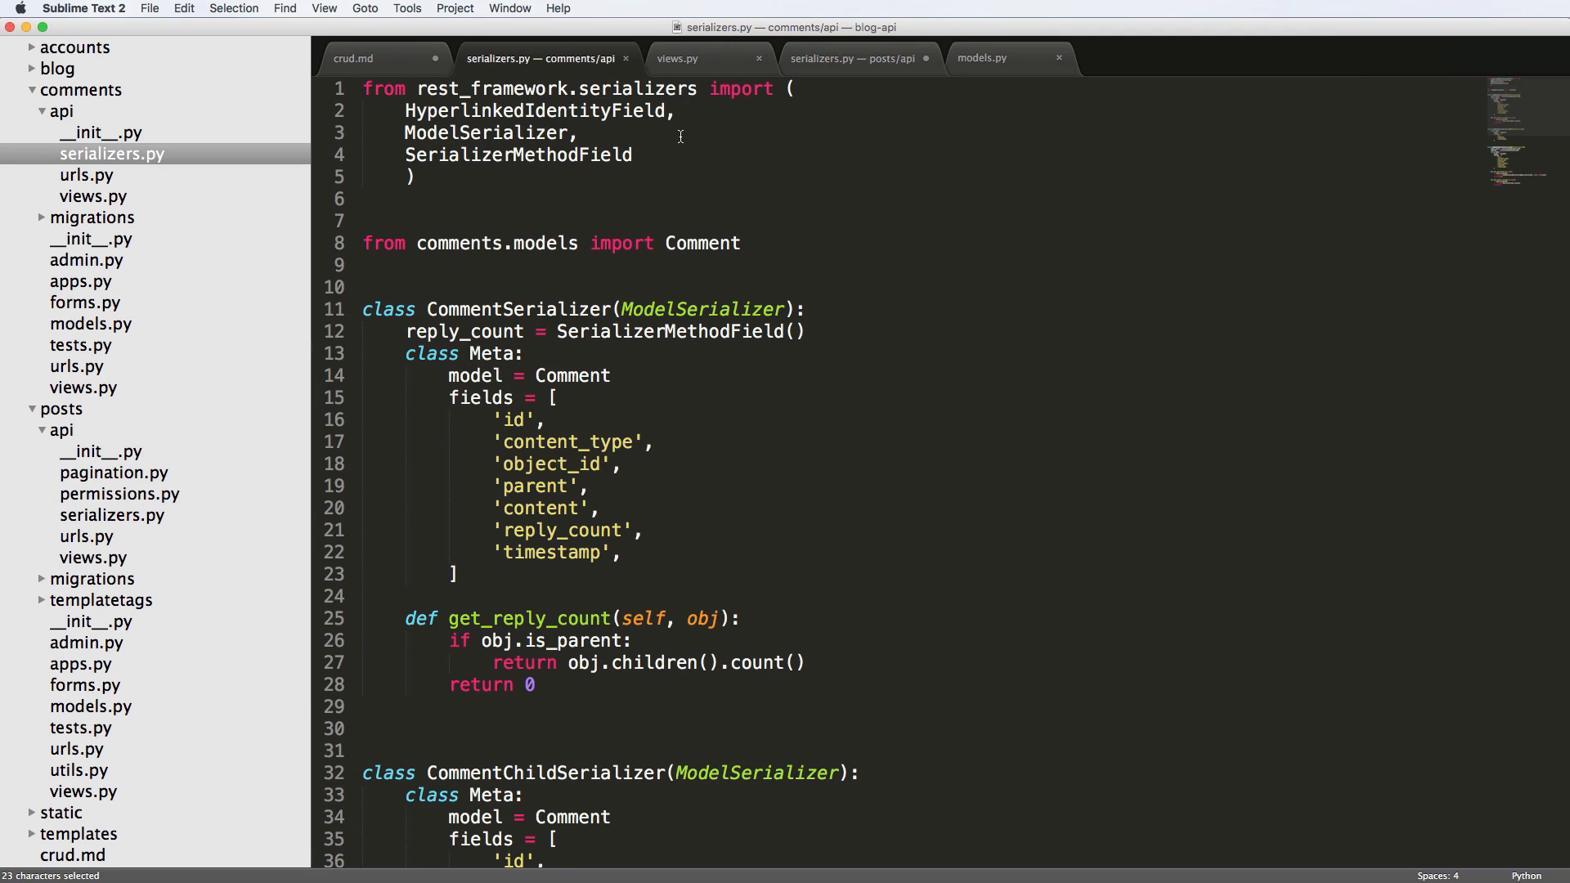
# Step: Inspect filter_by_instance in comments/models.py, then return to the posts serializers file
pyautogui.click(1007, 58)
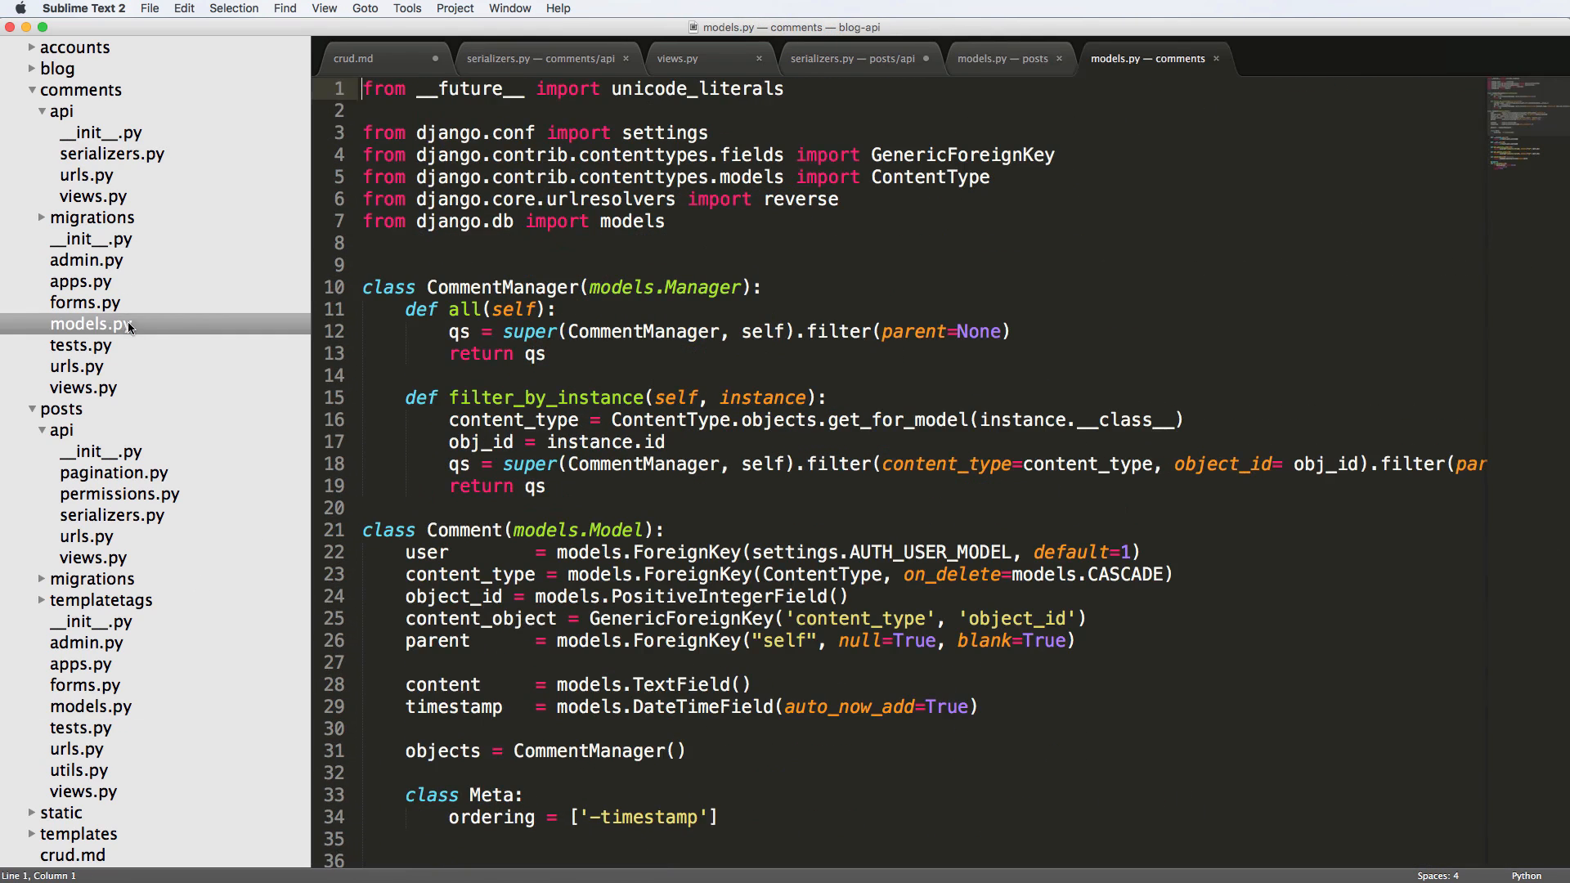
pyautogui.doubleClick(762, 345)
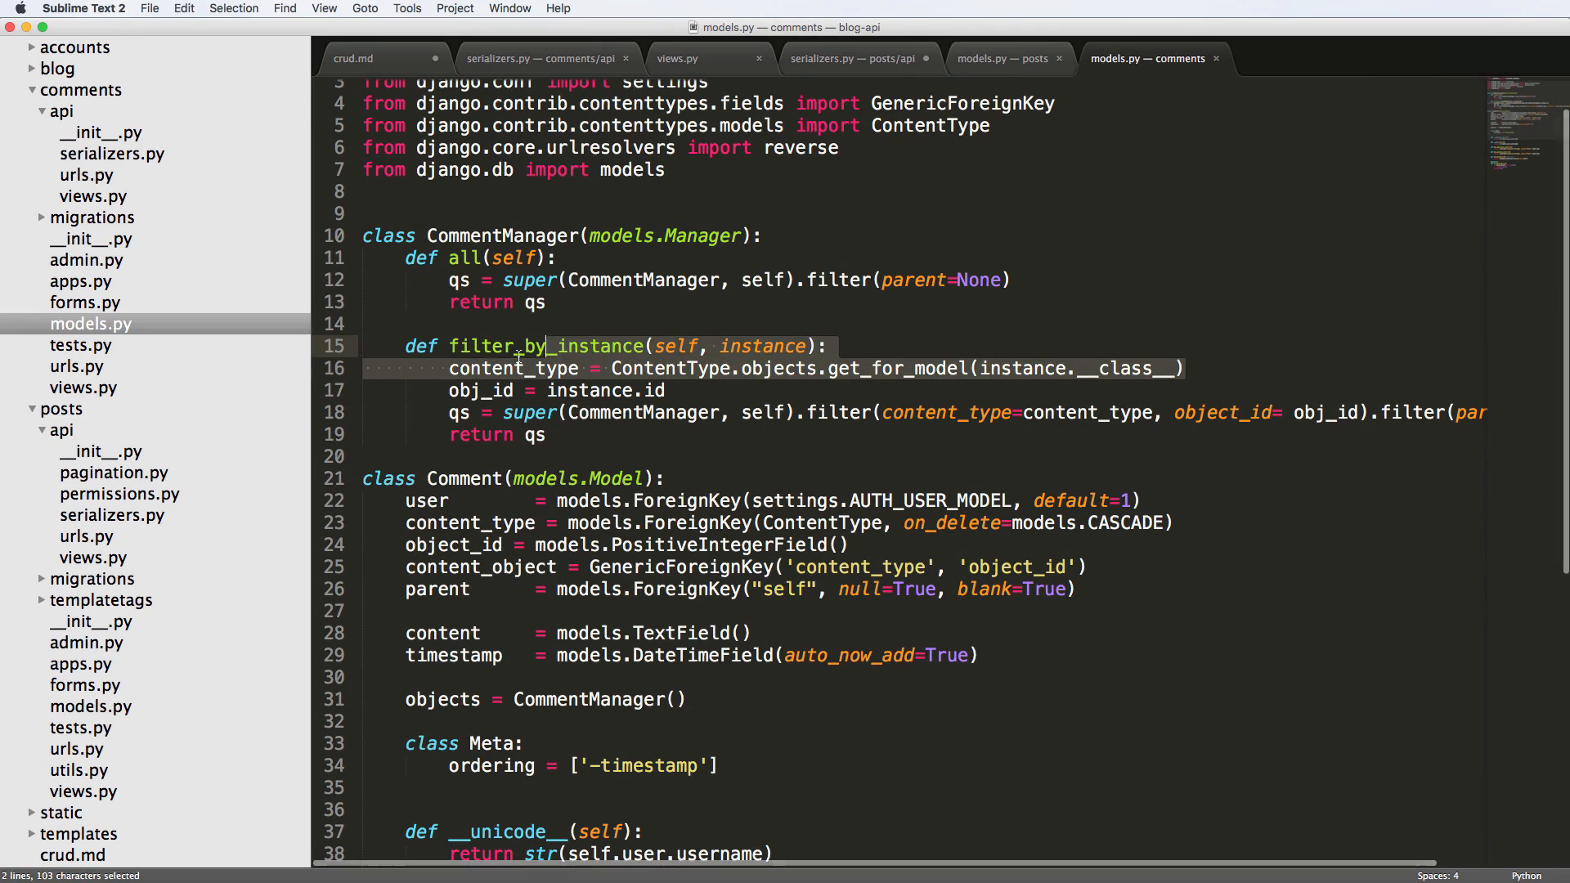
pyautogui.click(455, 367)
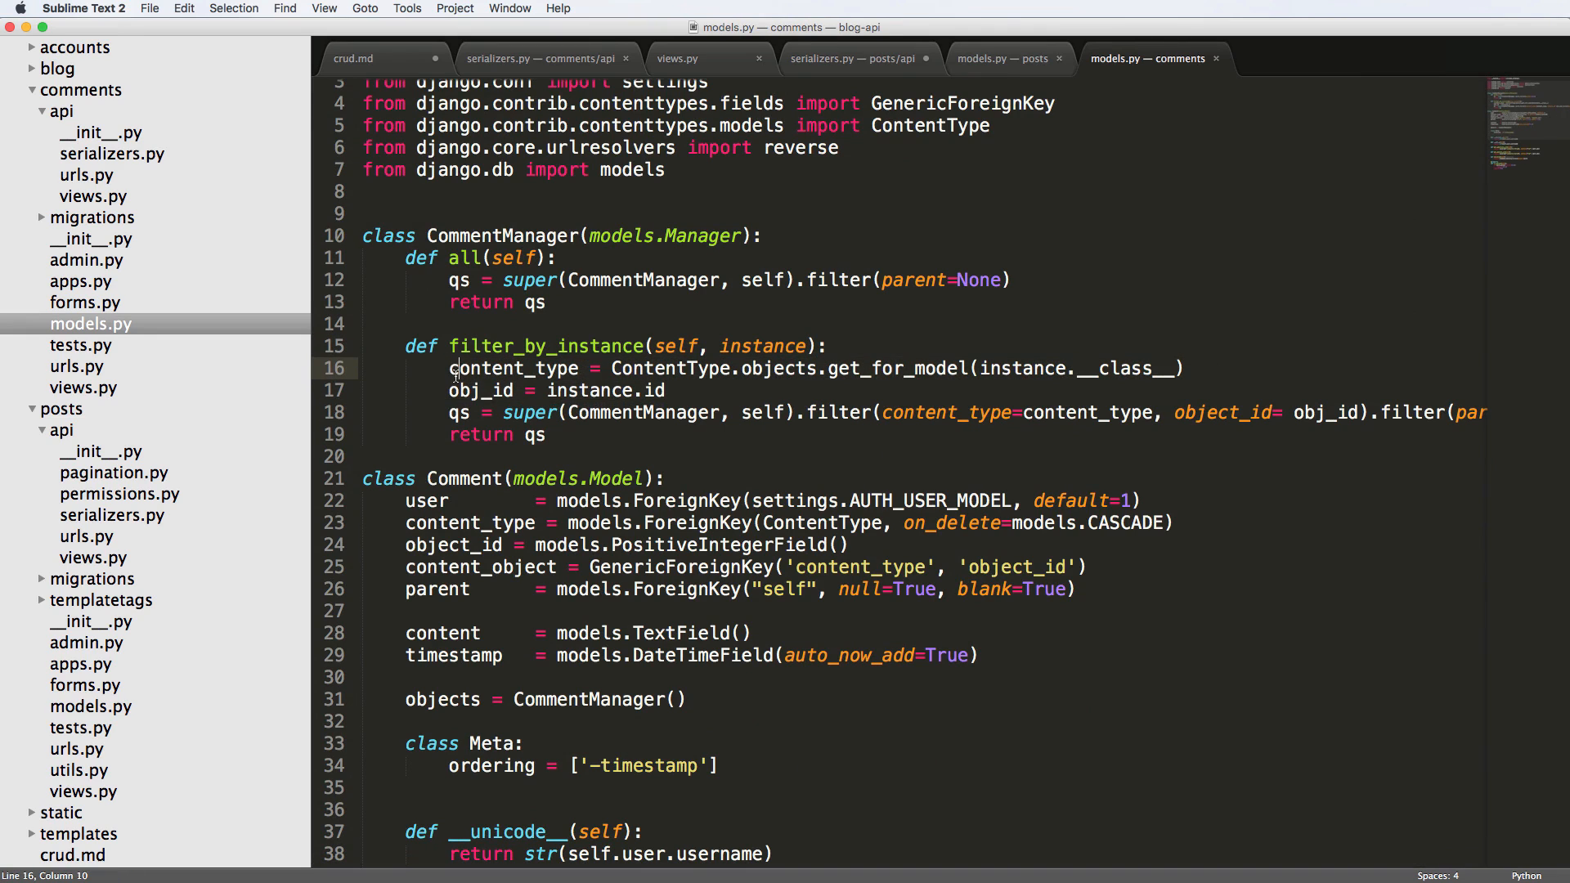
pyautogui.click(1001, 58)
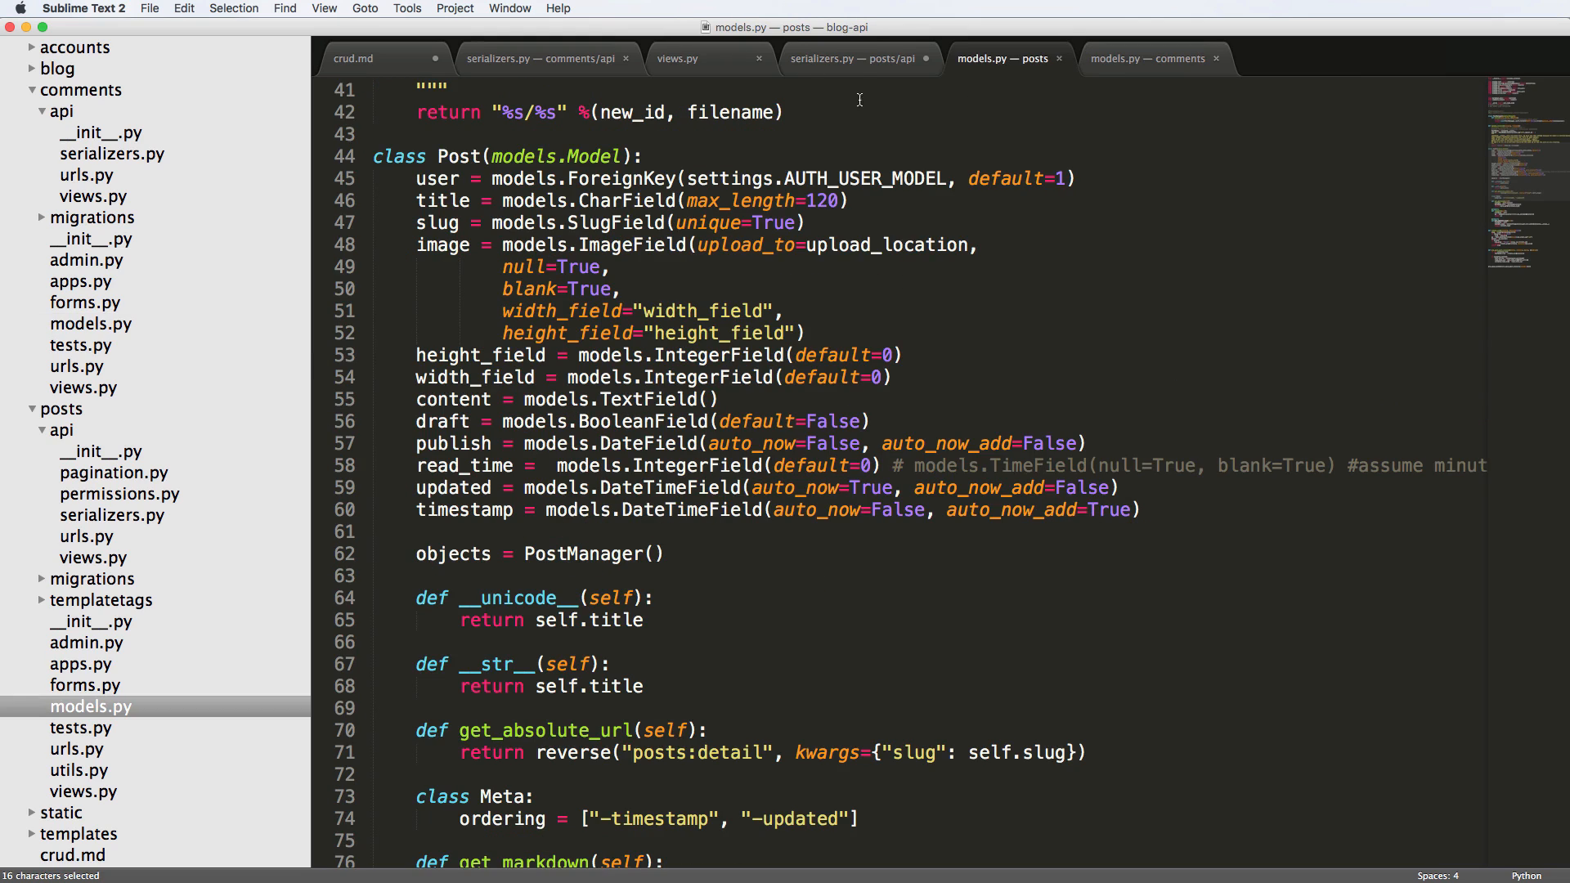
pyautogui.click(852, 58)
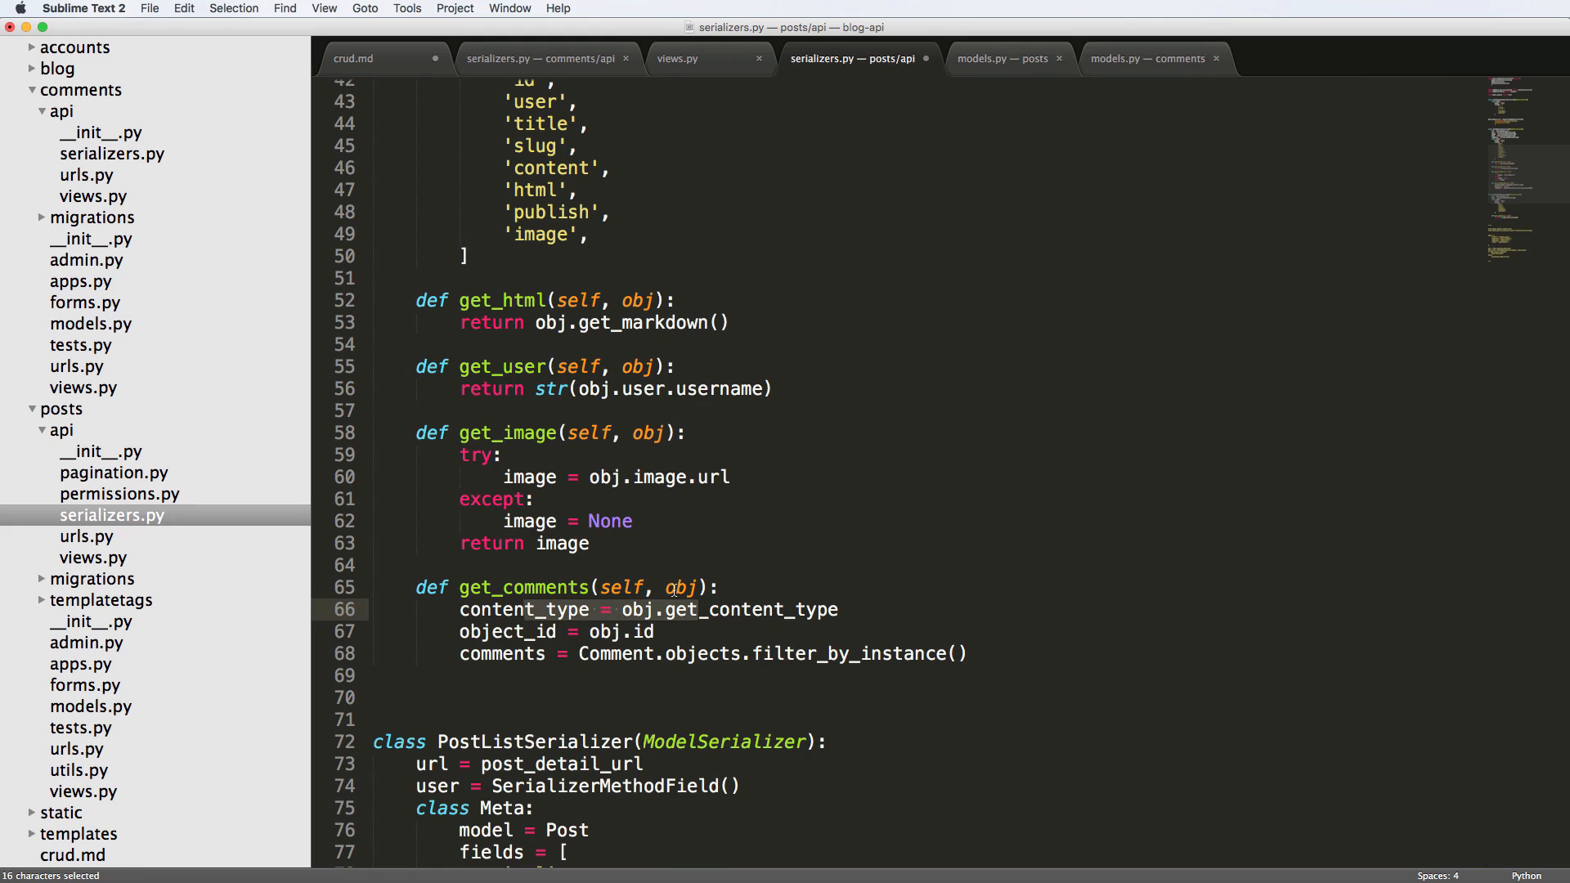
# Step: Assign comments = CommentSerializer(c_qs, many=True).data and add 'return comments'
pyautogui.write('obj')
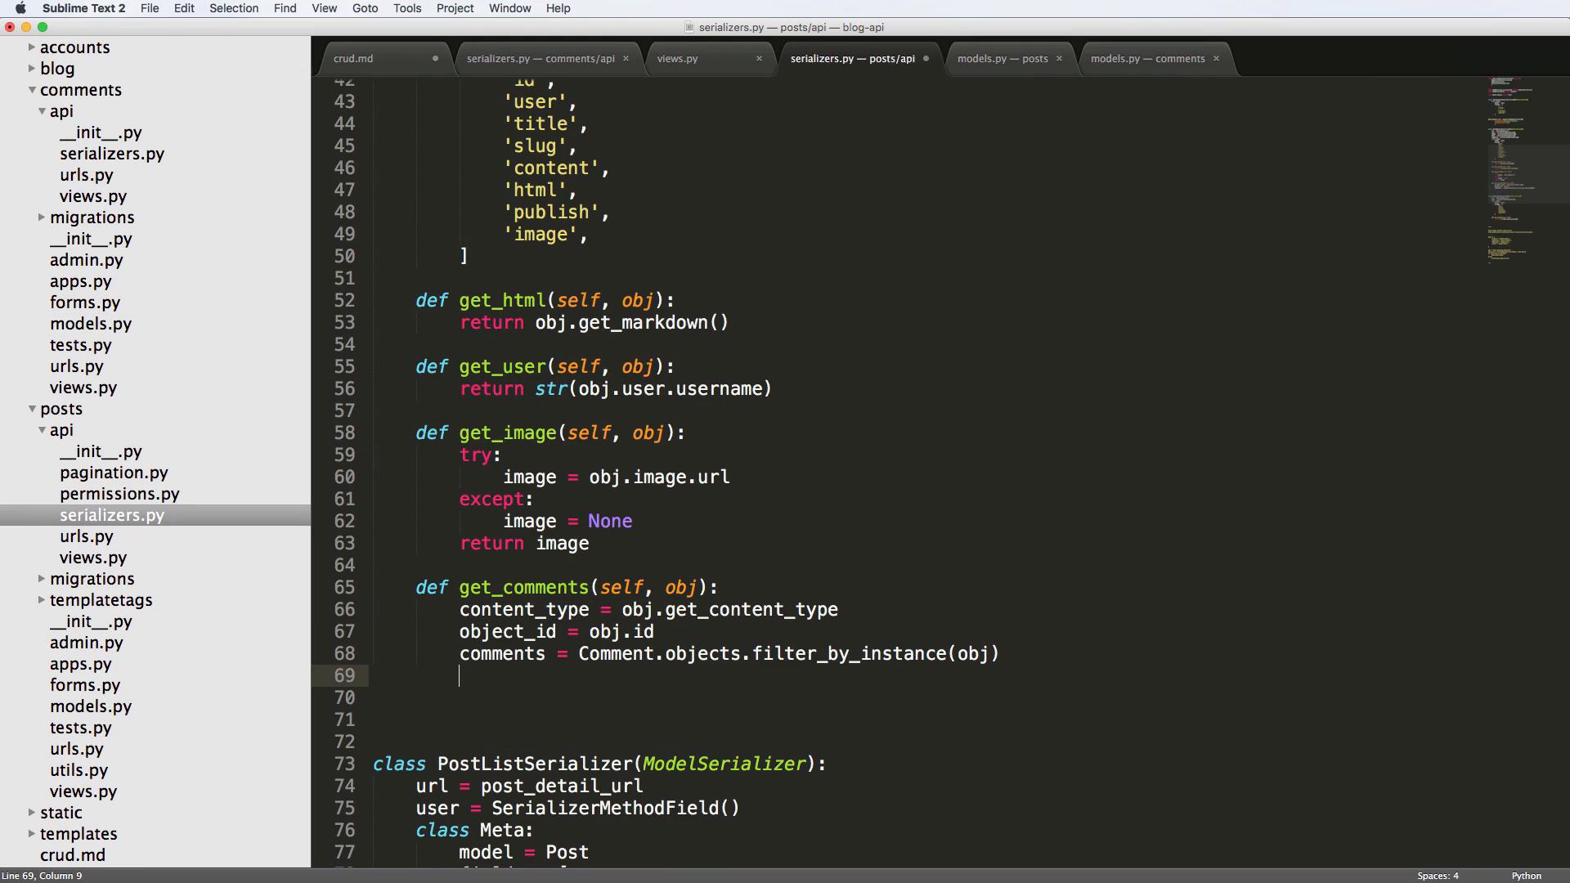
pyautogui.scroll(3)
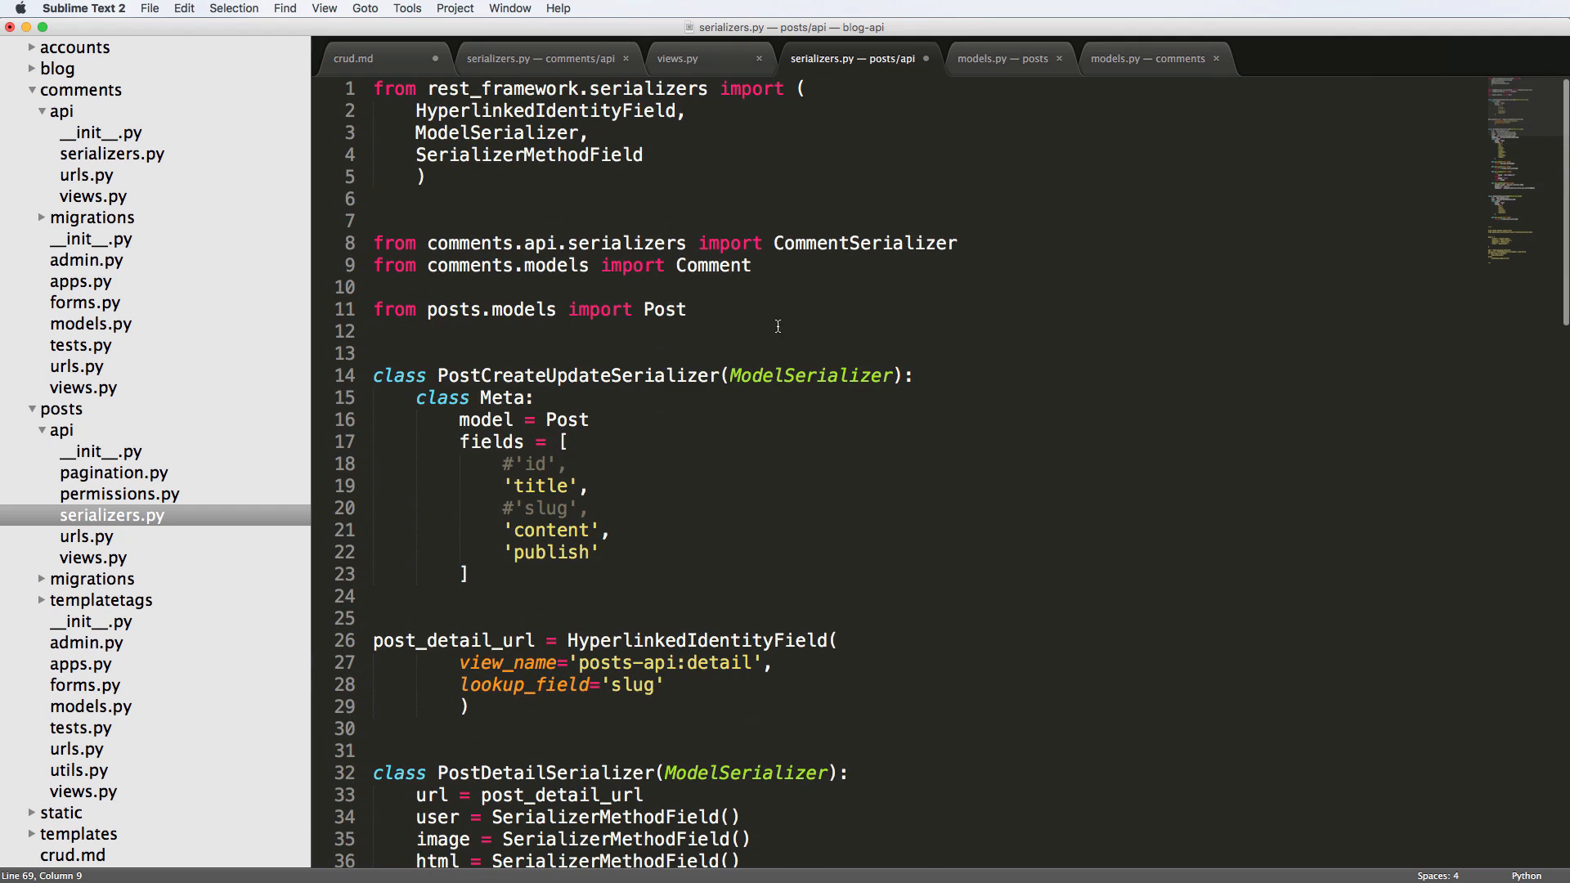
pyautogui.scroll(-3)
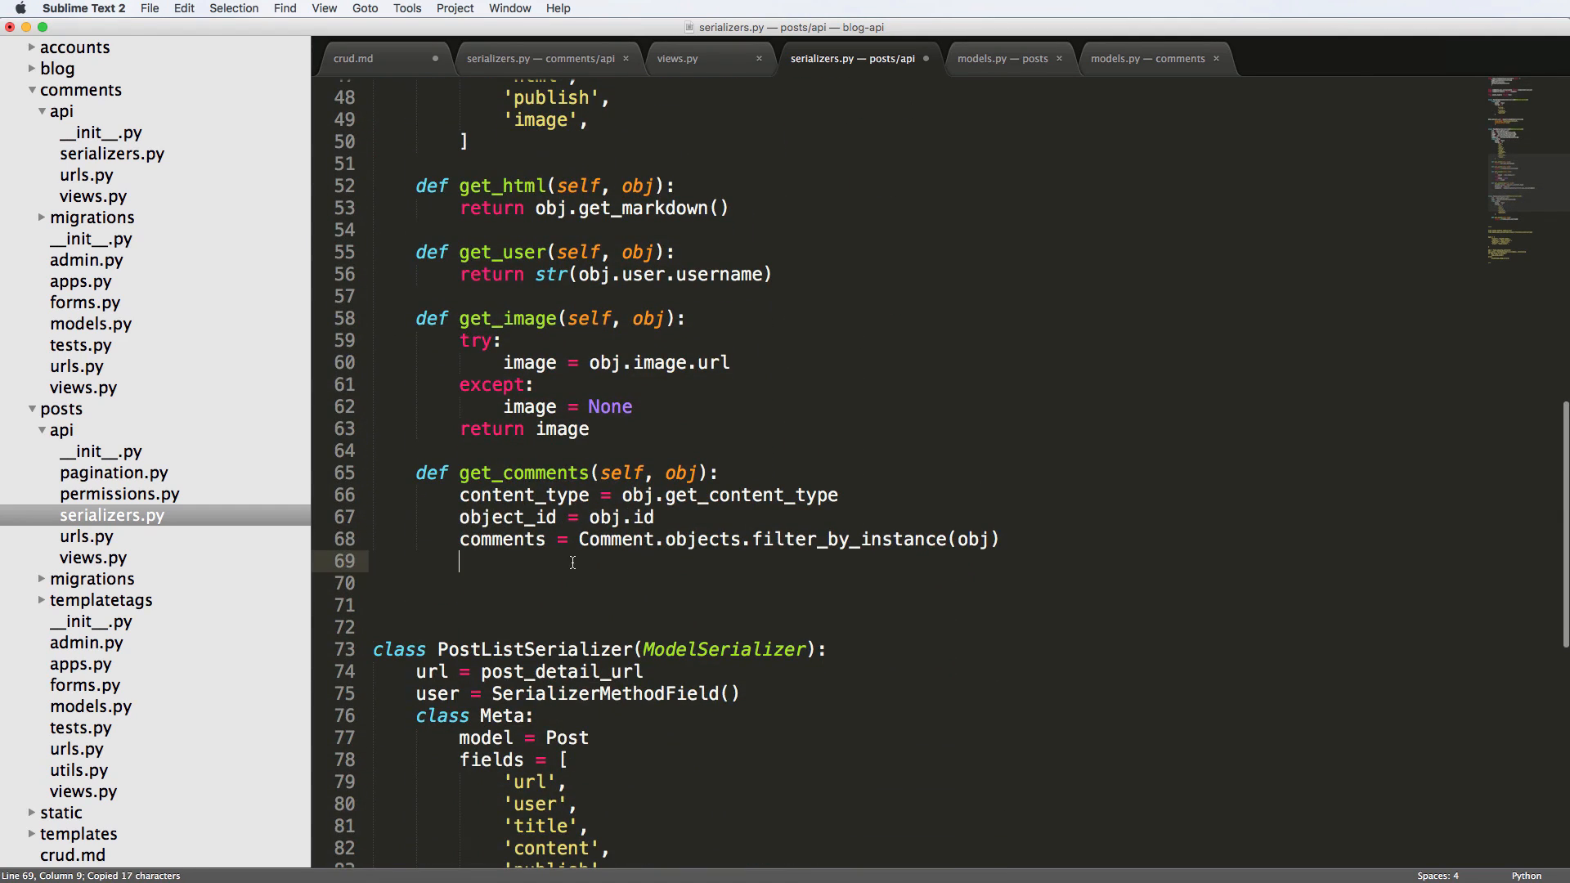
pyautogui.write('c')
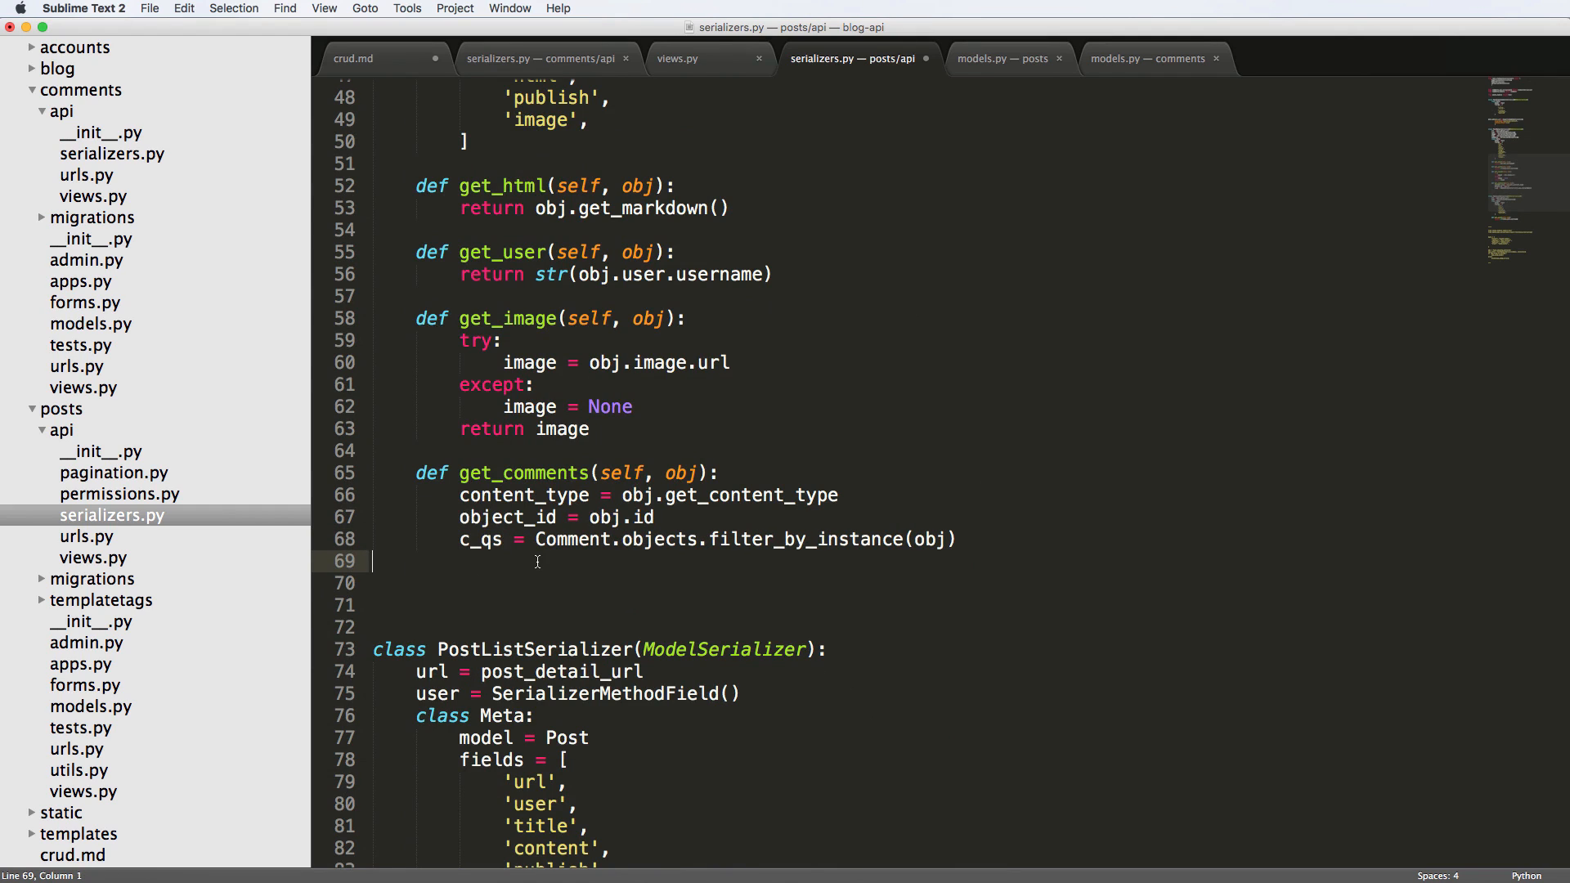
pyautogui.write('comments')
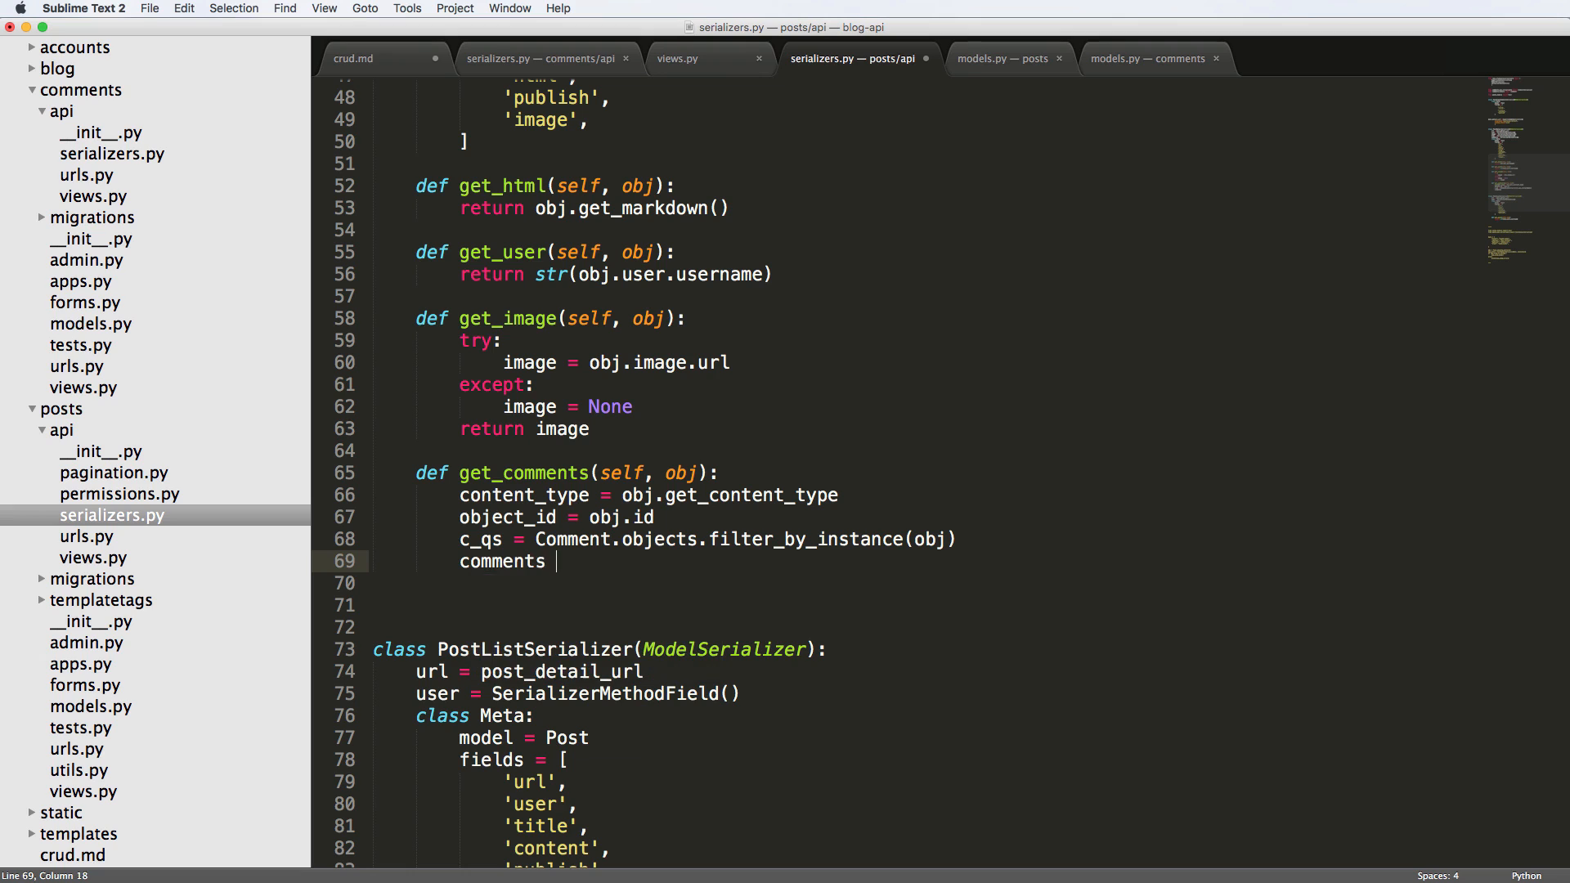
pyautogui.write('= CommentSerializer()')
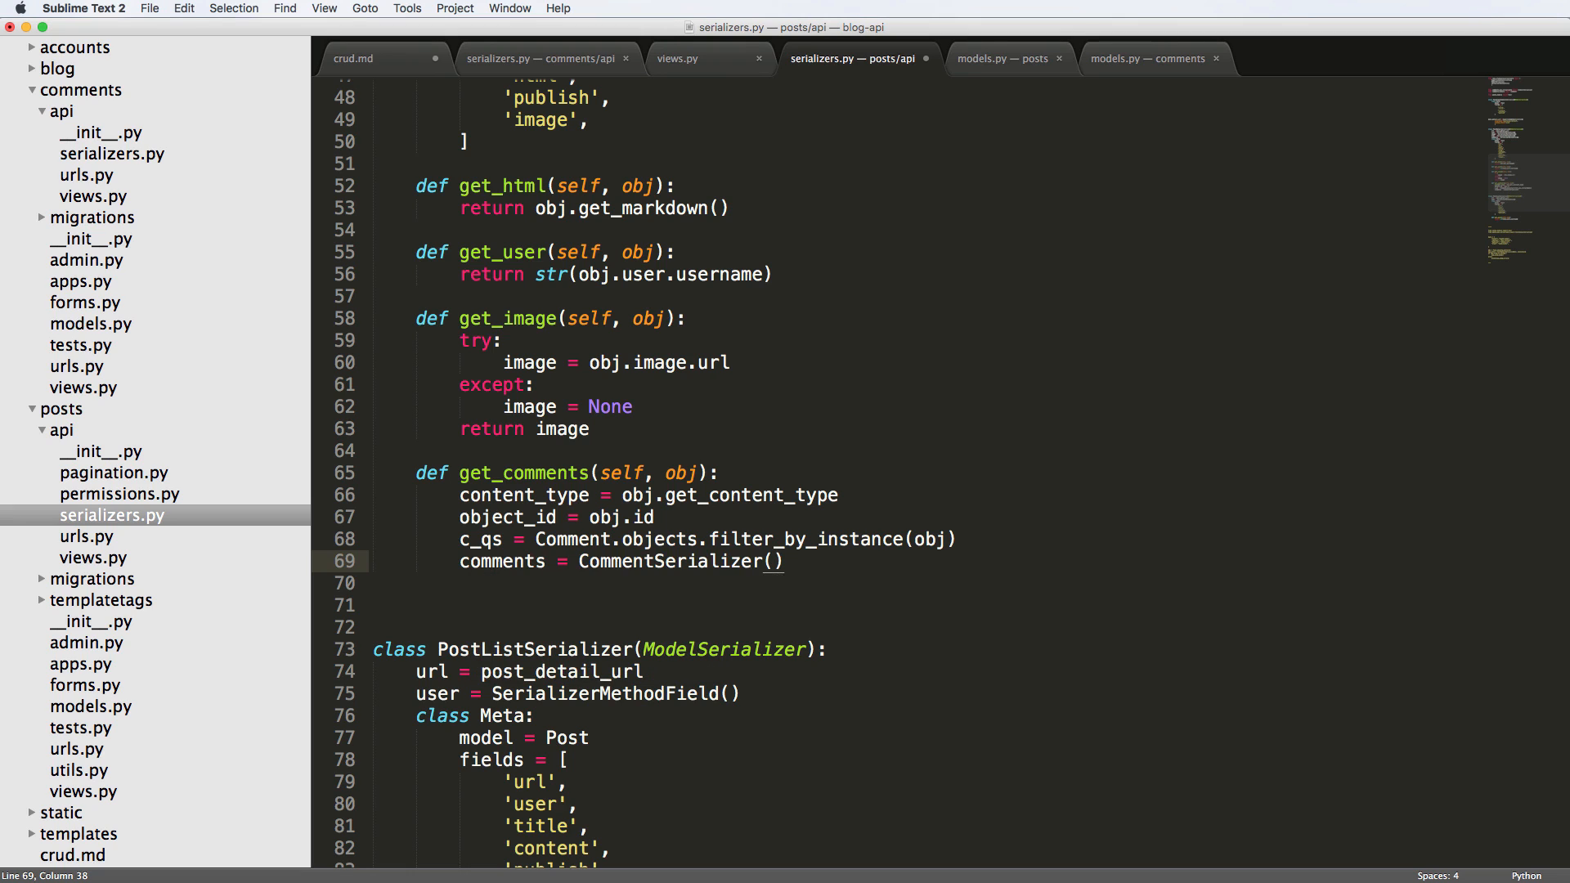
pyautogui.write('c_qs')
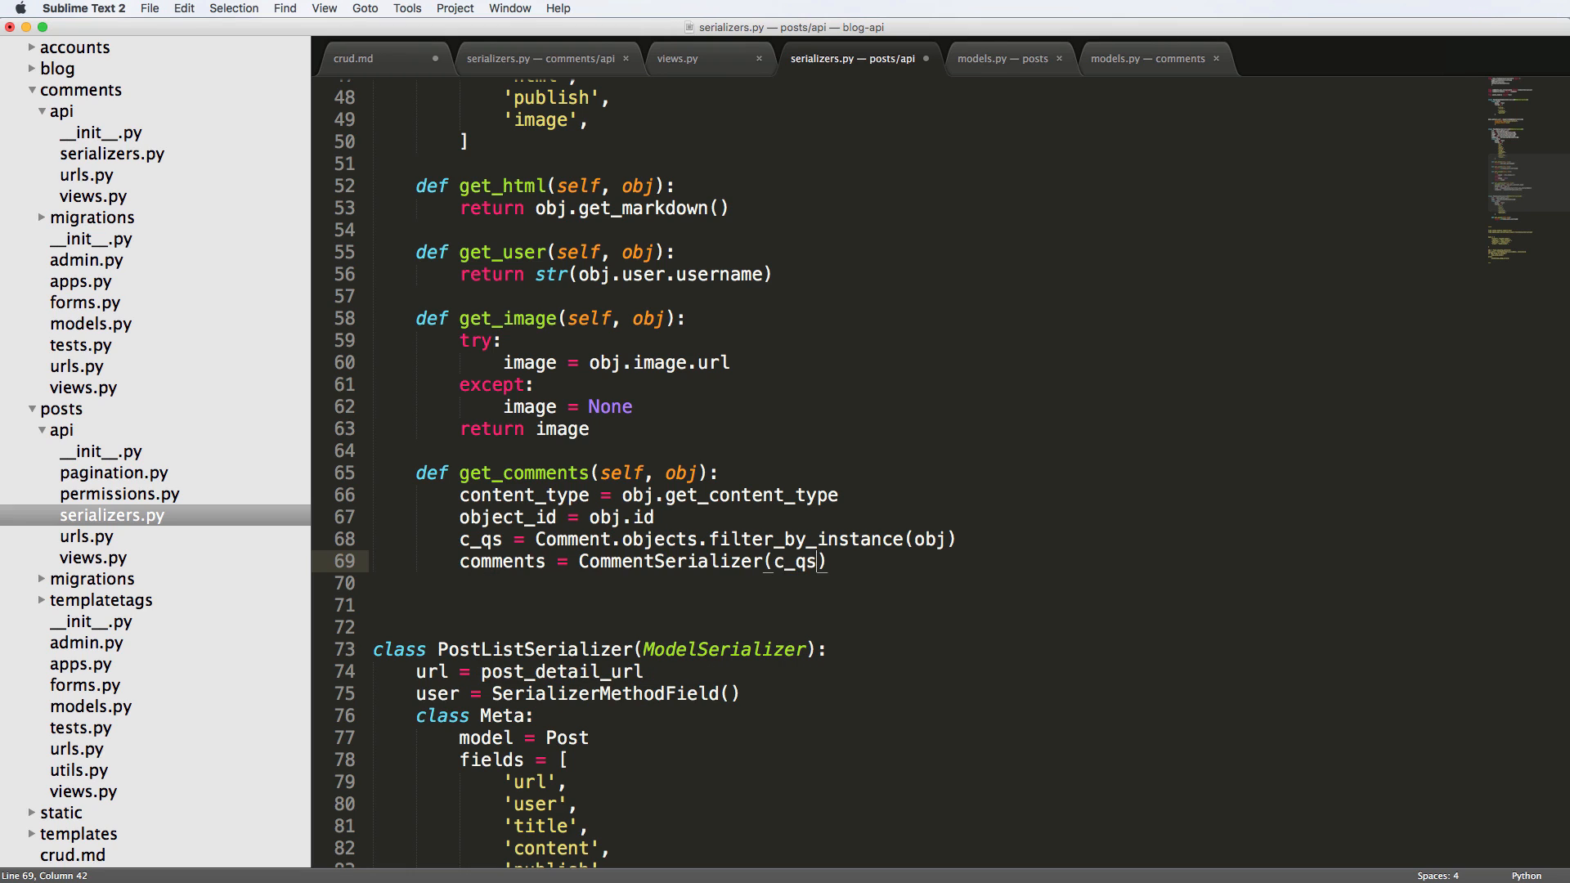
pyautogui.write(', many=')
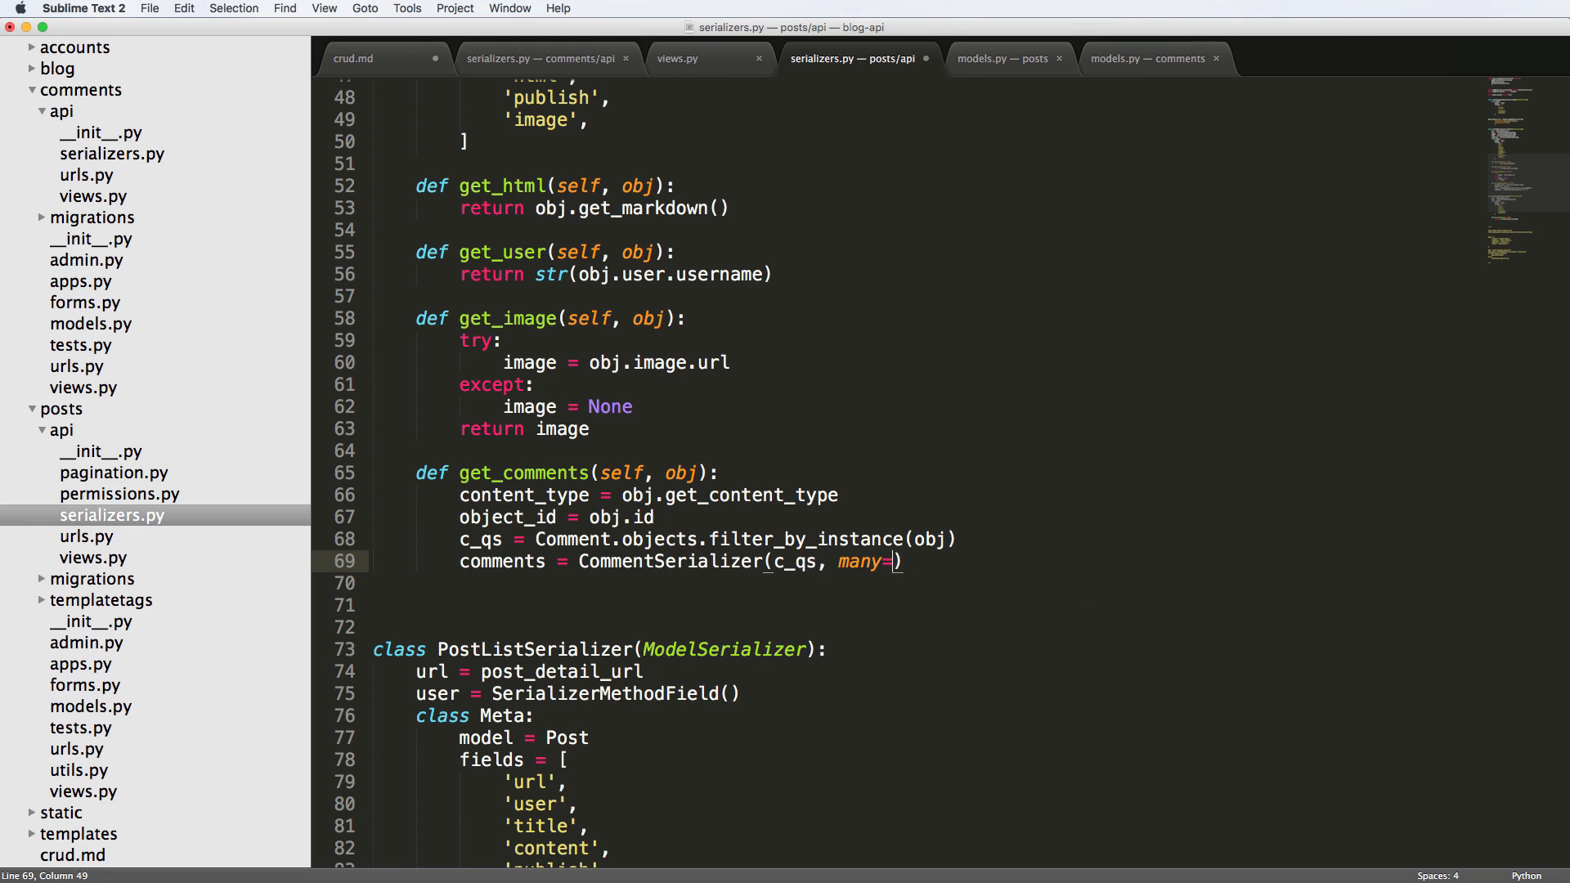
pyautogui.write('True).data')
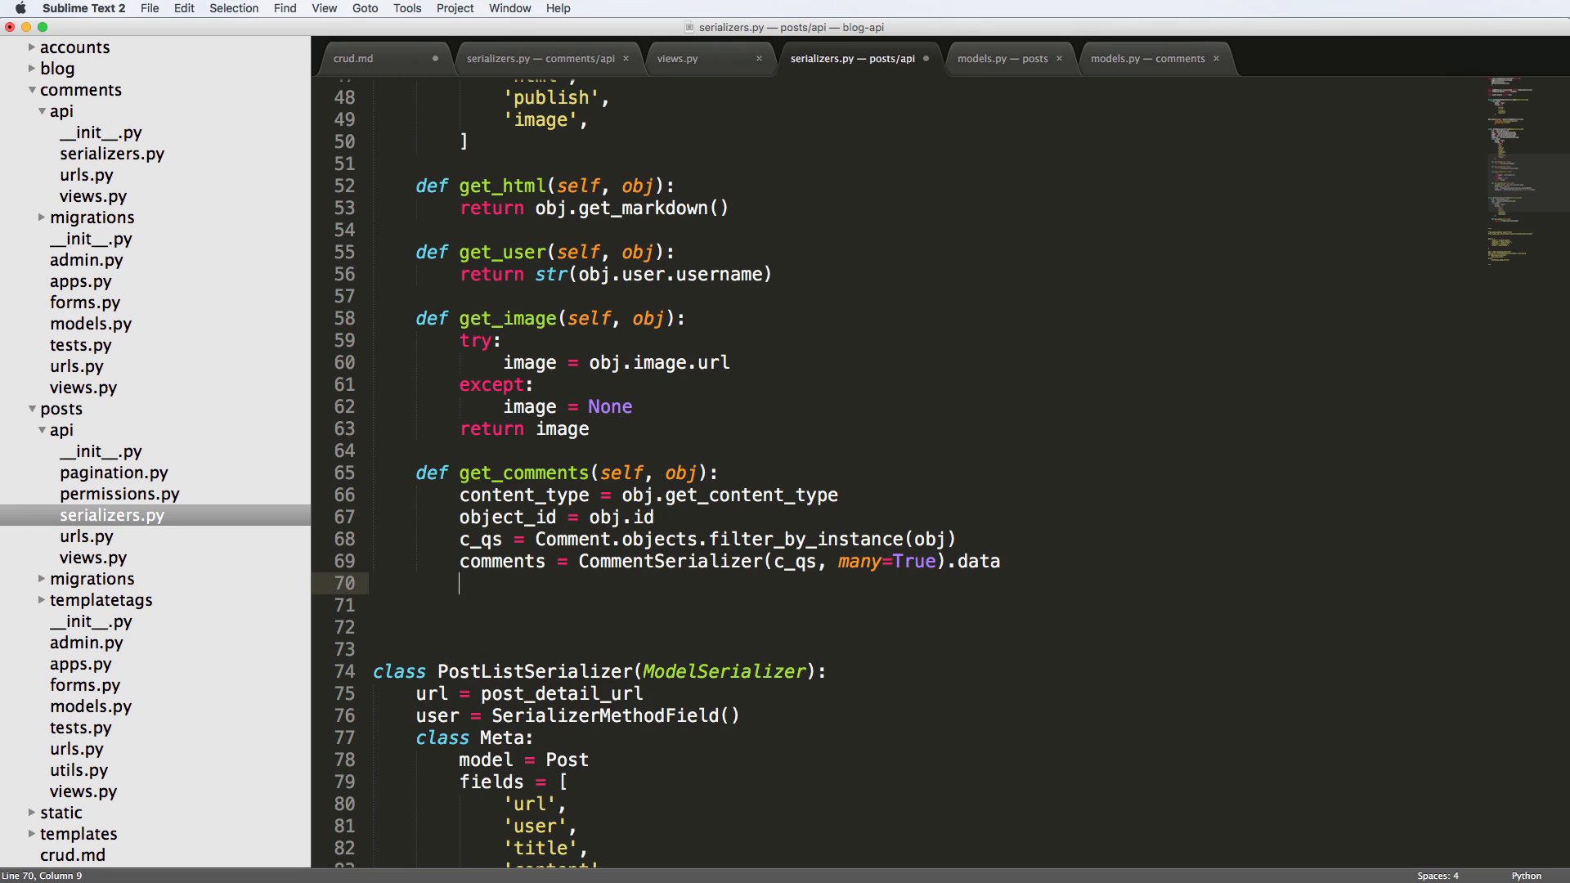
pyautogui.write('return comments')
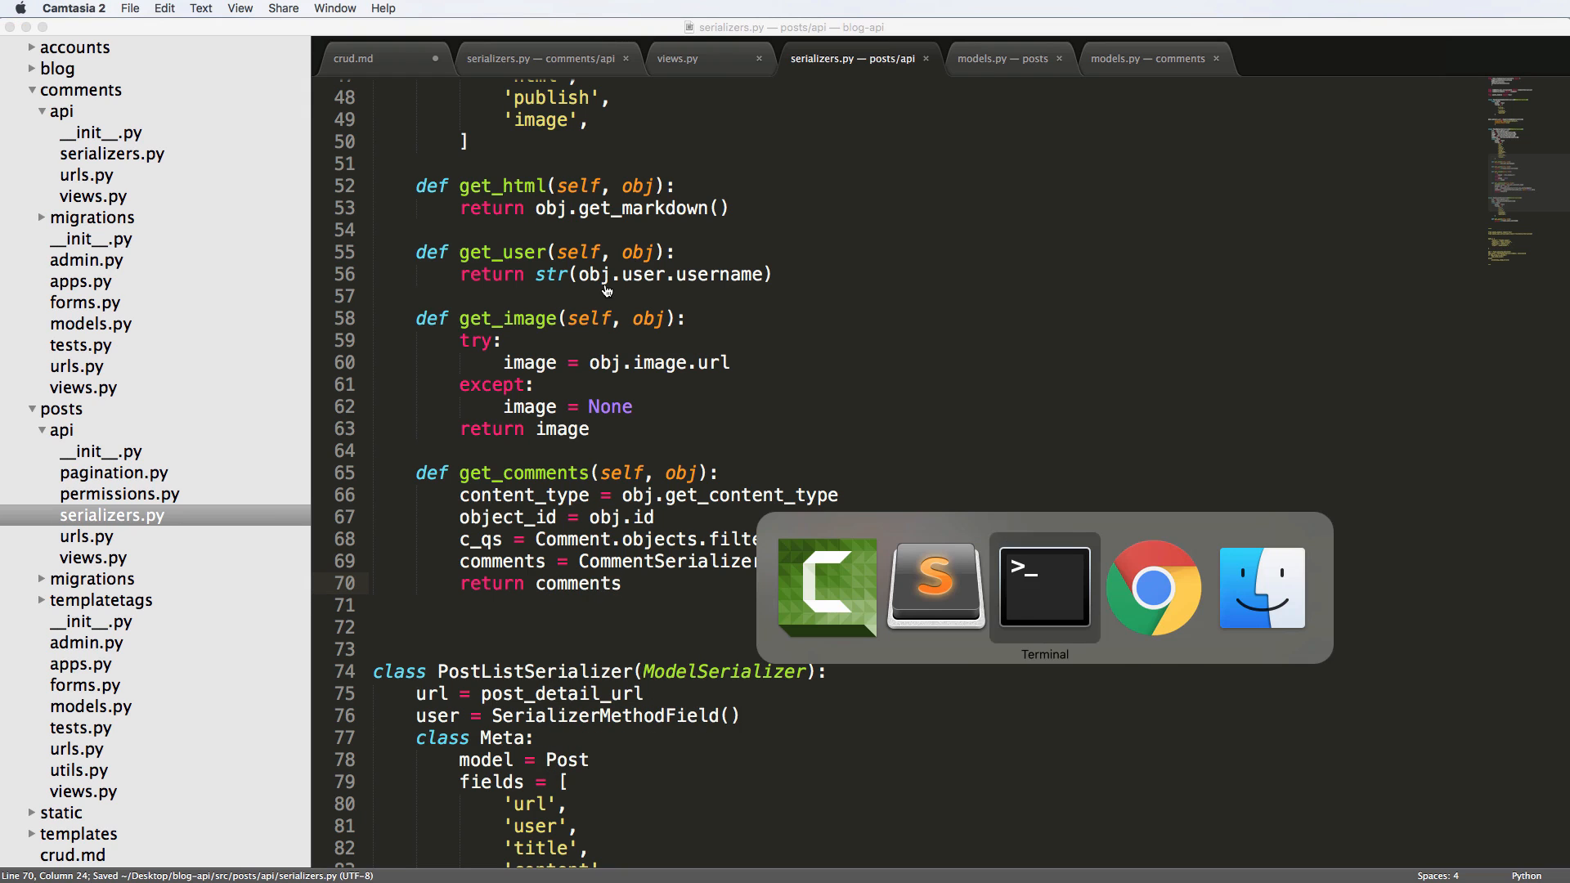
# Step: Add 'comments' after 'image' in PostDetailSerializer's Meta fields
pyautogui.click(933, 586)
pyautogui.write("'")
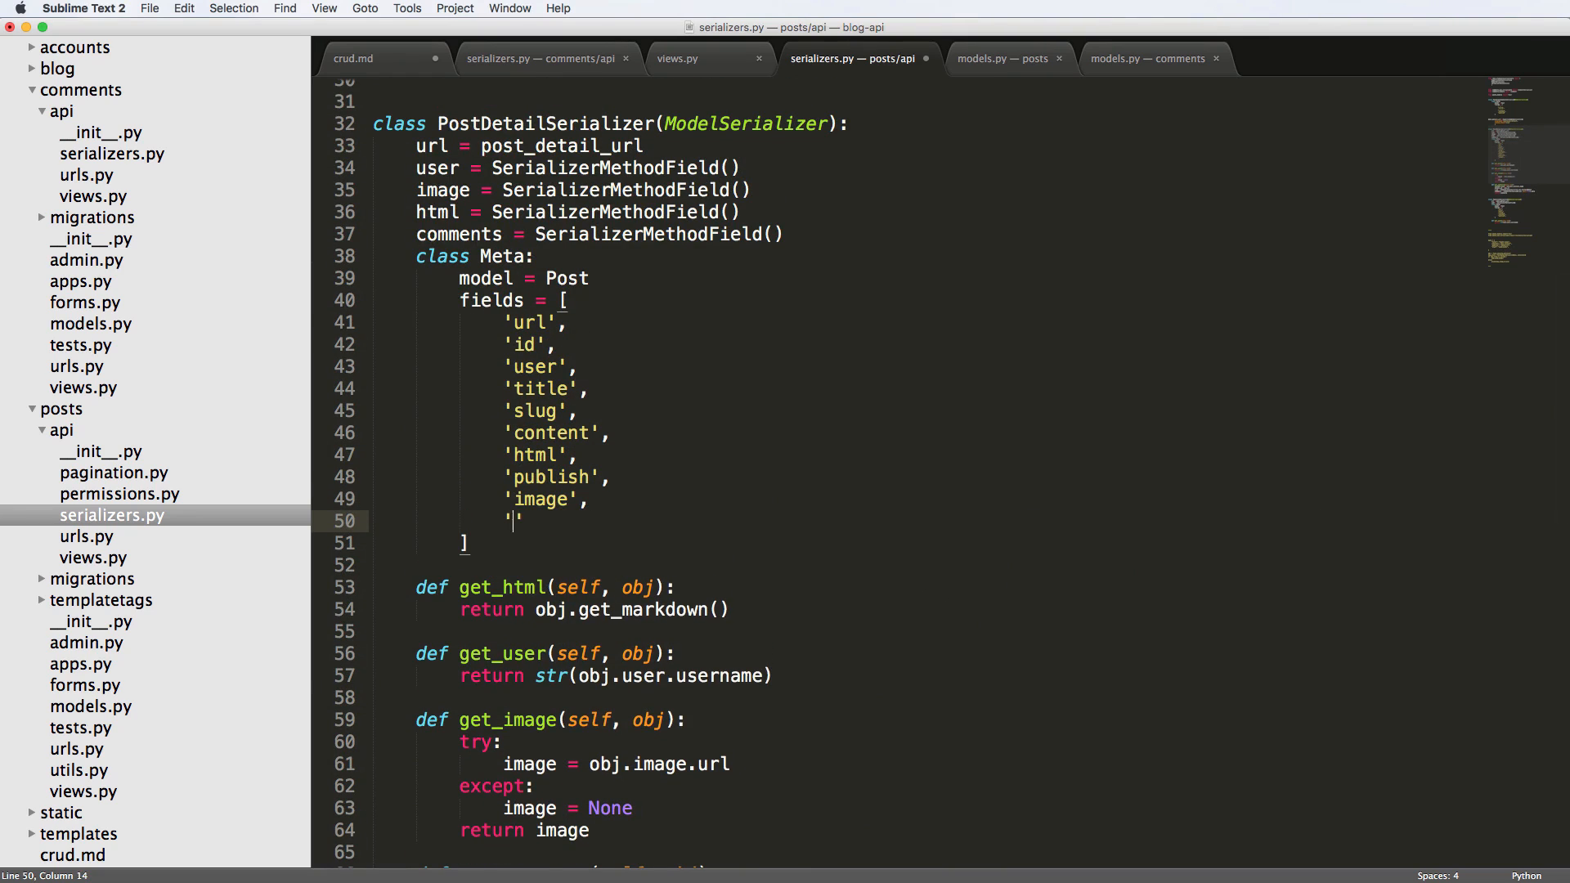
pyautogui.write("comments',")
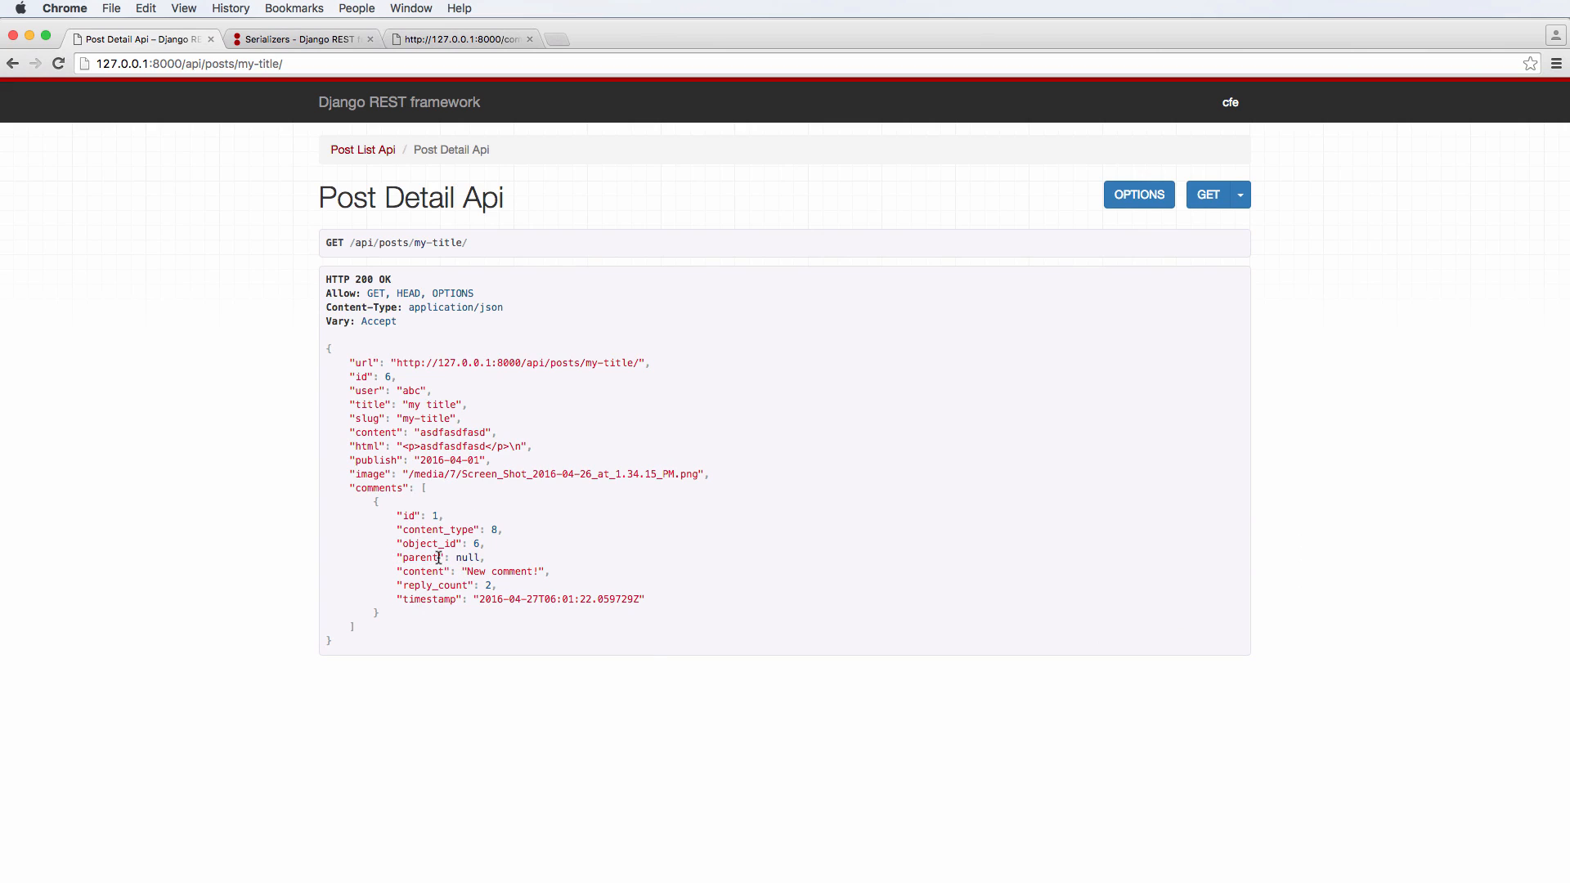
pyautogui.moveTo(453, 522)
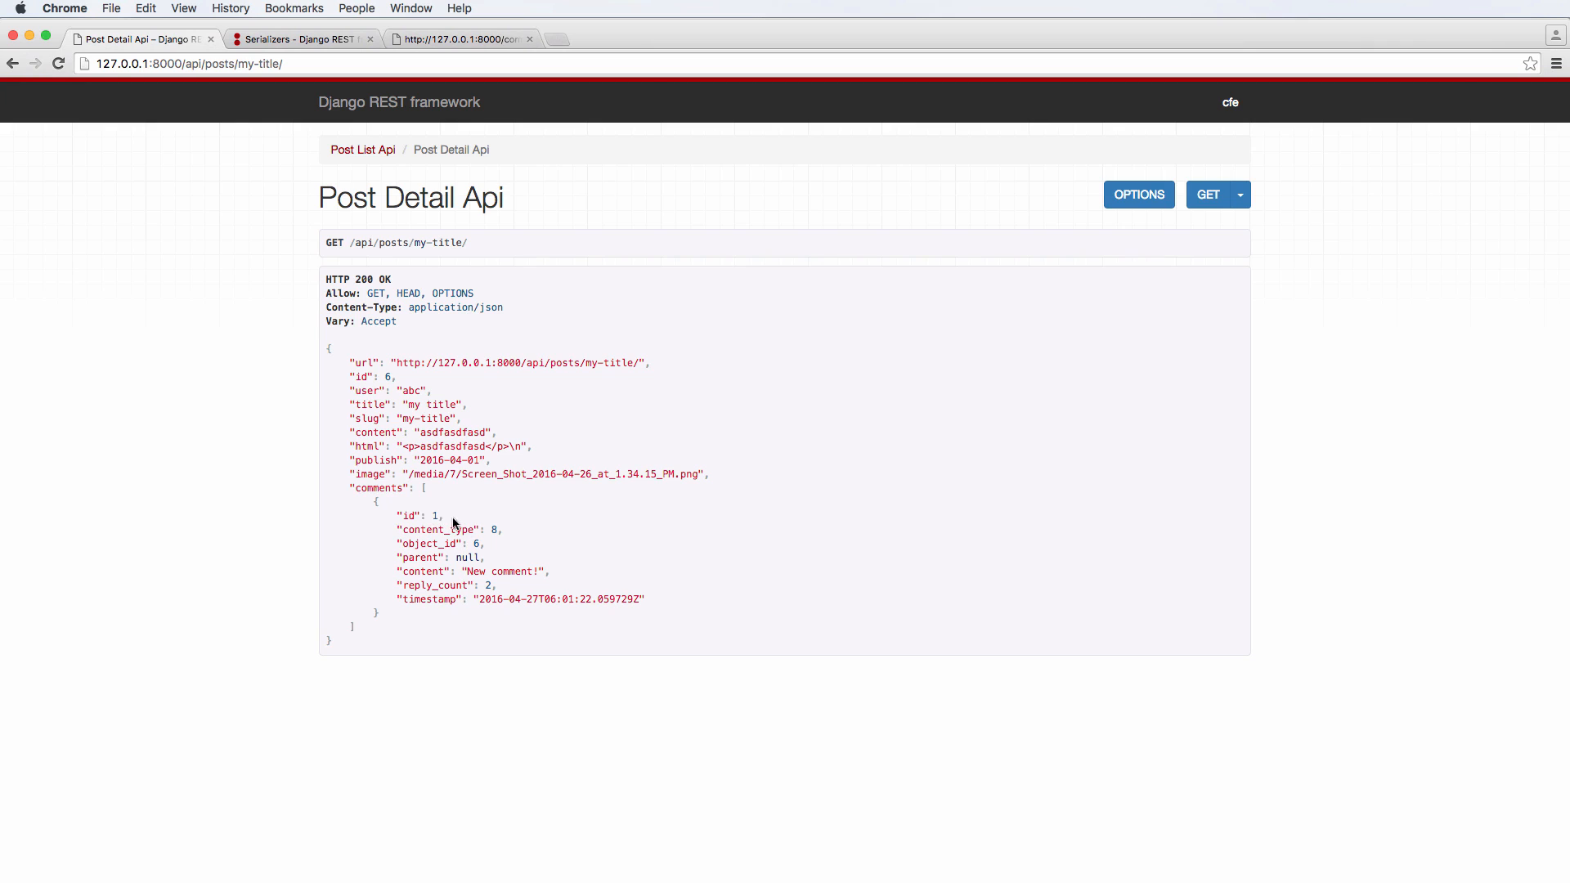
# Step: Inspect the nested comment in the my-title post detail JSON response
pyautogui.doubleClick(435, 515)
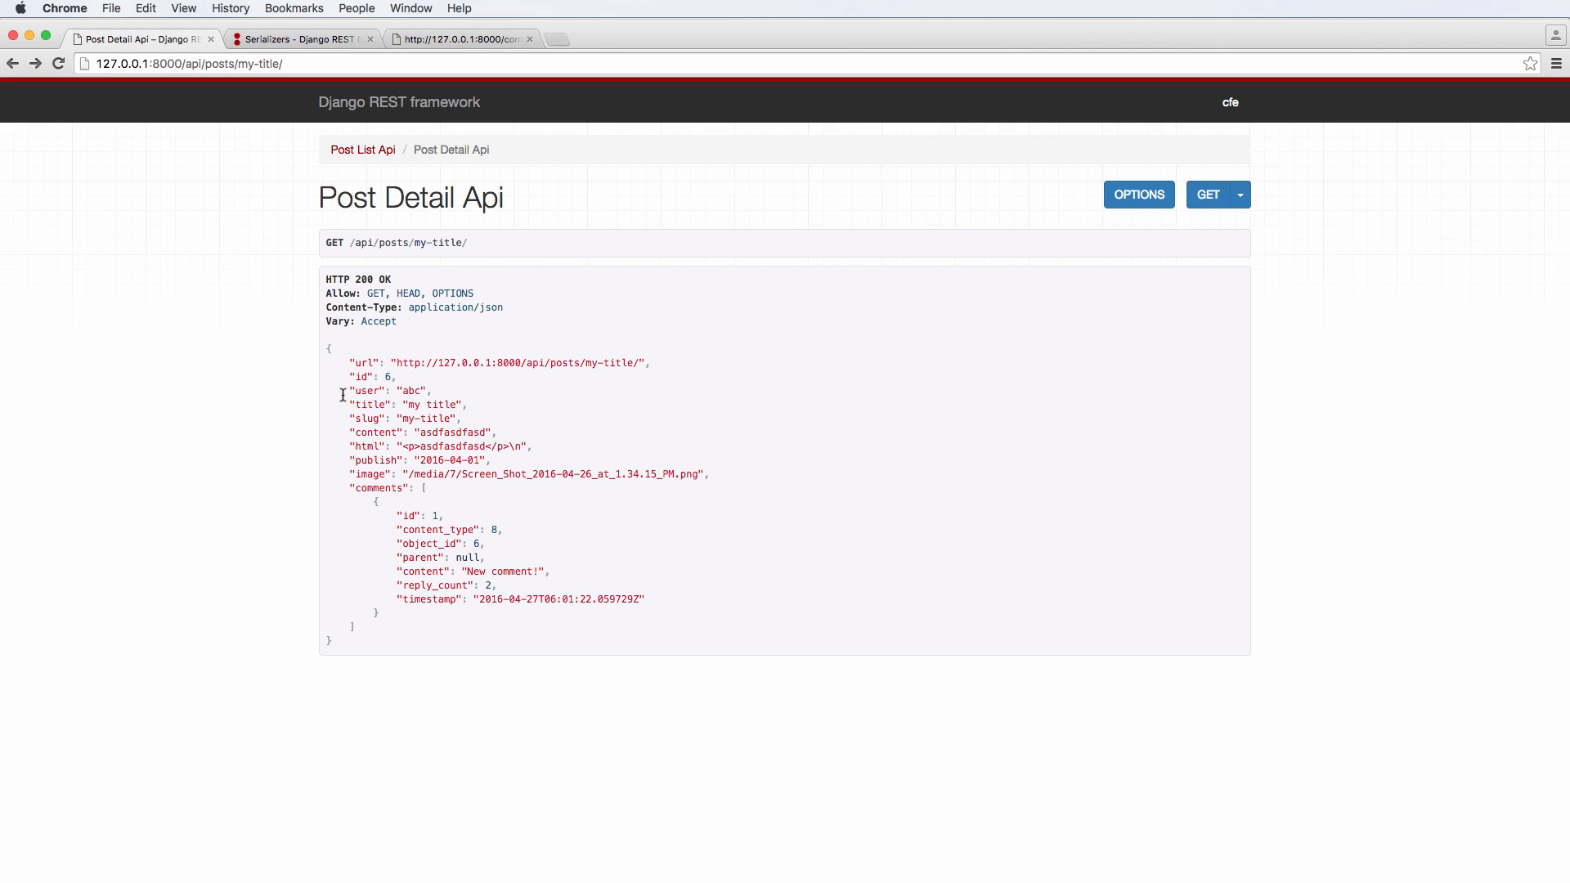
pyautogui.moveTo(387, 333)
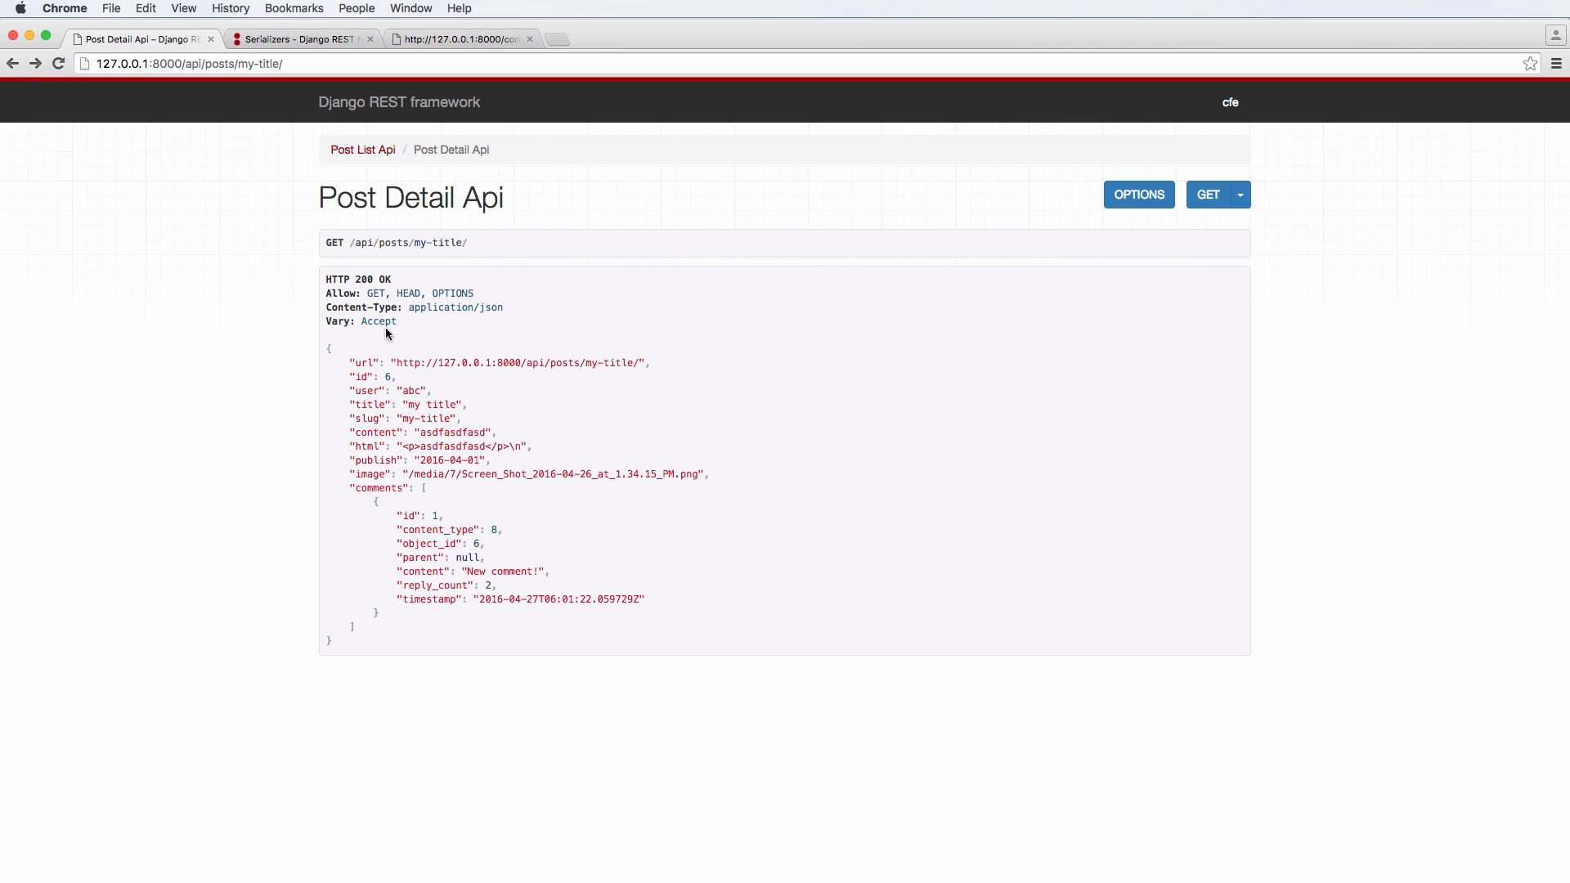
pyautogui.moveTo(353, 487)
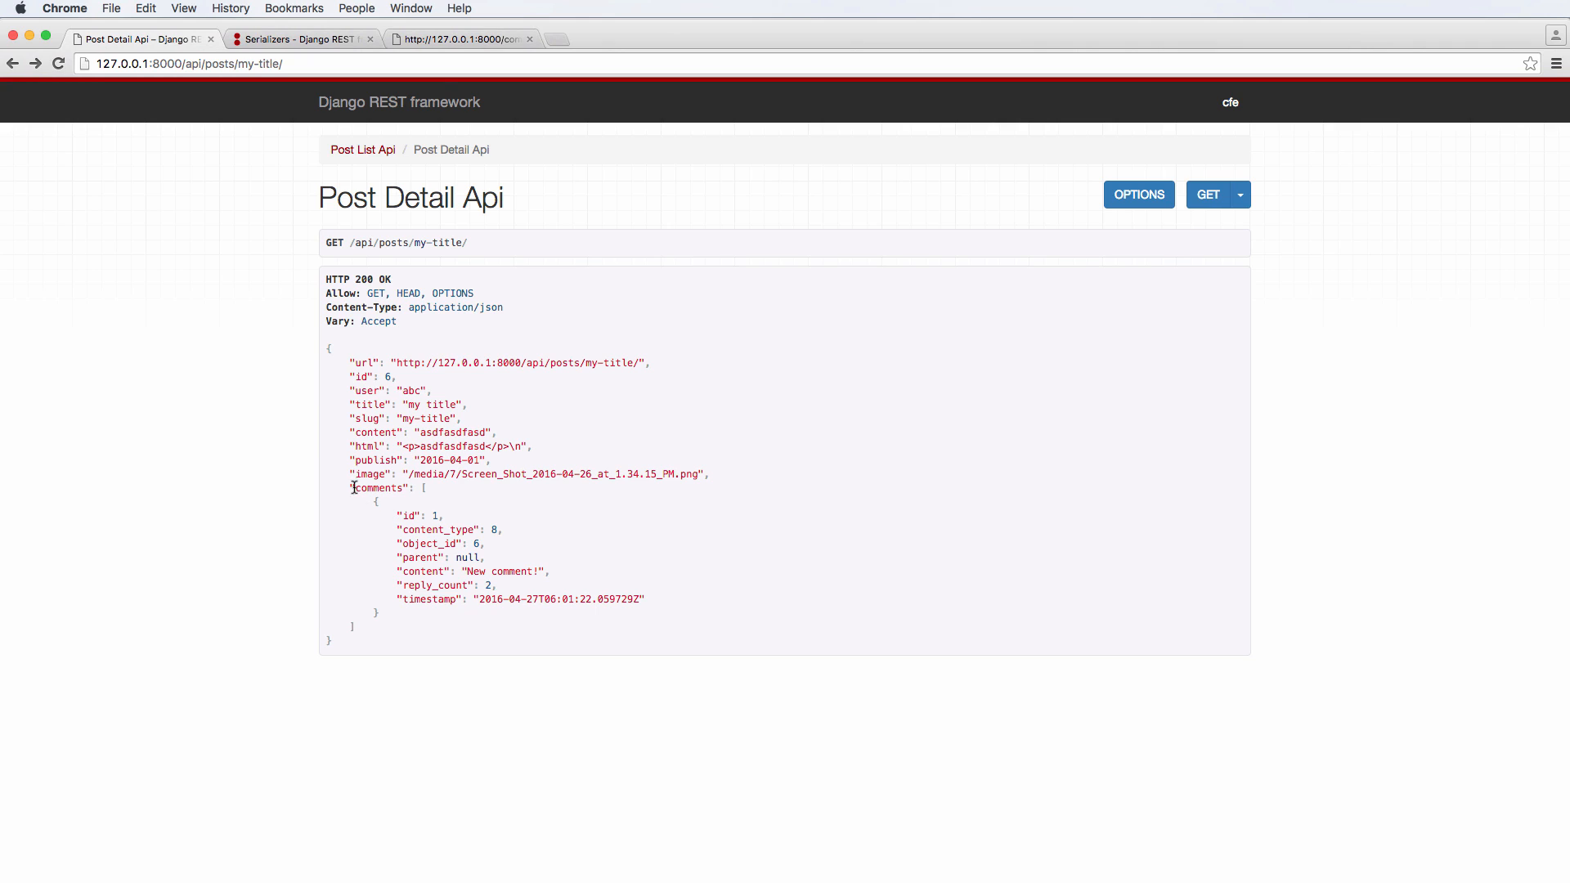
pyautogui.moveTo(419, 551)
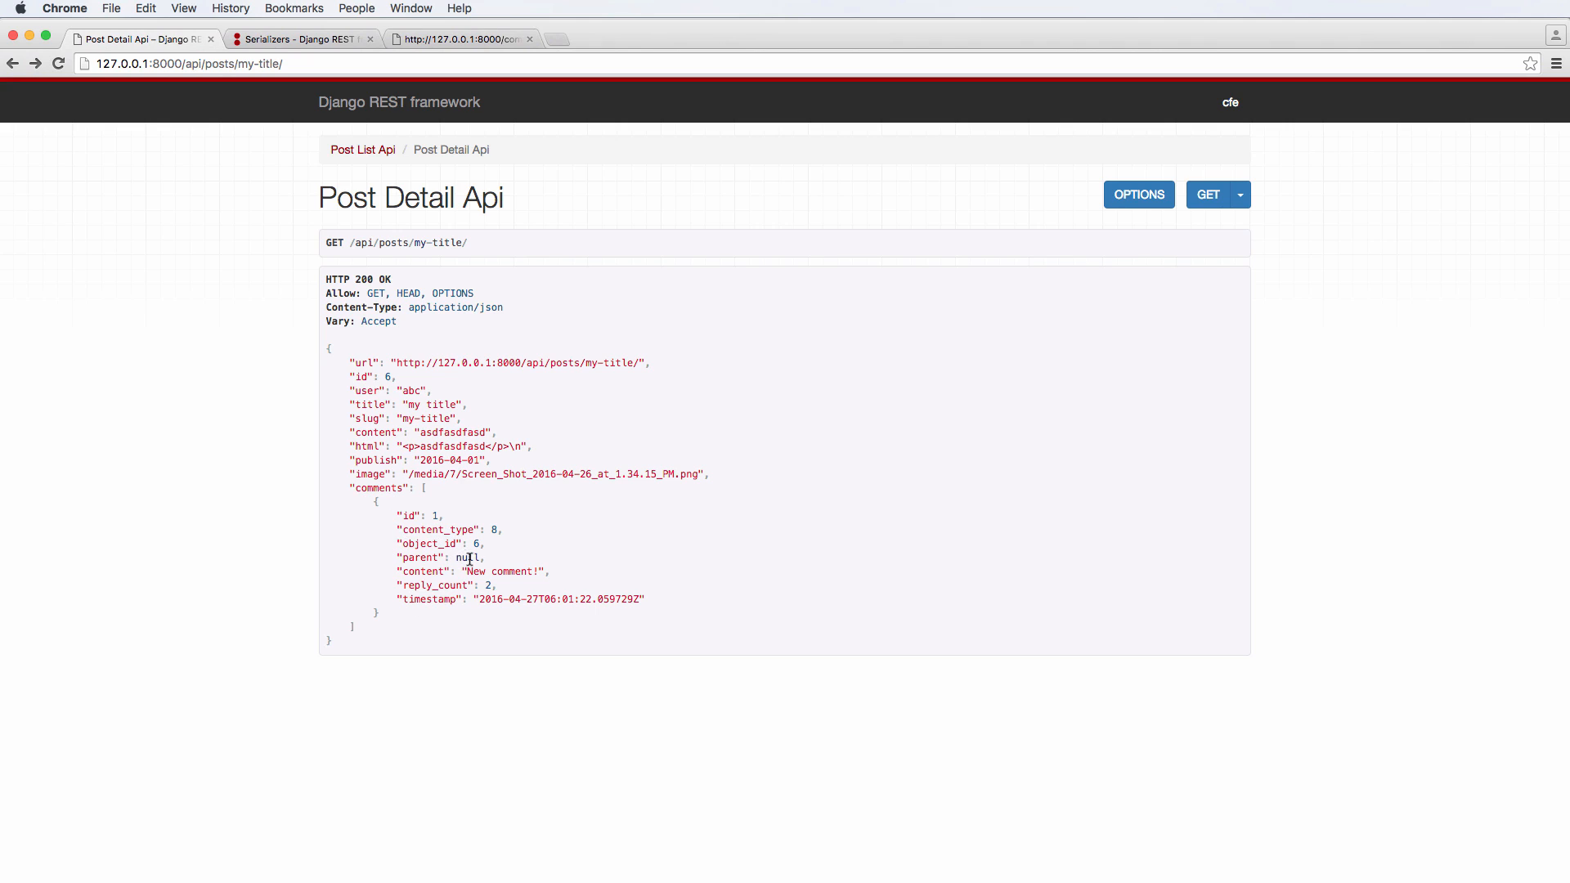
pyautogui.moveTo(558, 572)
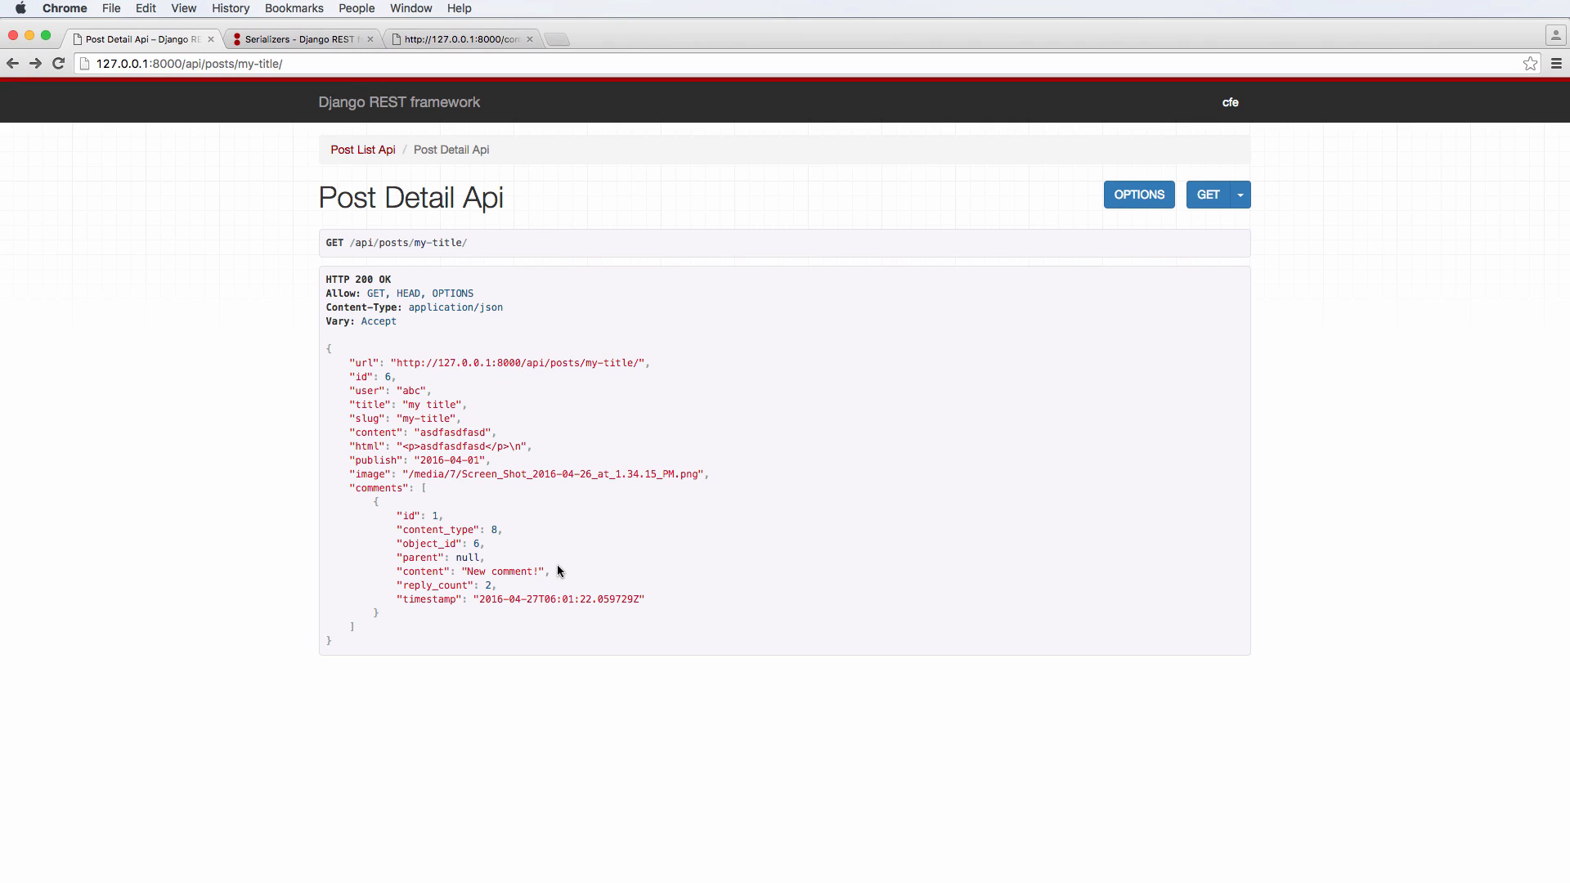
pyautogui.moveTo(473, 525)
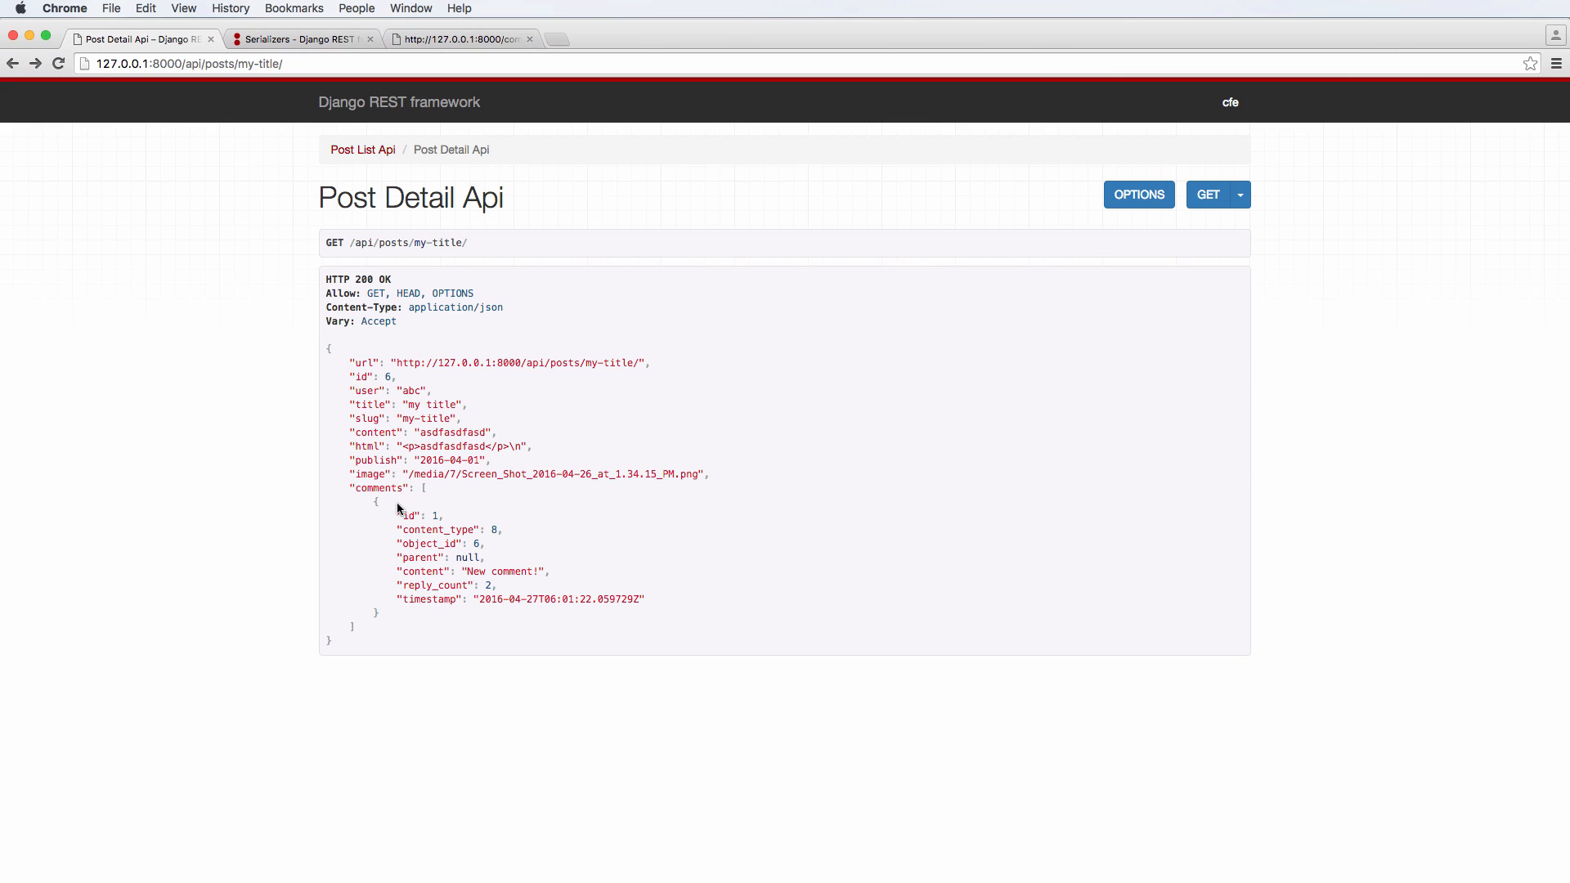
pyautogui.moveTo(382, 504)
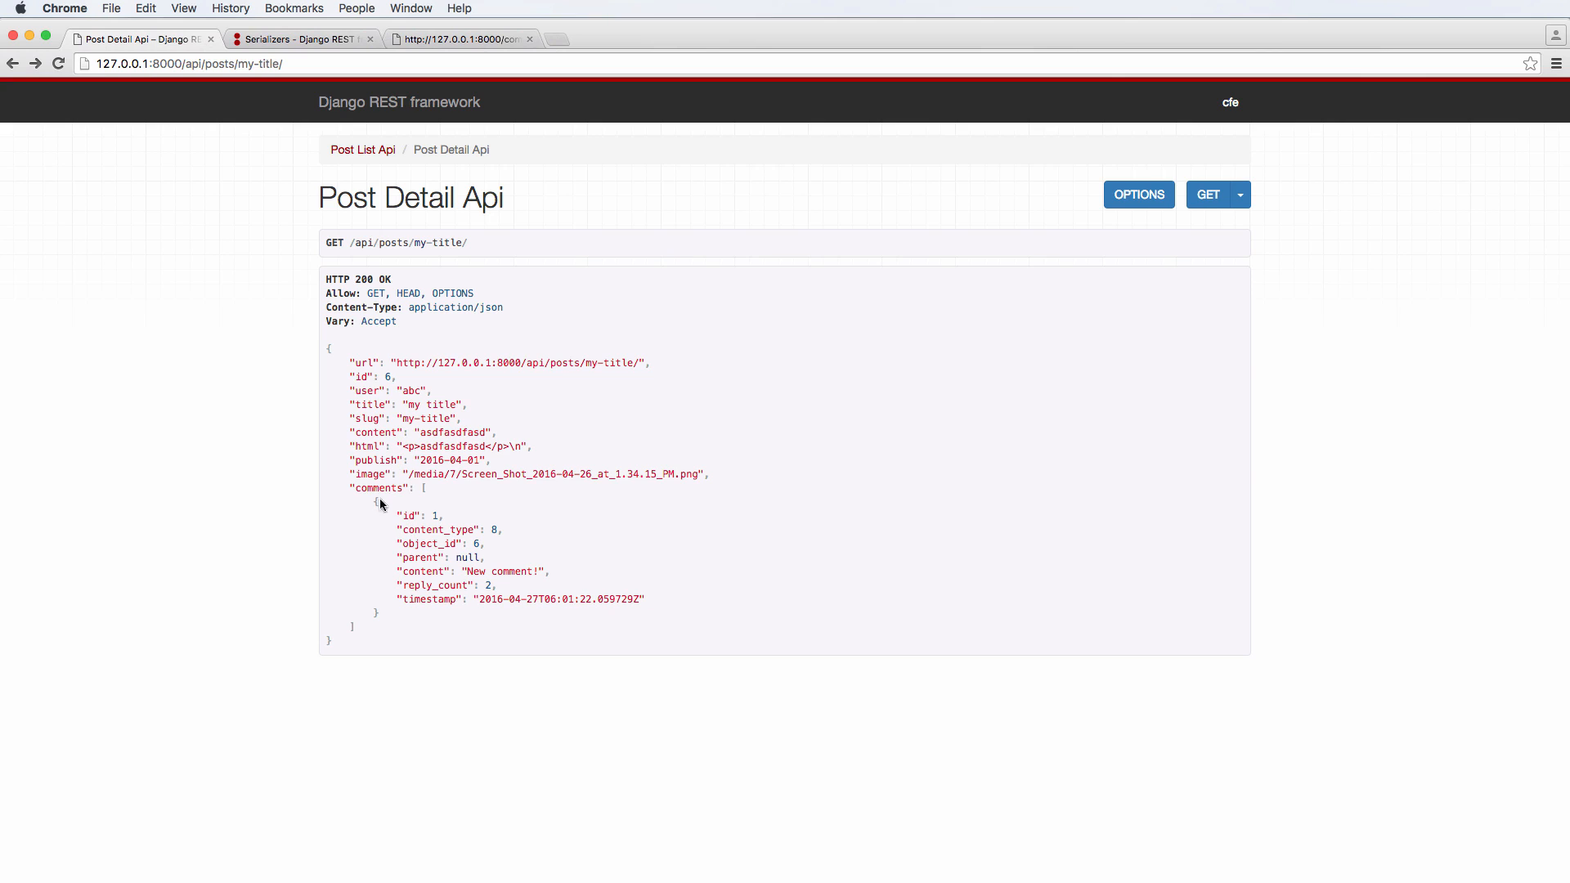
pyautogui.moveTo(443, 302)
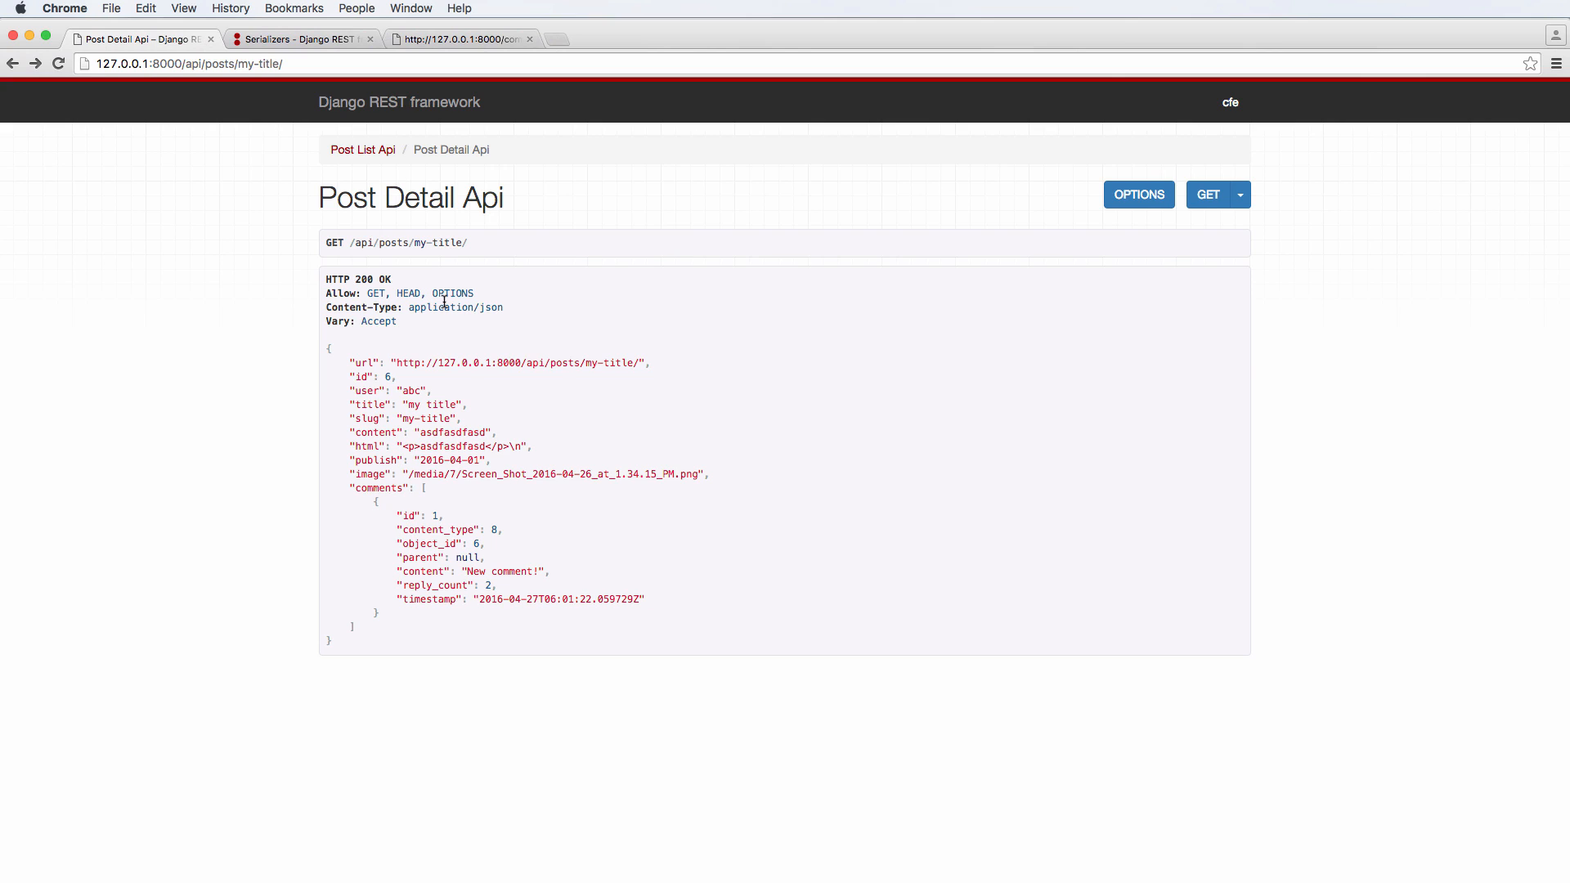
pyautogui.moveTo(545, 402)
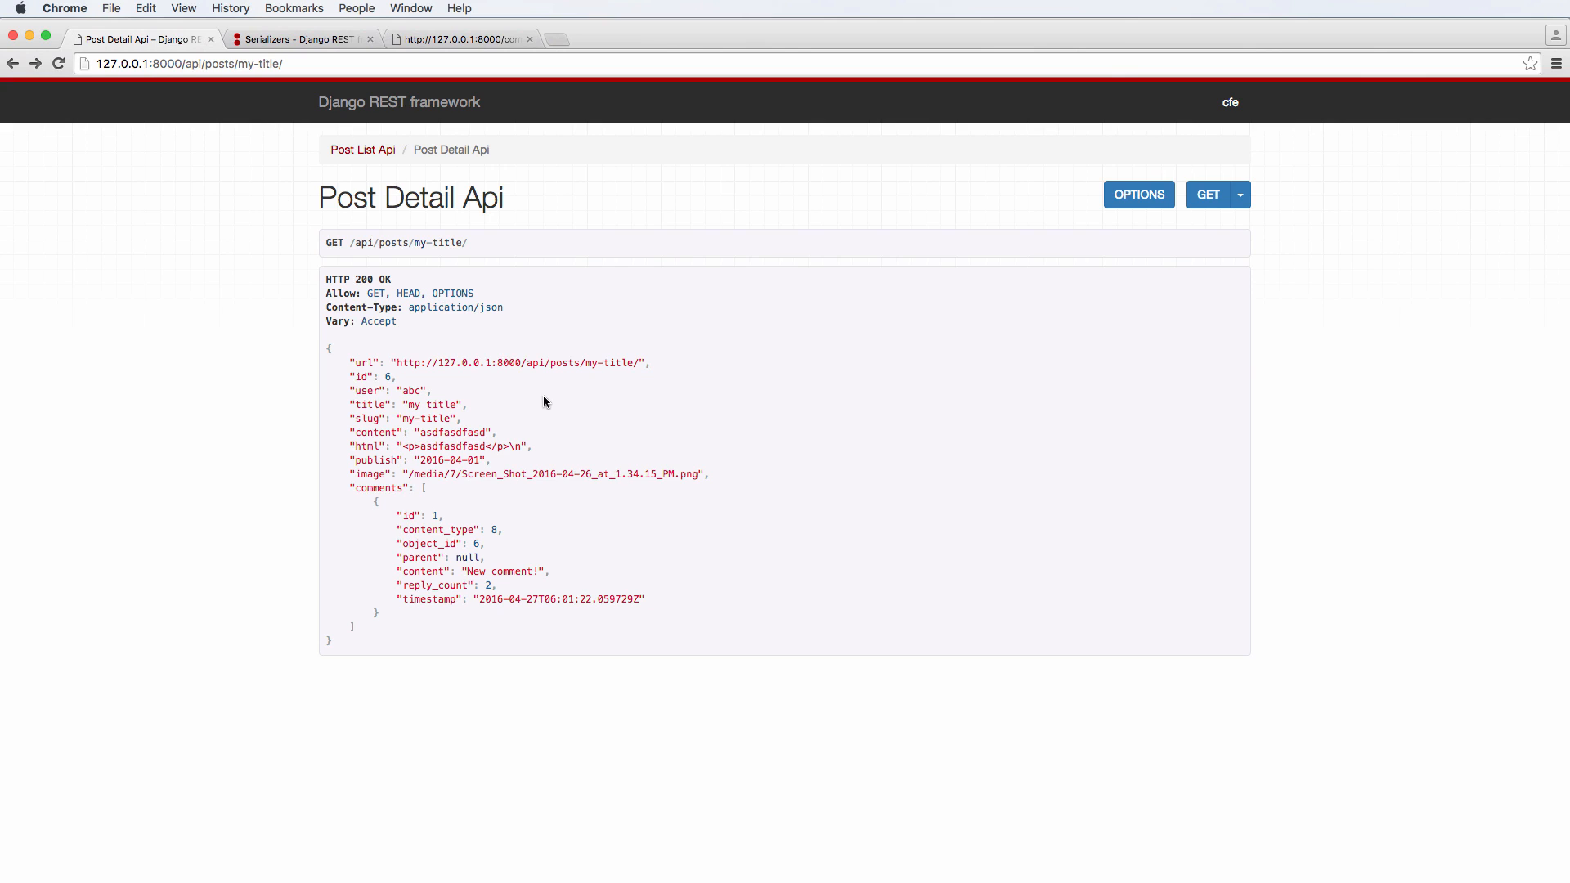
pyautogui.moveTo(381, 611)
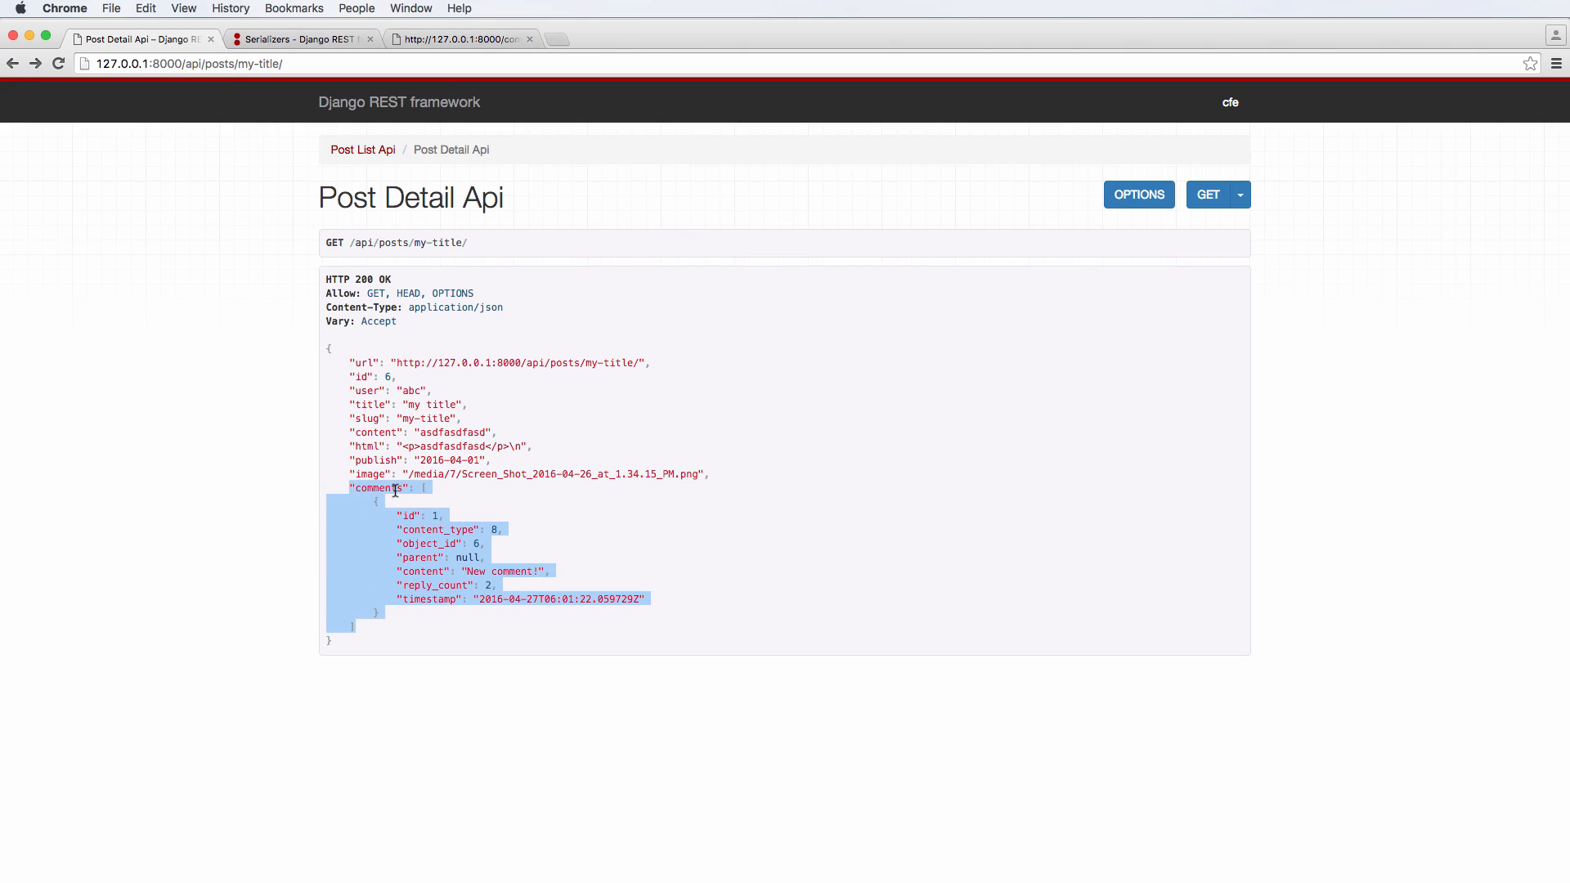
pyautogui.moveTo(401, 474)
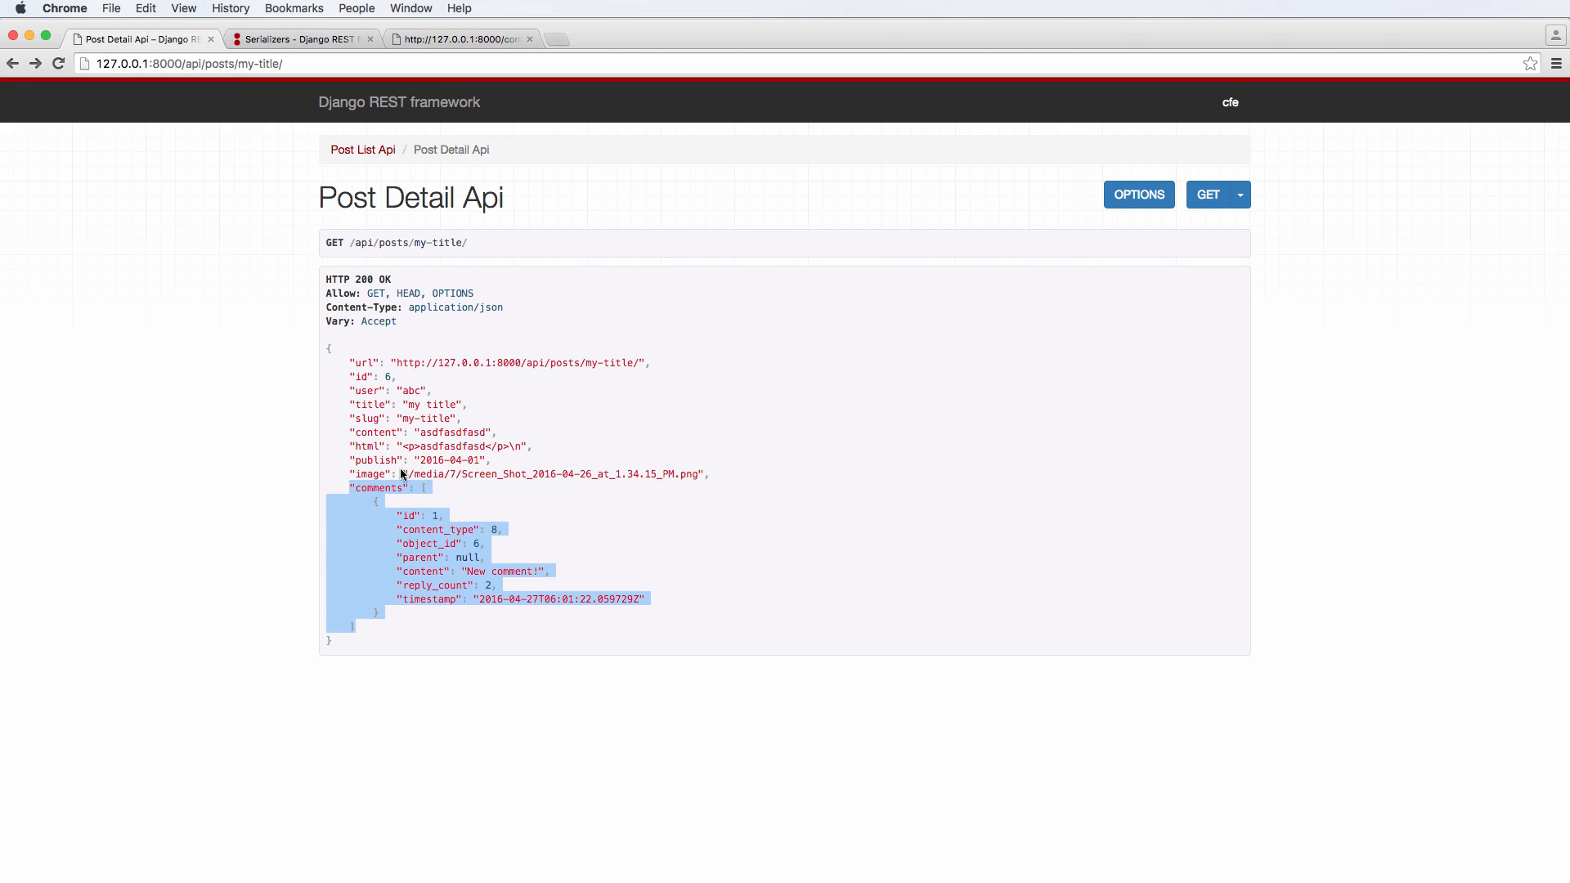
pyautogui.moveTo(411, 503)
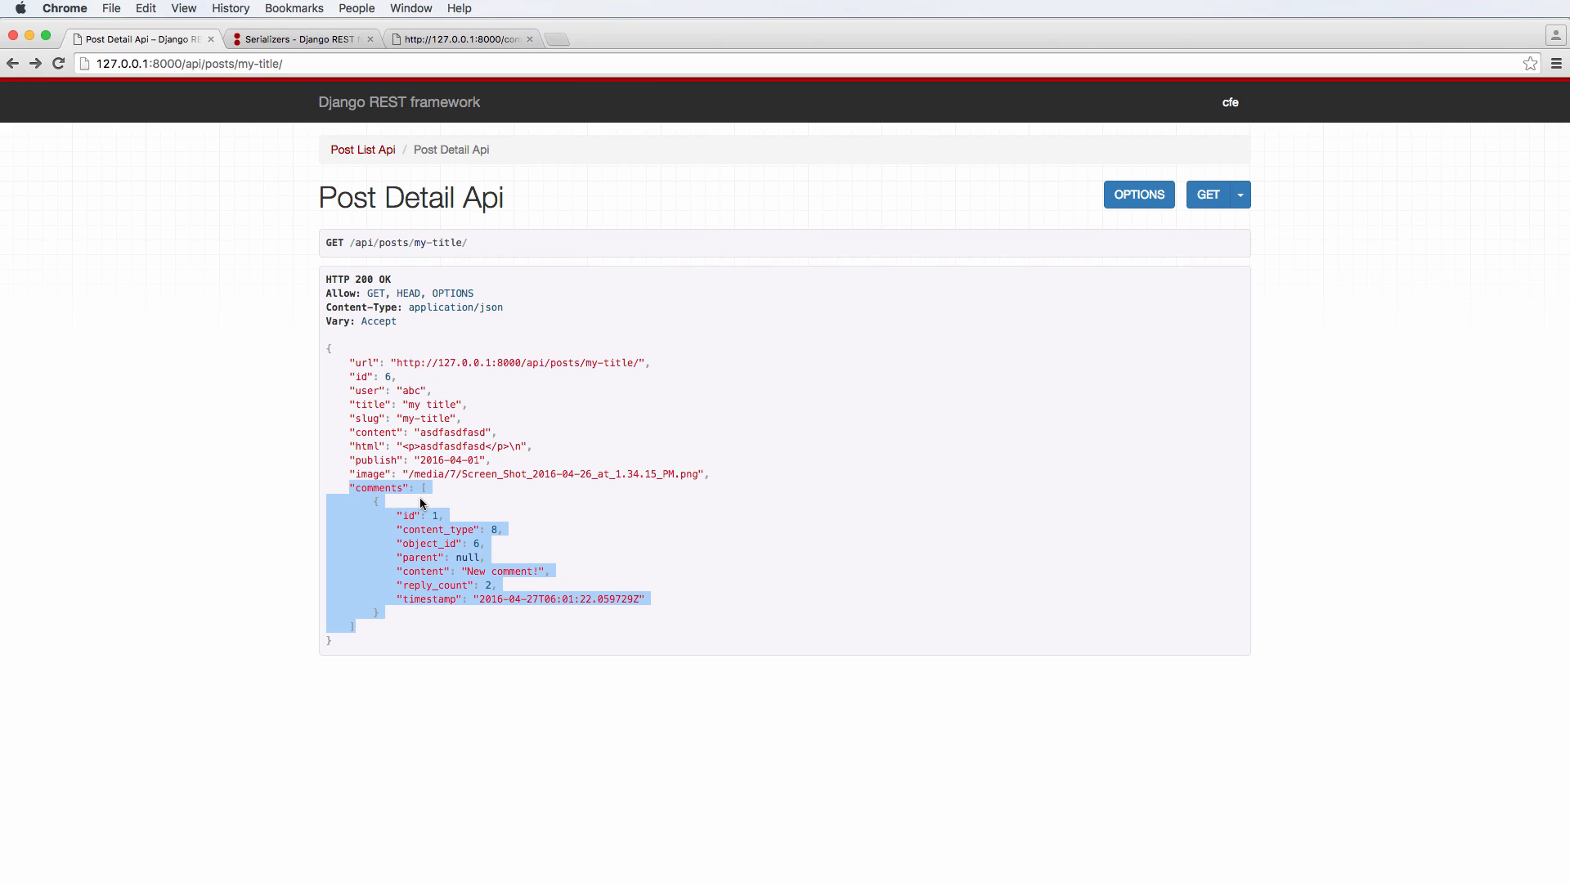
# Step: Clear the highlight on the comments block in the browsable API page
pyautogui.click(421, 504)
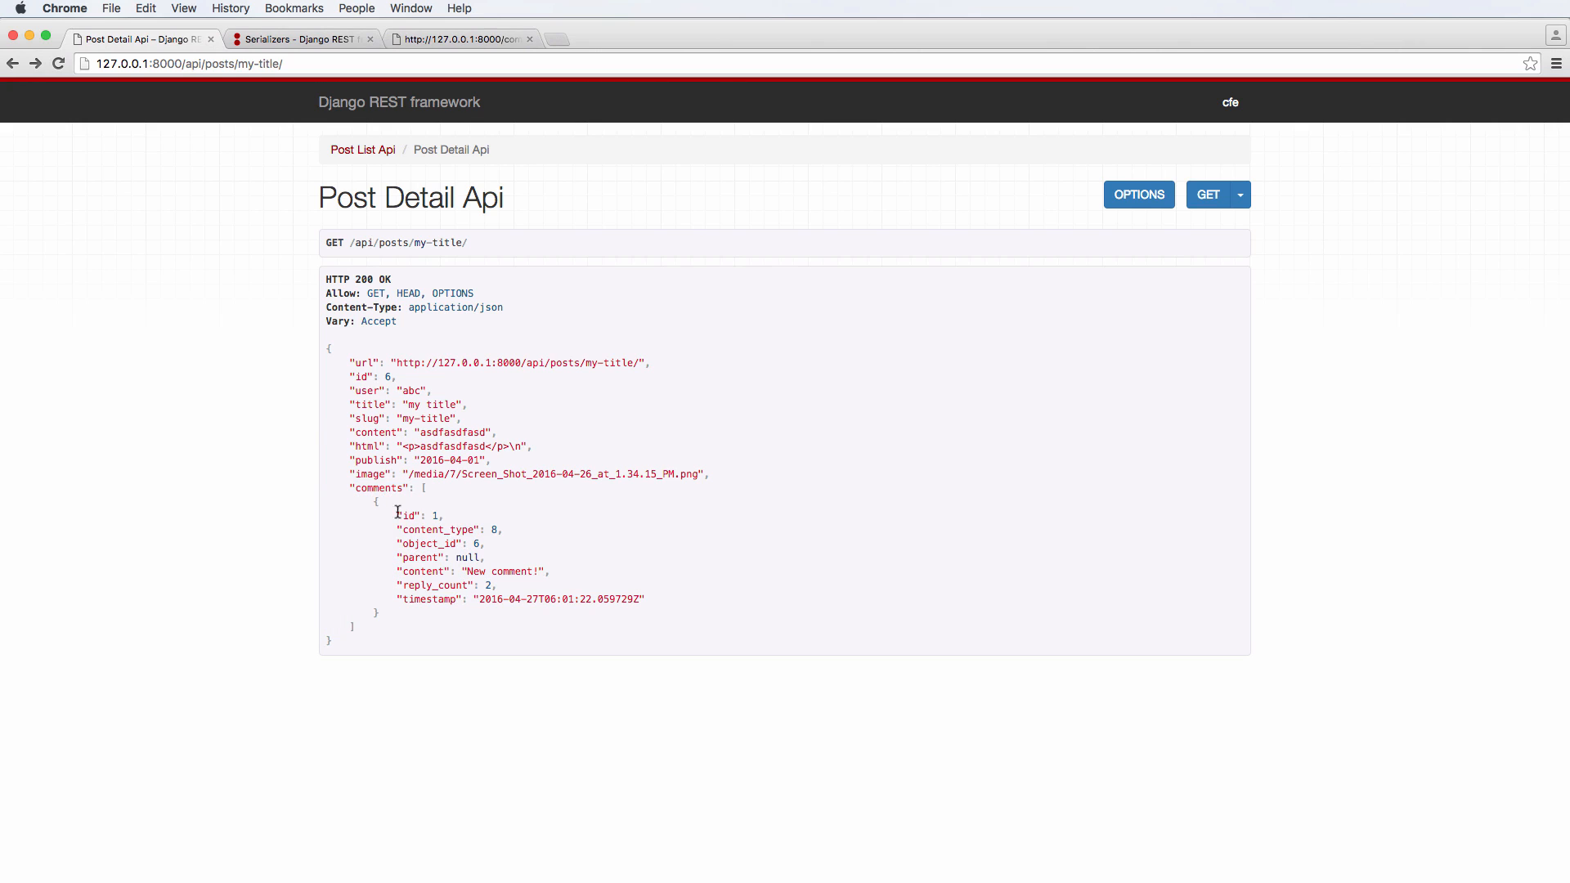
pyautogui.moveTo(418, 603)
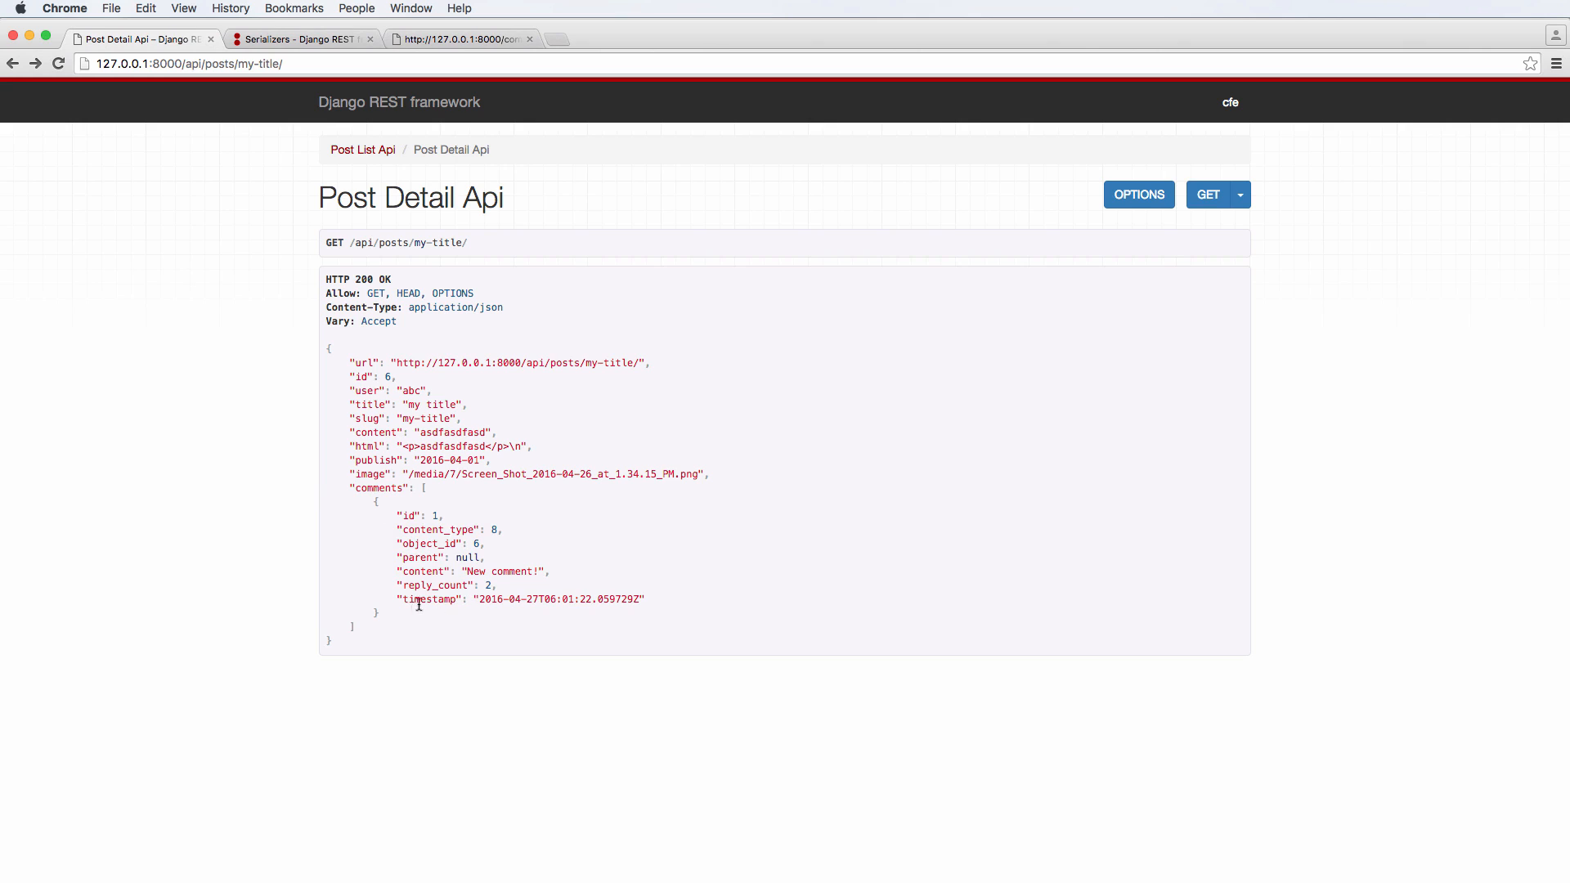
pyautogui.moveTo(414, 549)
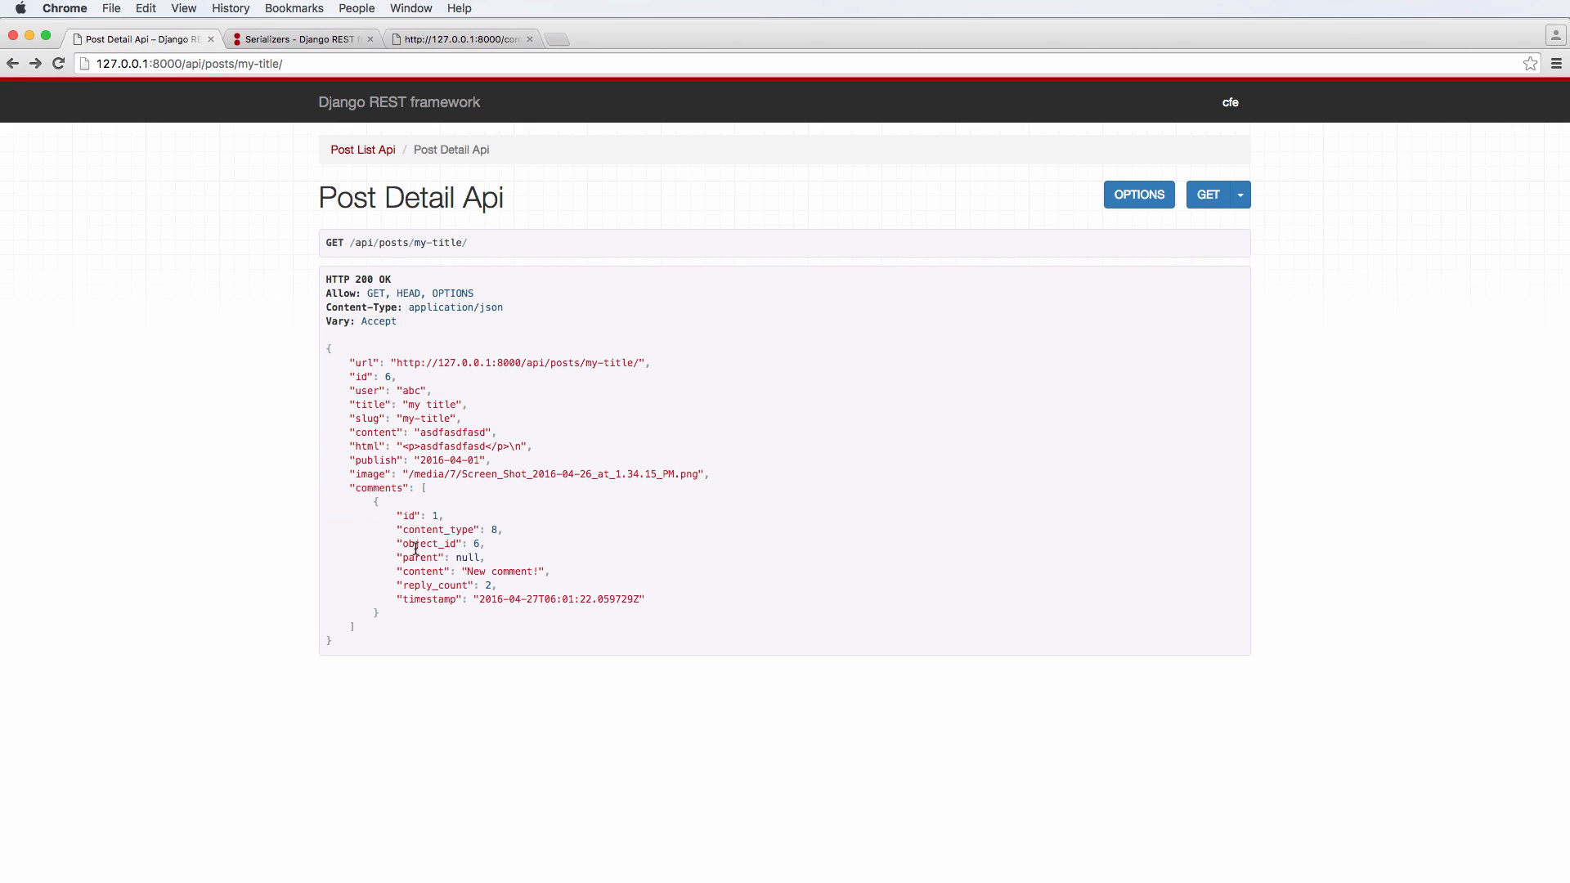
pyautogui.moveTo(409, 572)
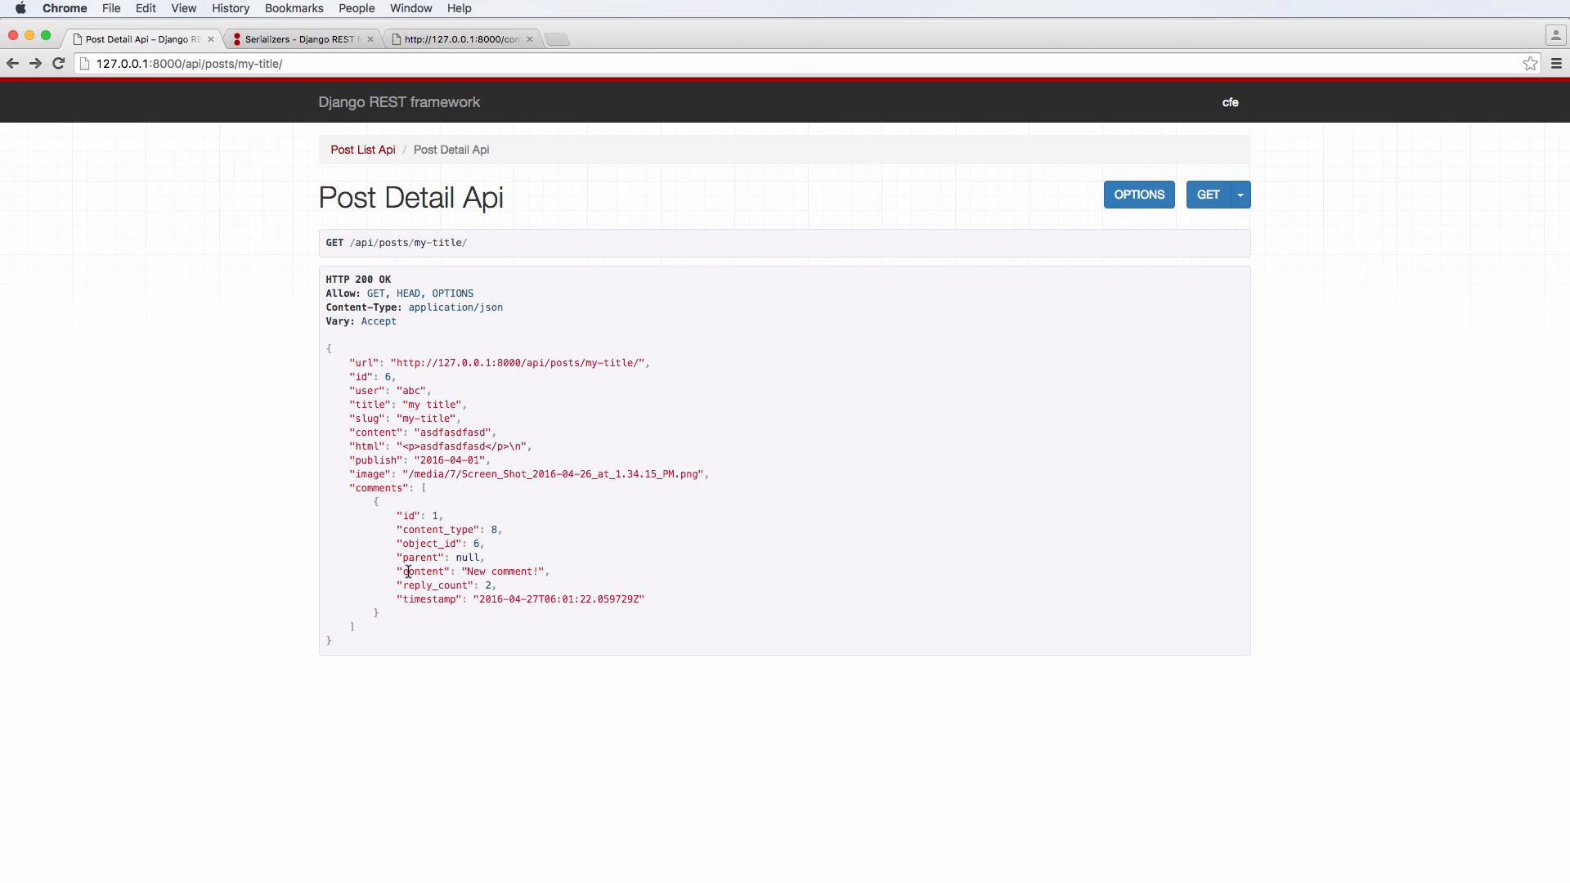
pyautogui.moveTo(519, 593)
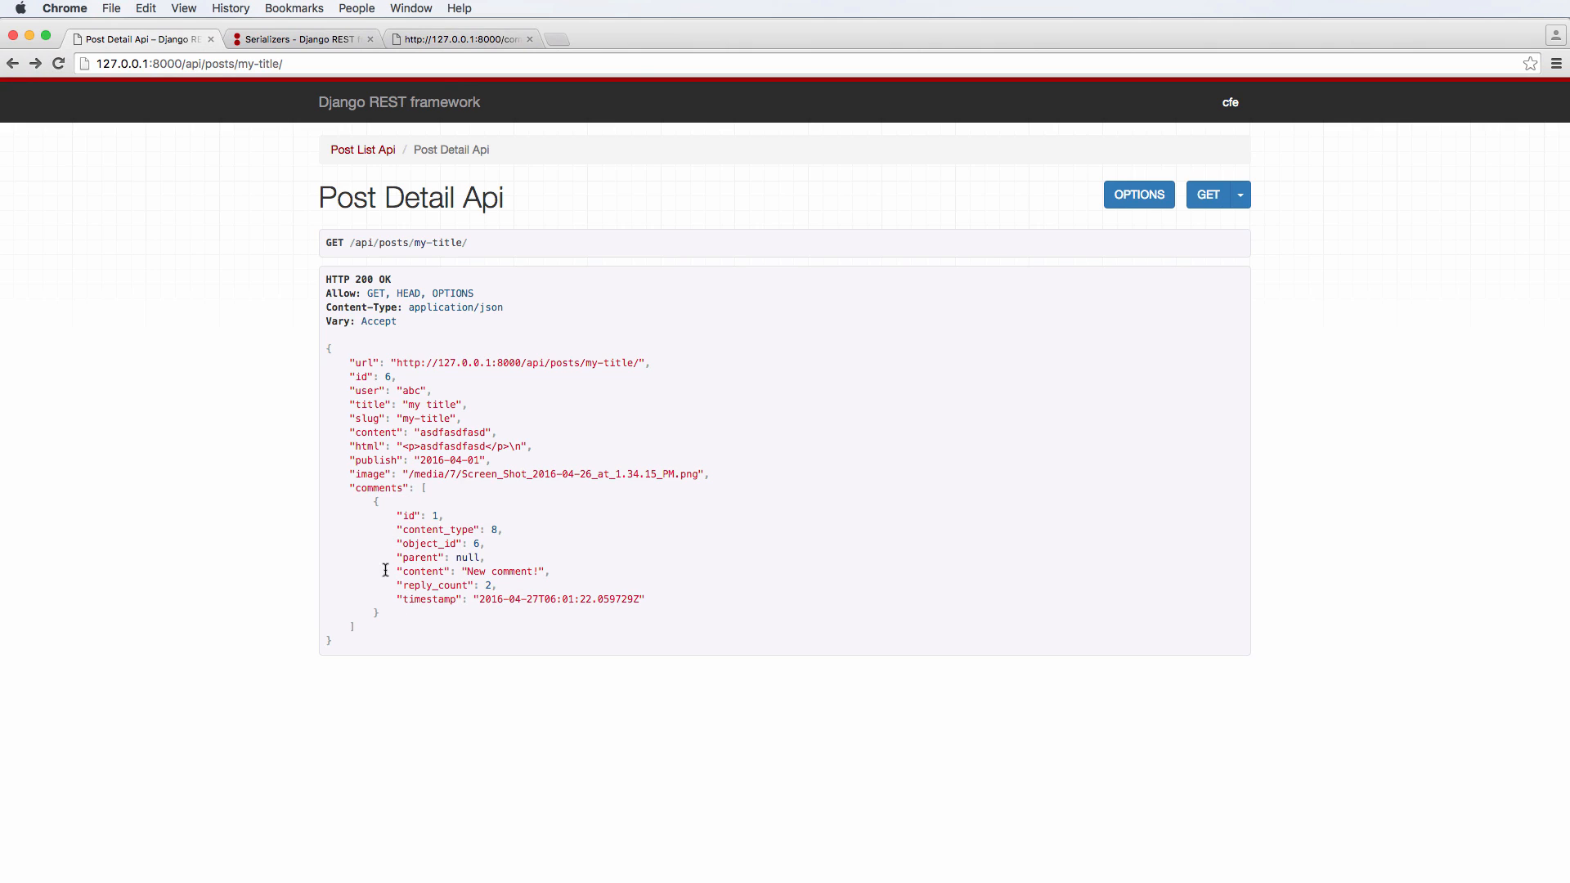
pyautogui.moveTo(482, 563)
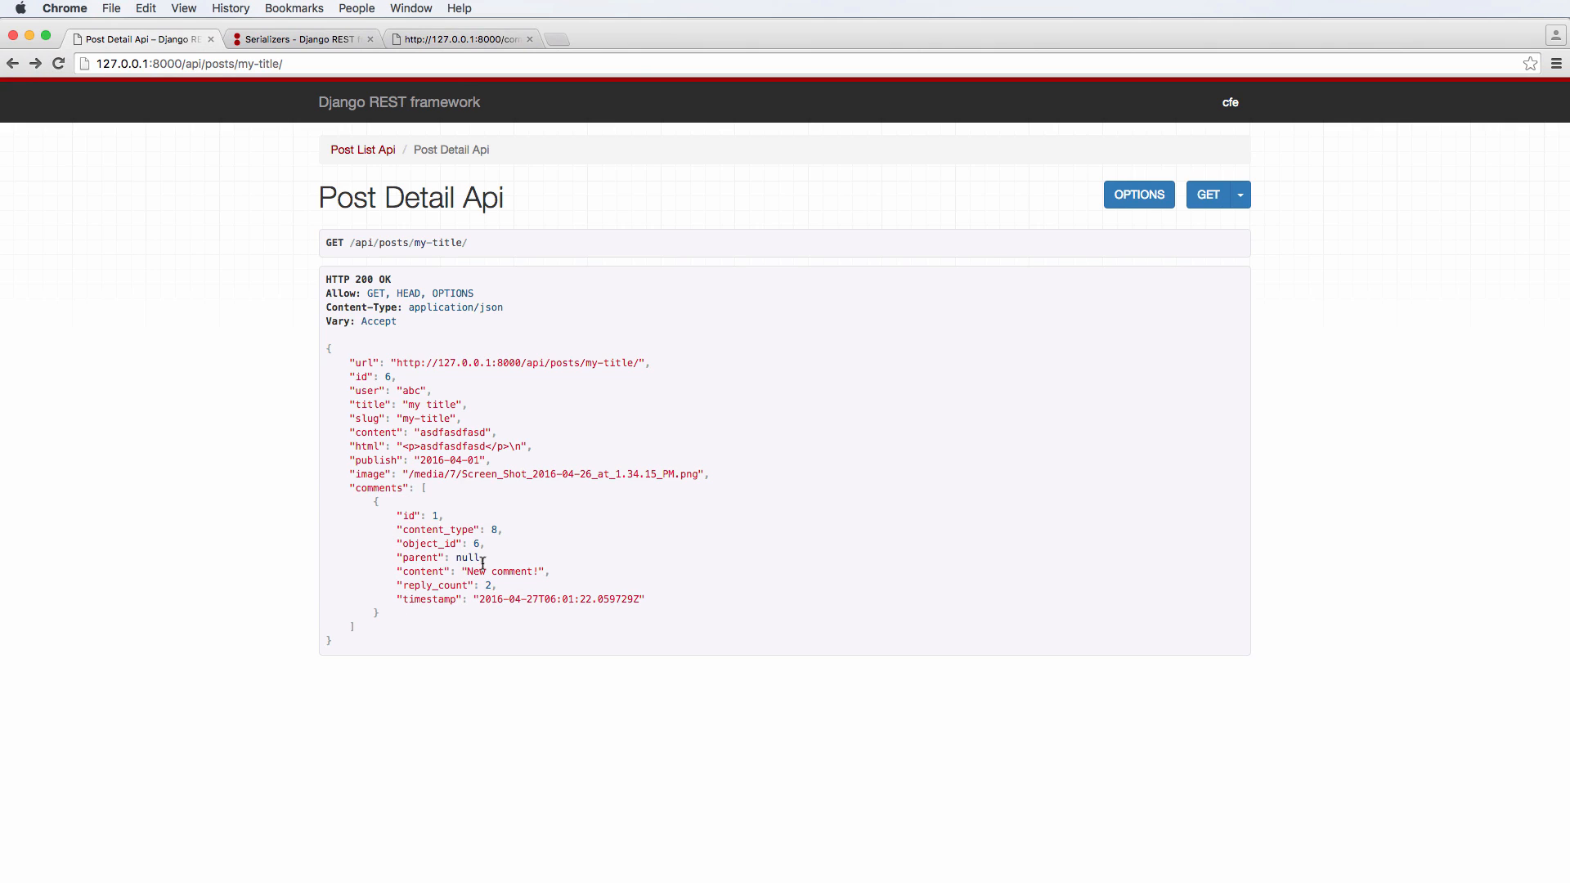
pyautogui.moveTo(669, 525)
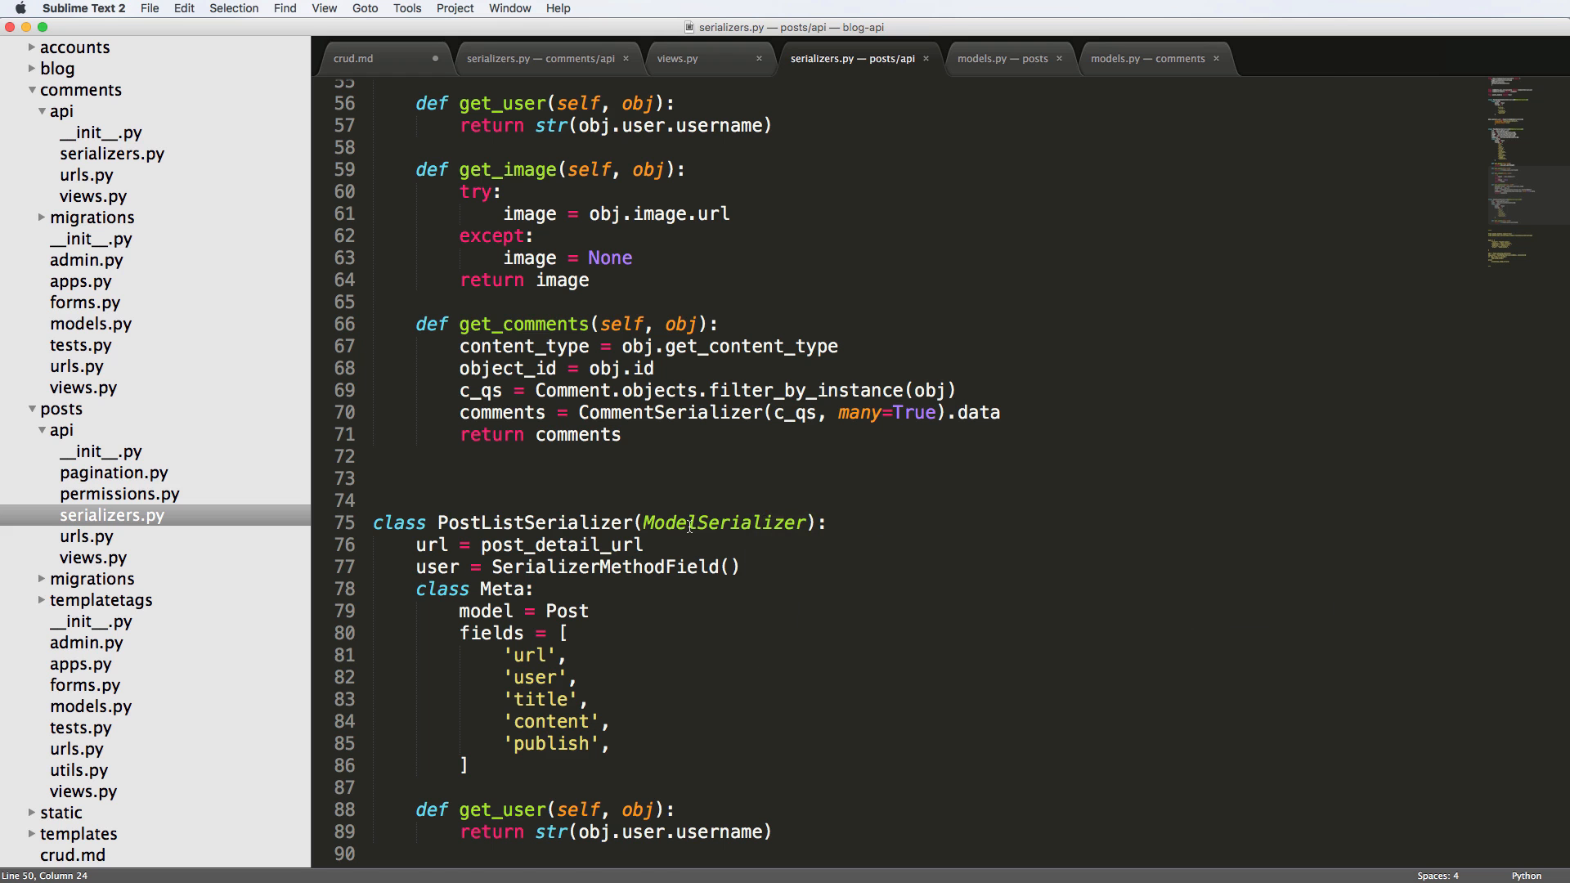
pyautogui.scroll(3)
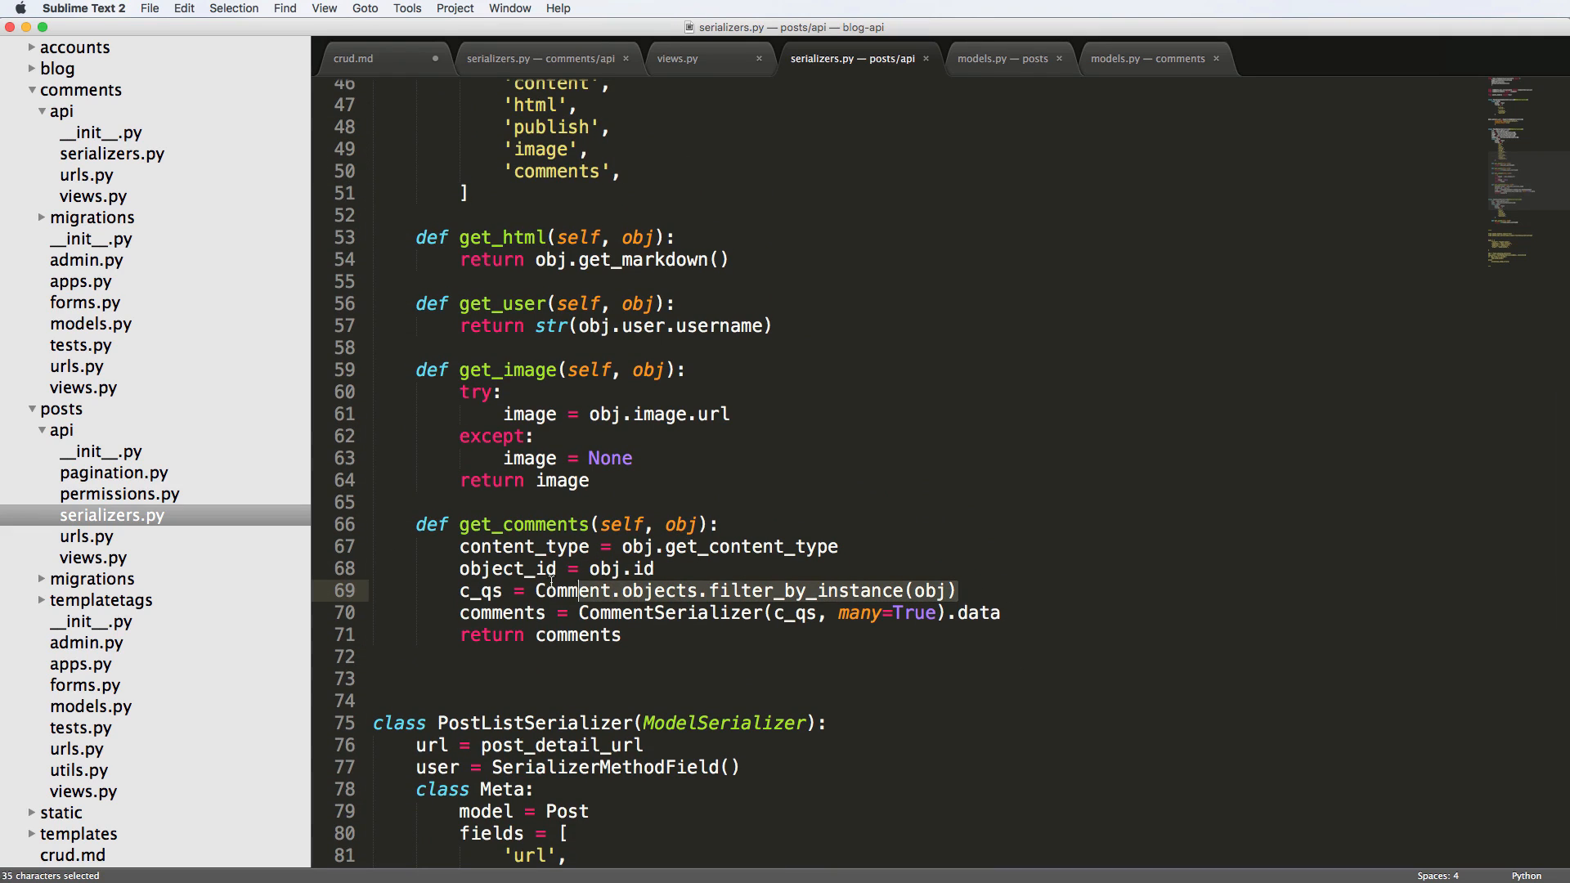
pyautogui.click(714, 569)
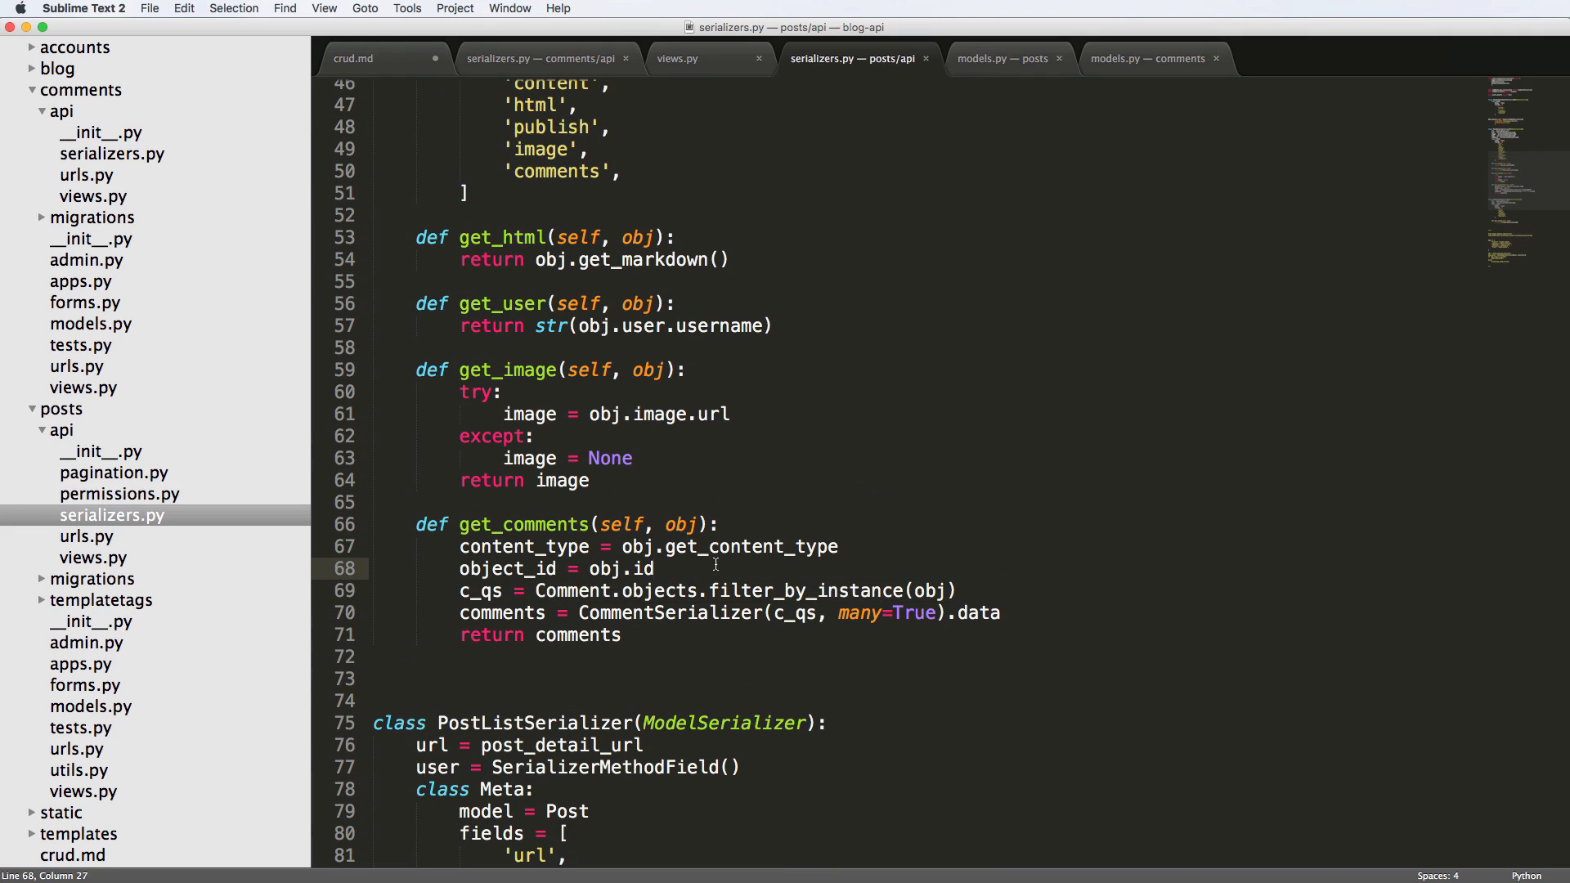
pyautogui.click(717, 545)
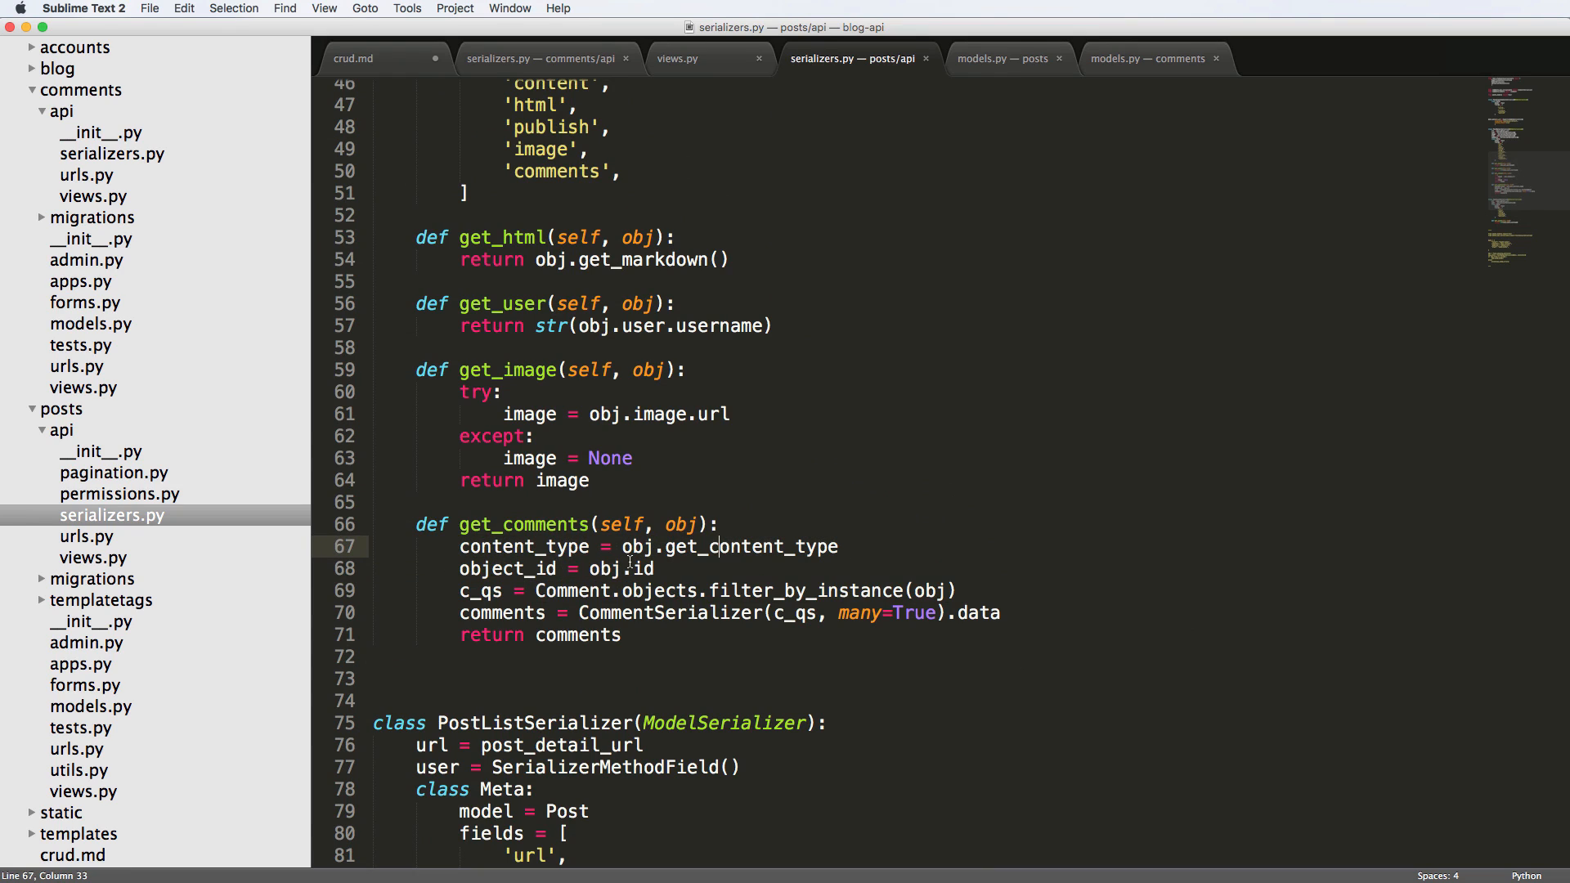